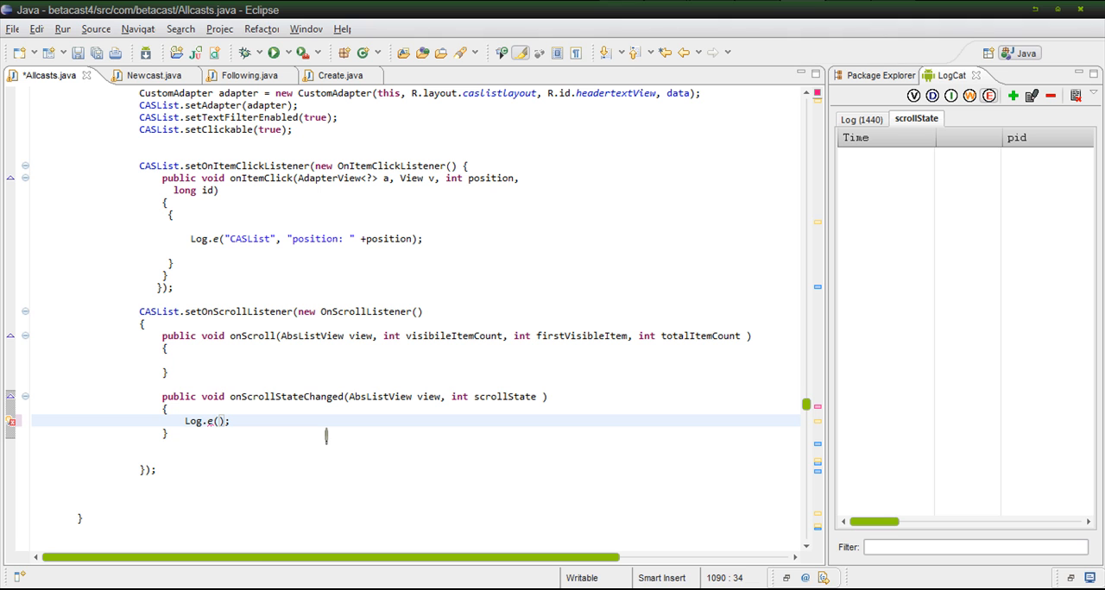
Step: Replace the placeholder tag with "scrollState" and add the message "hello" to Log.e
text(")
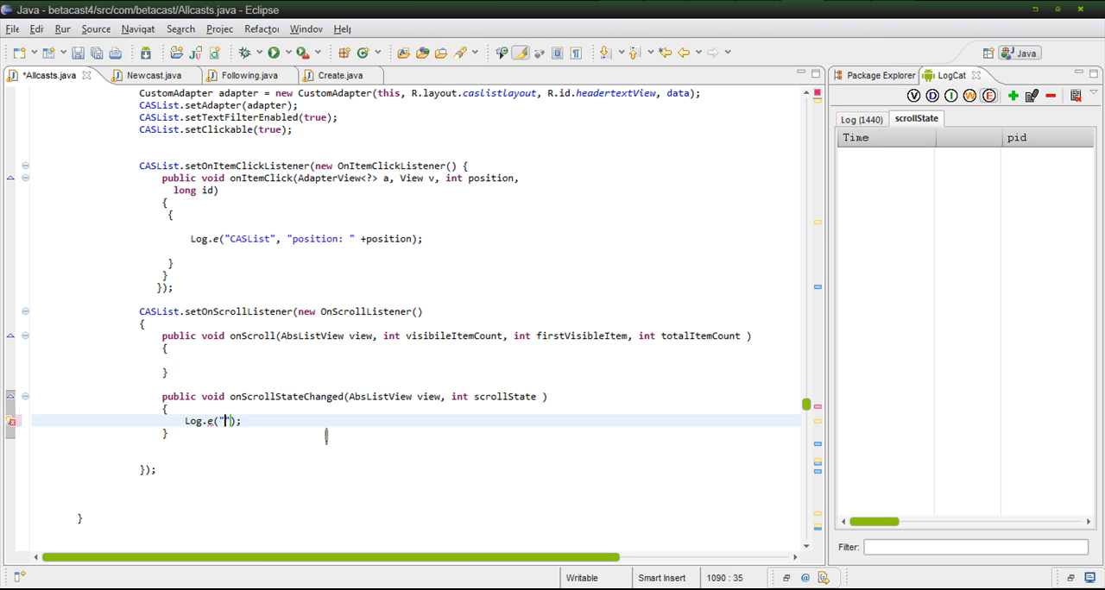
text(lkjahfklja)
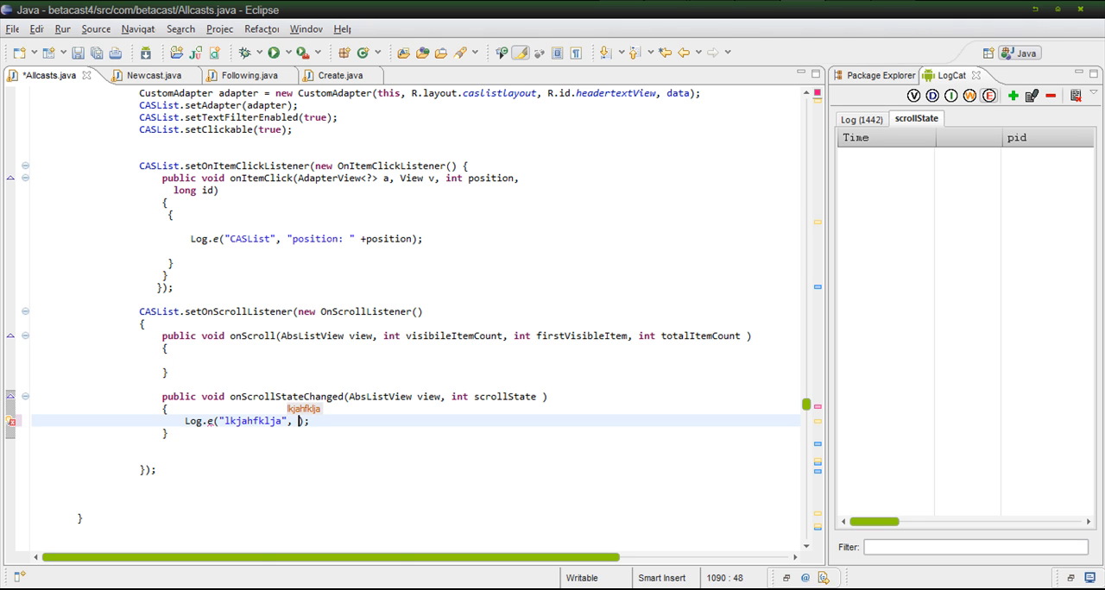
text(he)
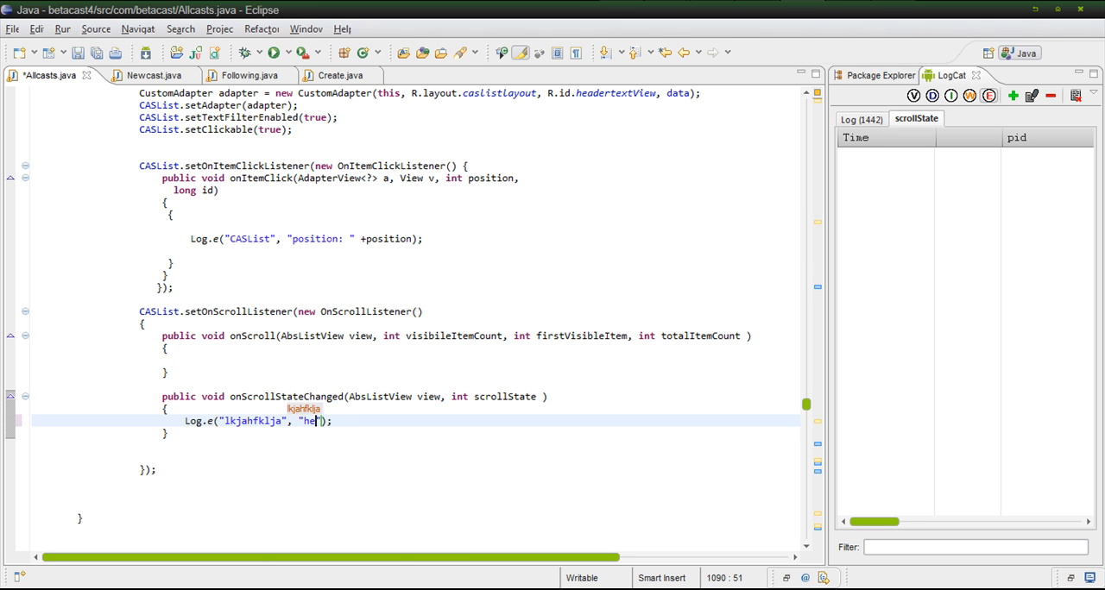
text(lo)
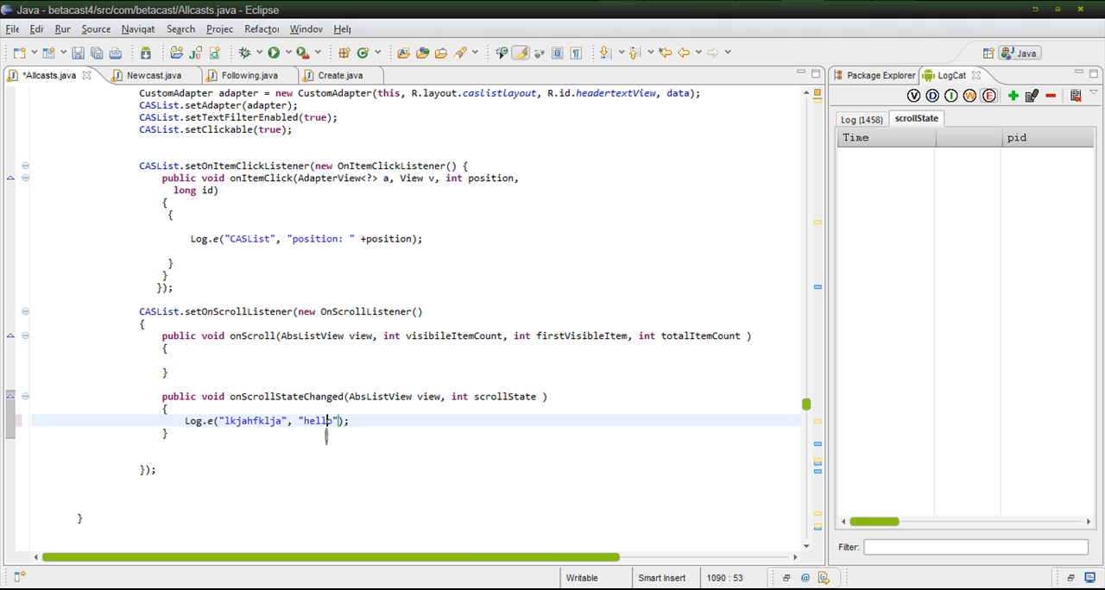
key(BackSpace)
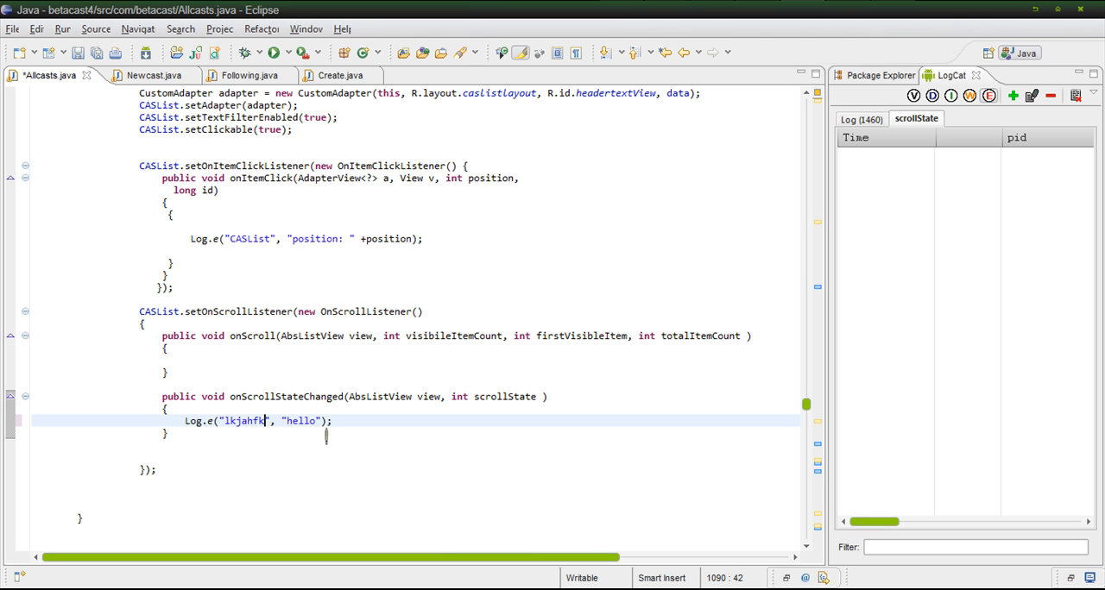
key(BackSpace)
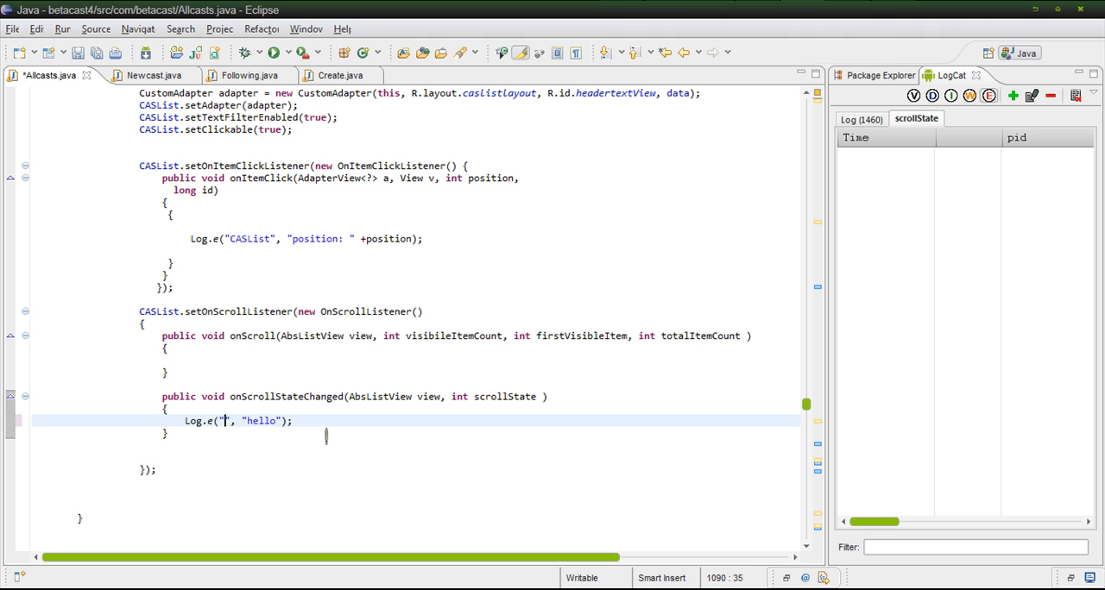
text(s)
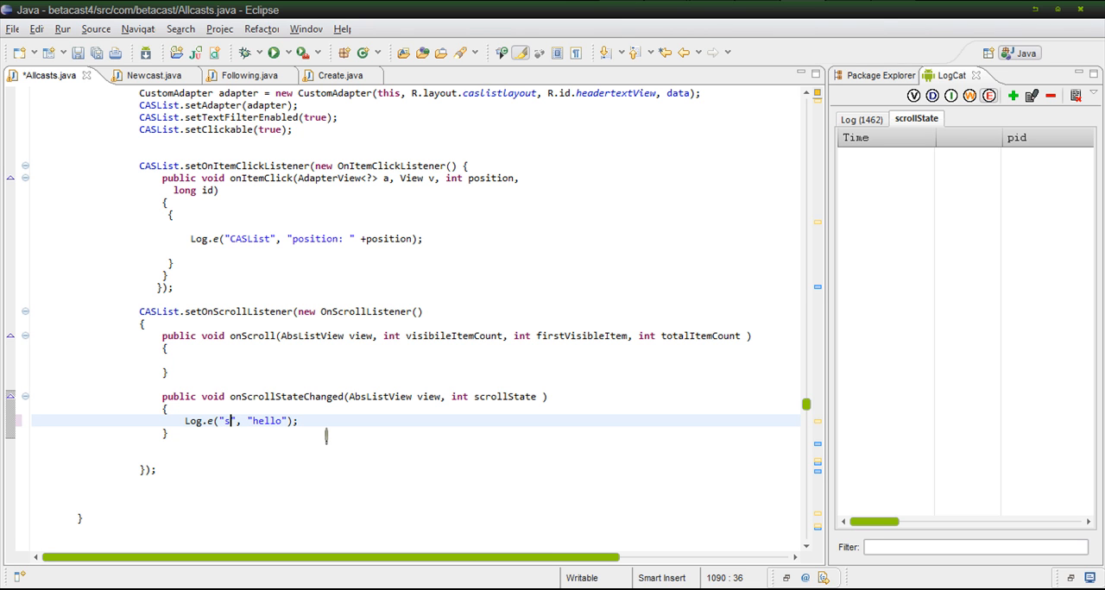
text(c)
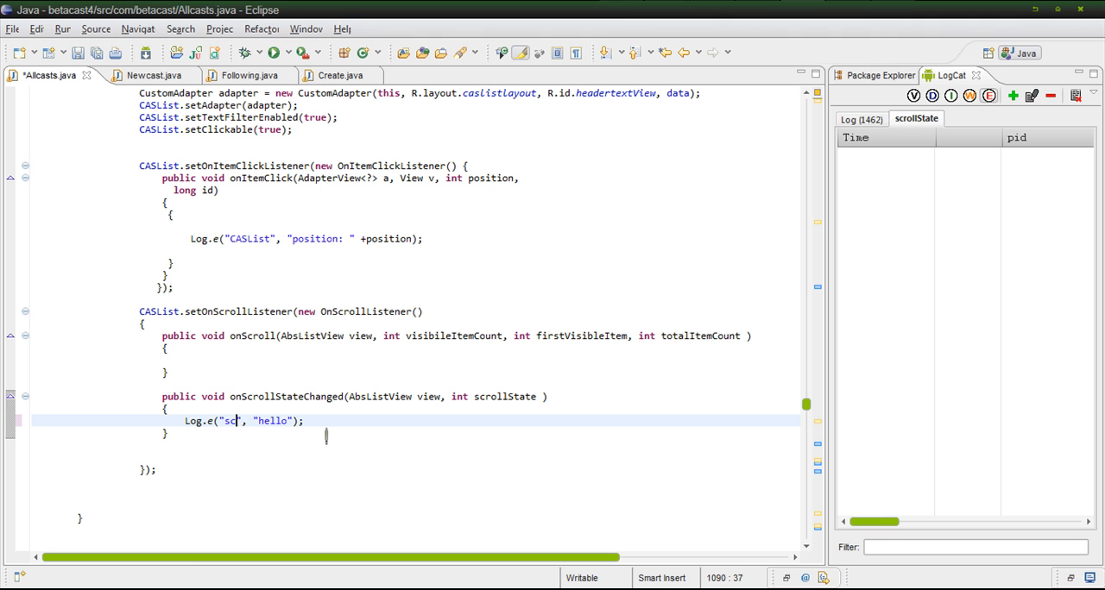
text(ri)
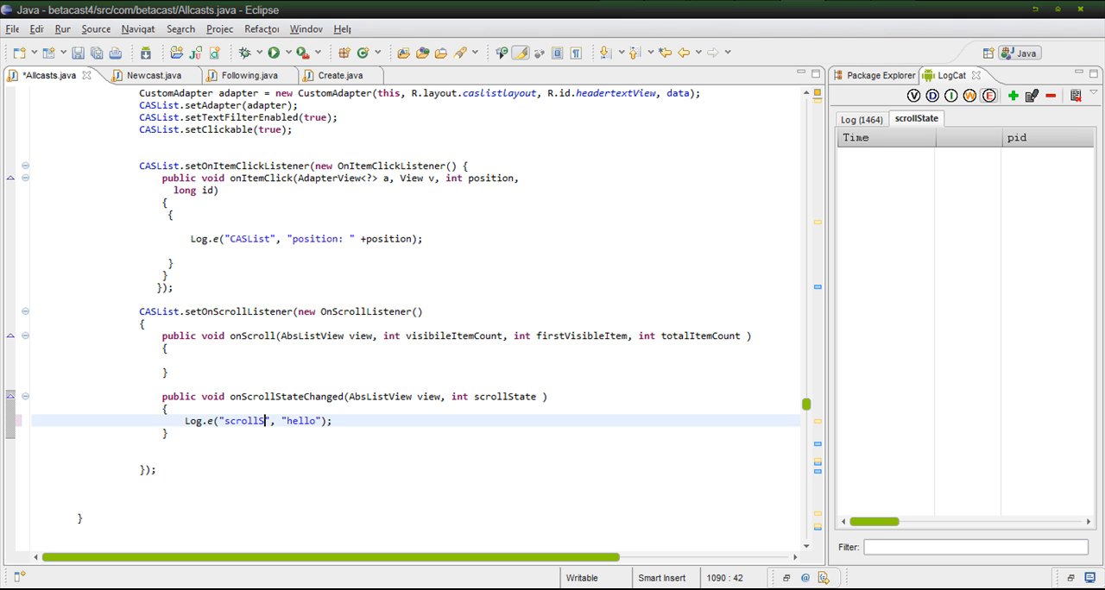
text(State)
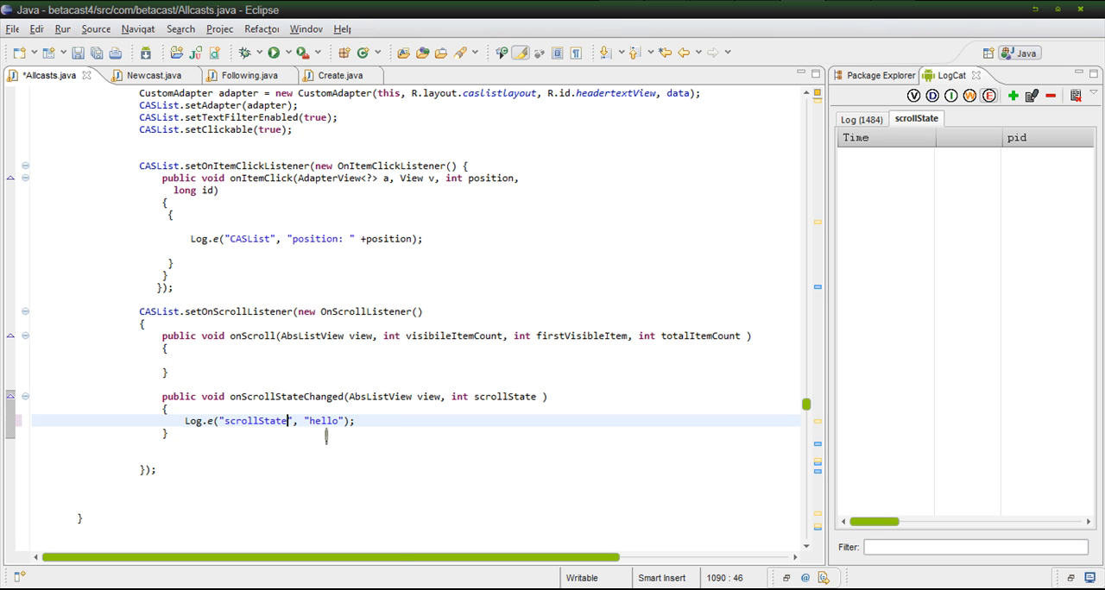
Step: Replace "hello" with "onScrollStateChanged was called" and save Allcasts.java
double_click(254, 421)
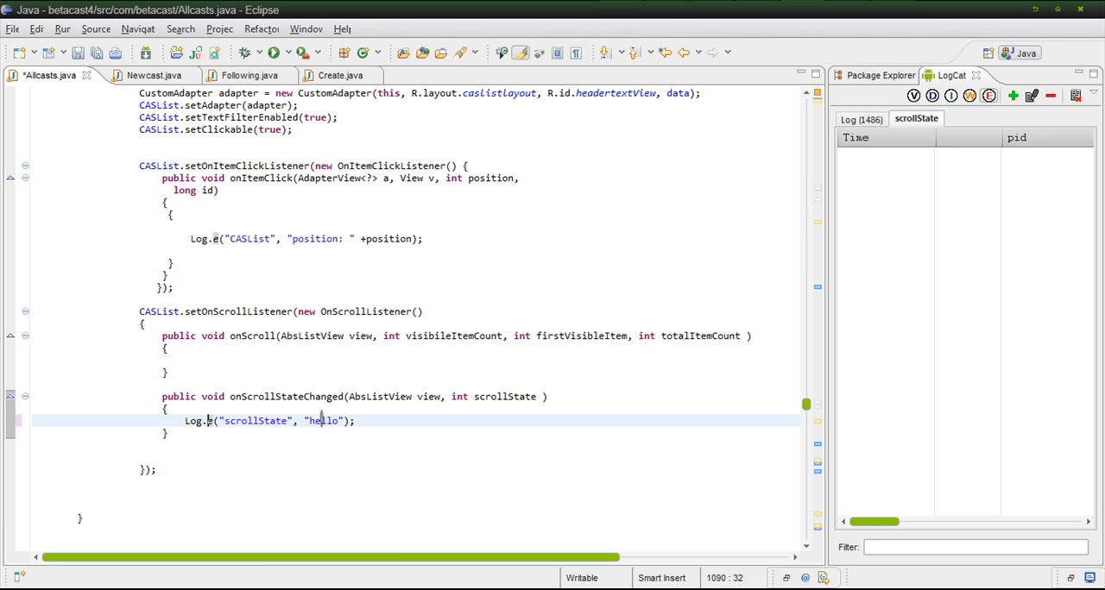
double_click(323, 421)
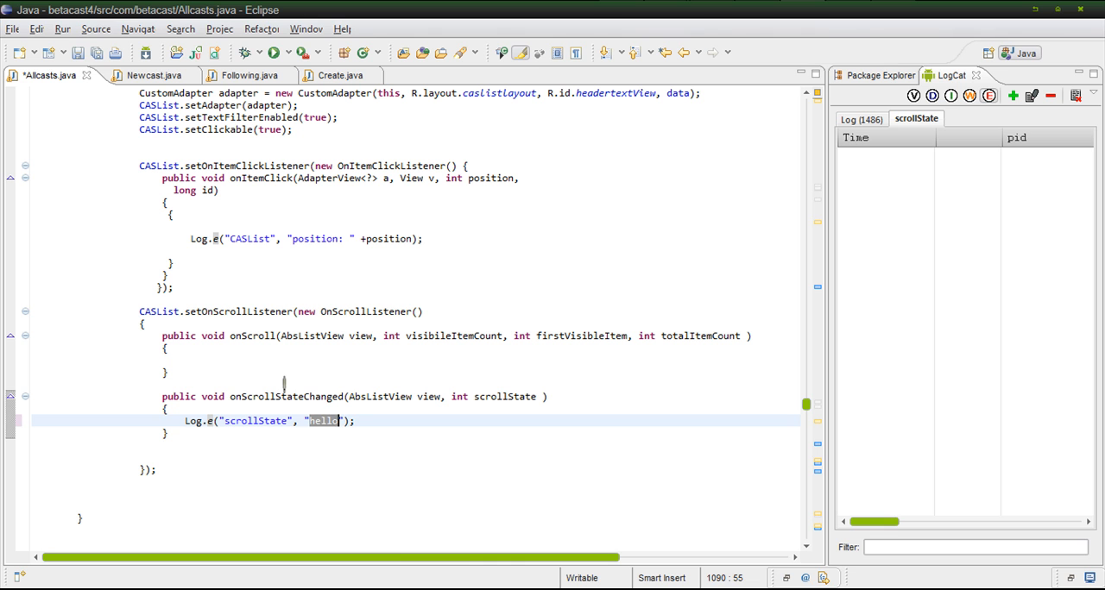
mouse_move(254, 396)
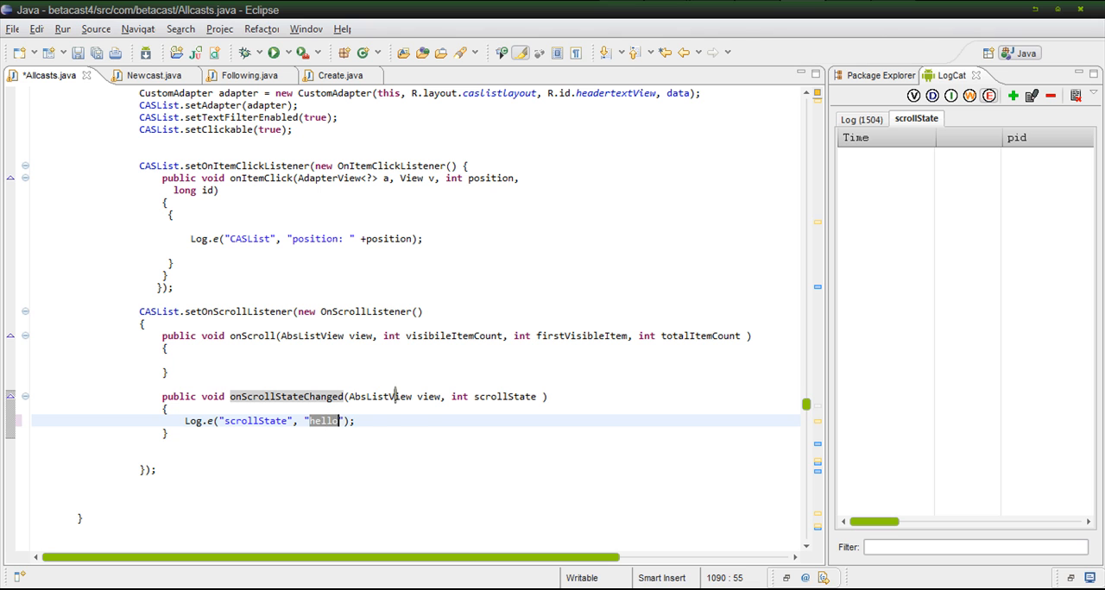
text(onScrollStateChanged was)
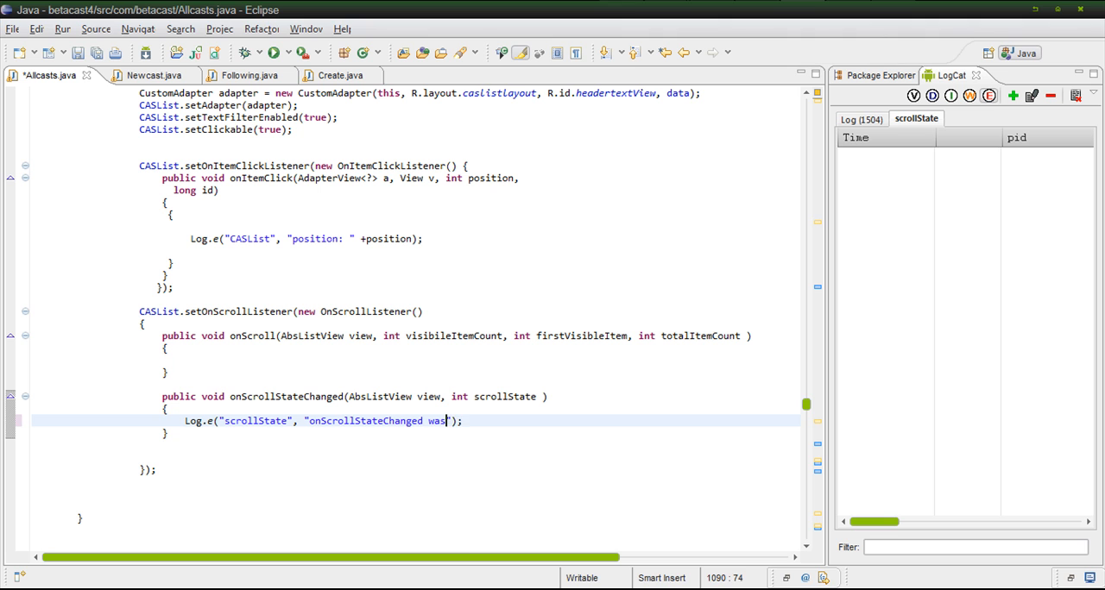
text(called)
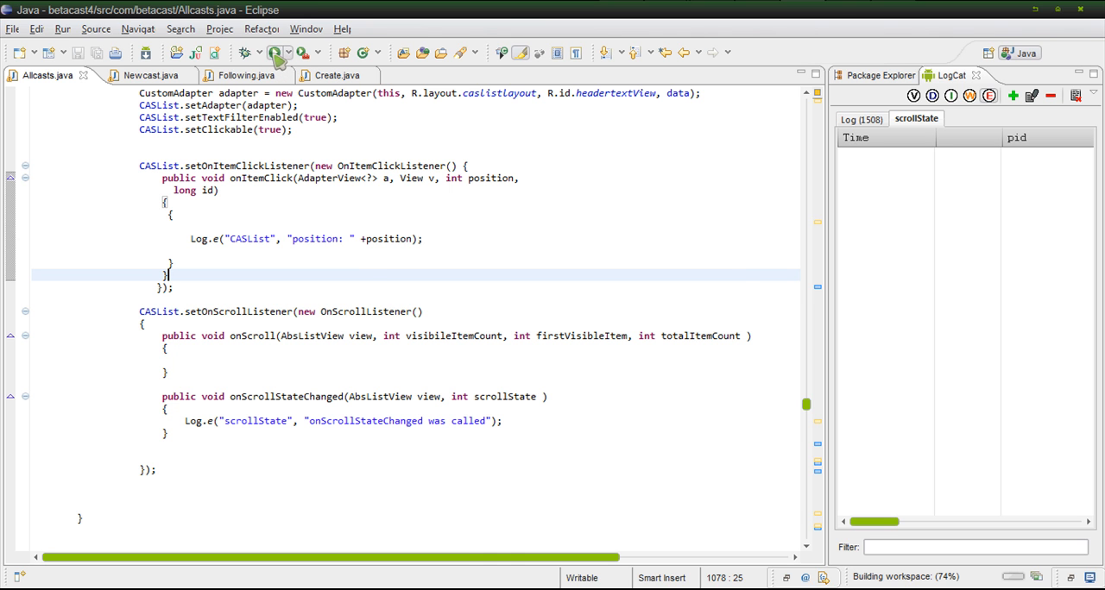
Step: Launch betacast4 on the emulator and maximize the LogCat view
click(274, 53)
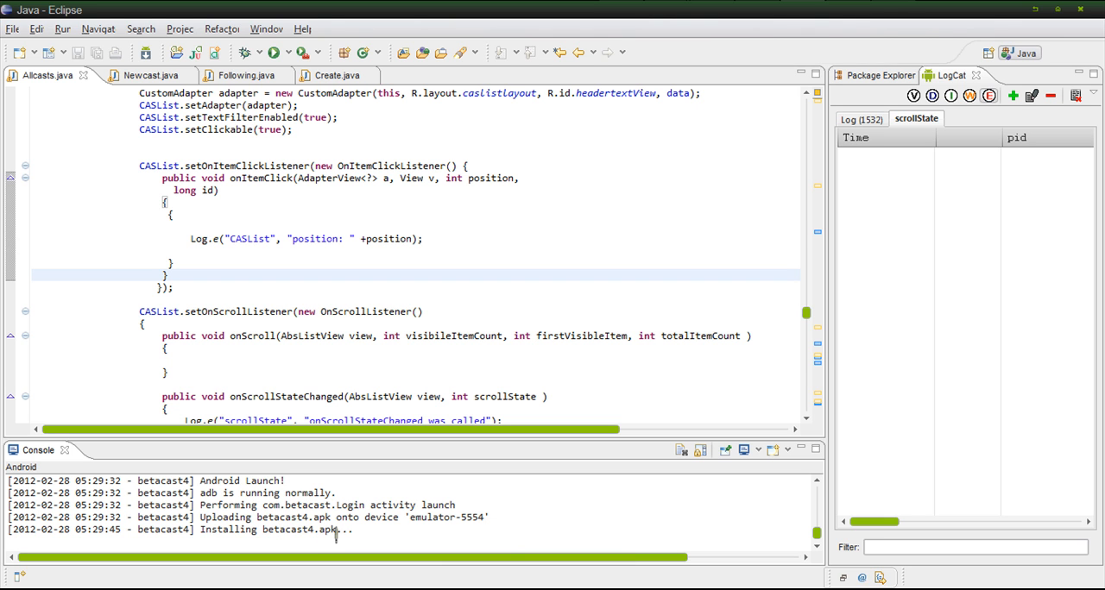
double_click(259, 529)
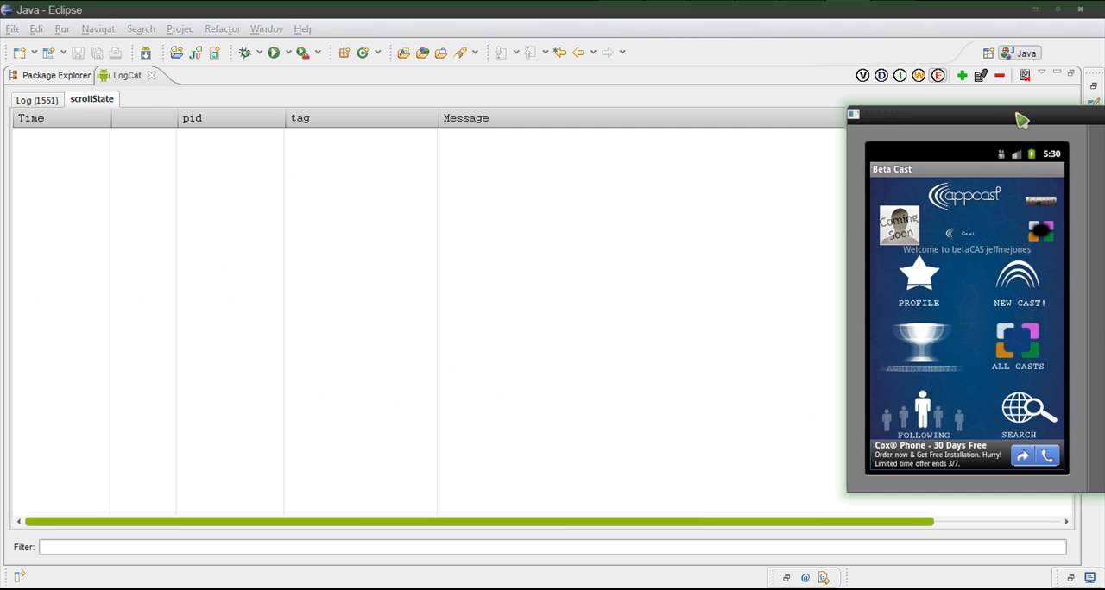
Step: Bring the emulator into view, open ALL CASTS and select the first Down Cast entry
drag(1021, 119, 947, 119)
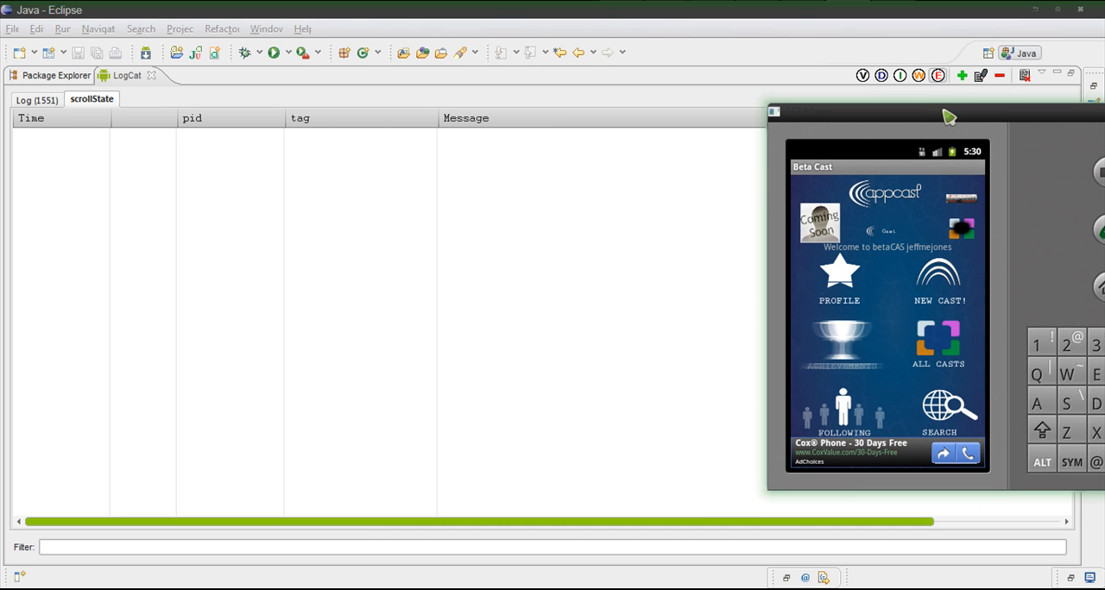
mouse_move(948, 341)
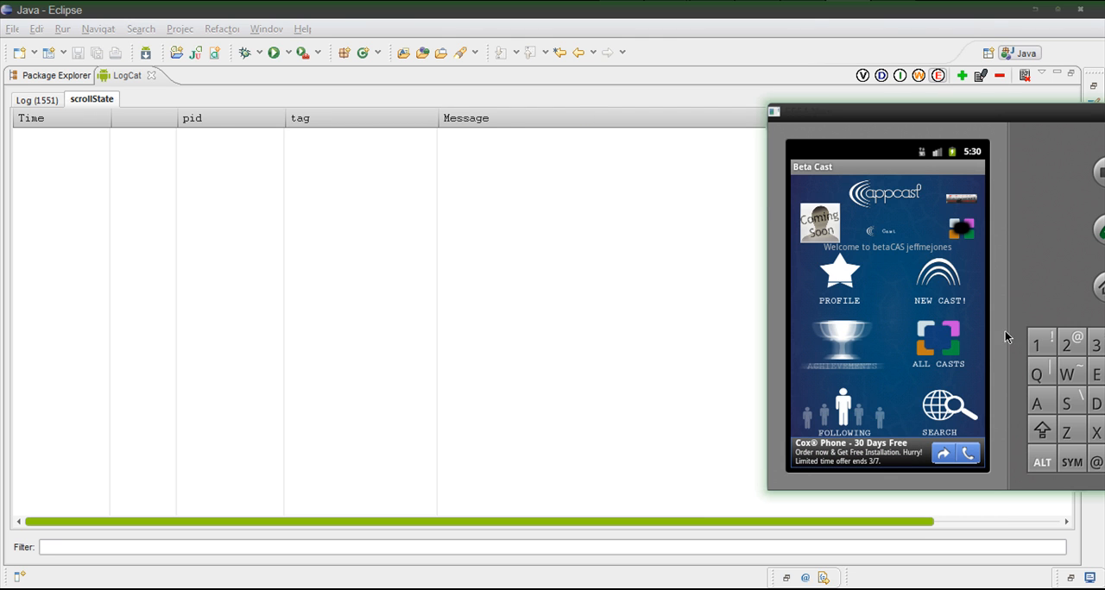
mouse_move(934, 333)
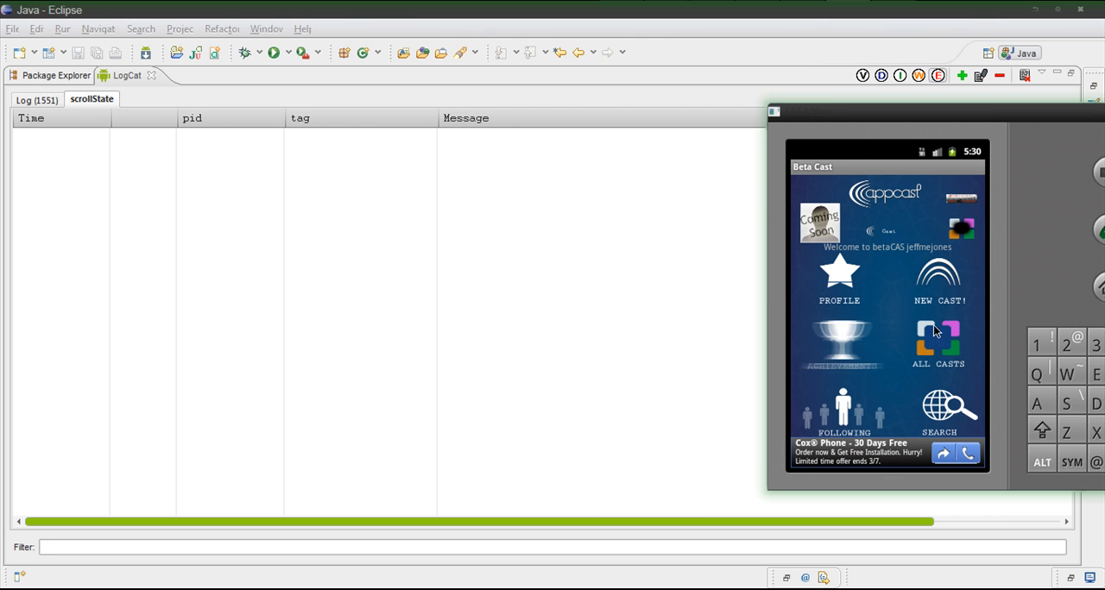
click(938, 343)
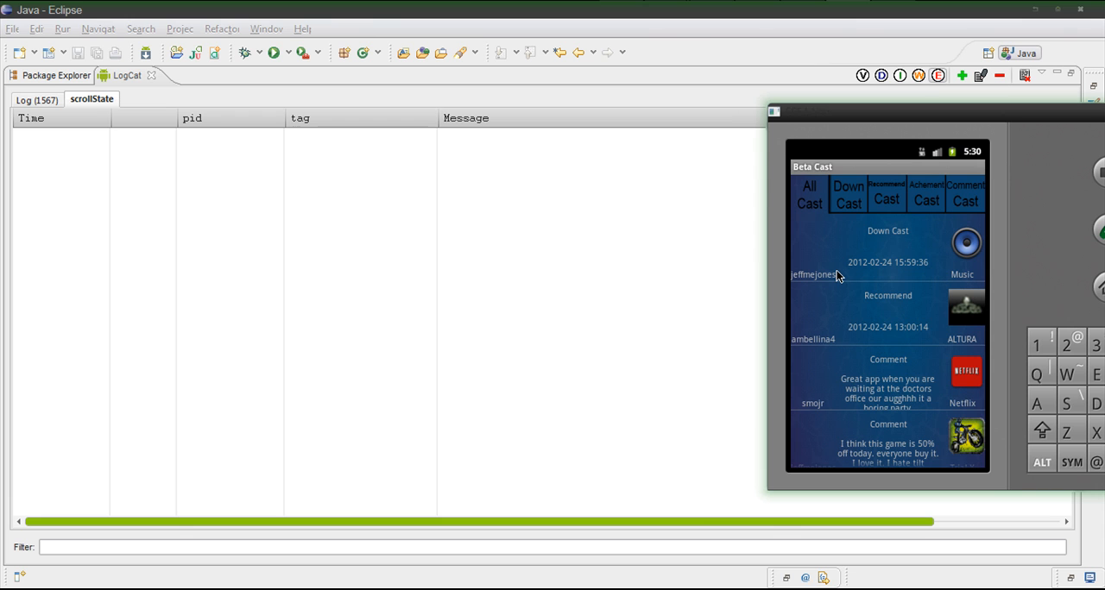
mouse_move(833, 266)
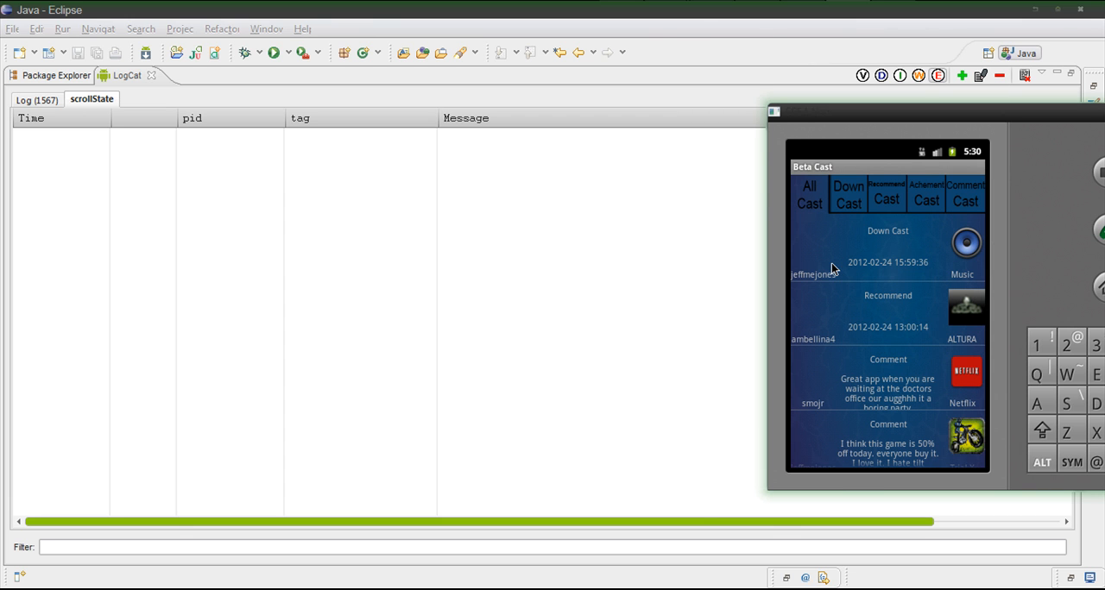
mouse_move(822, 266)
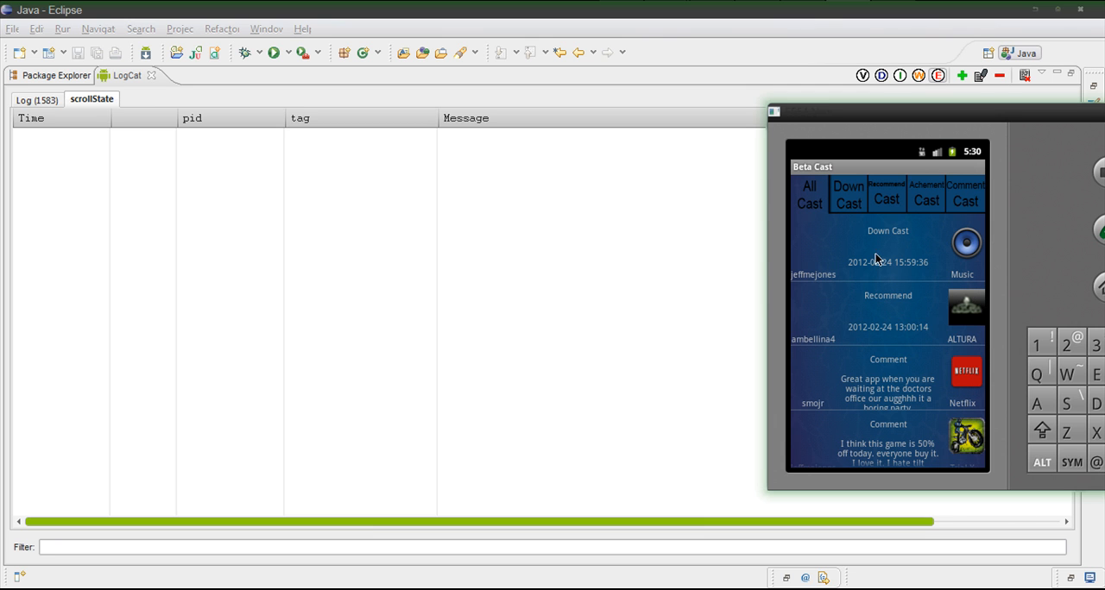
click(888, 250)
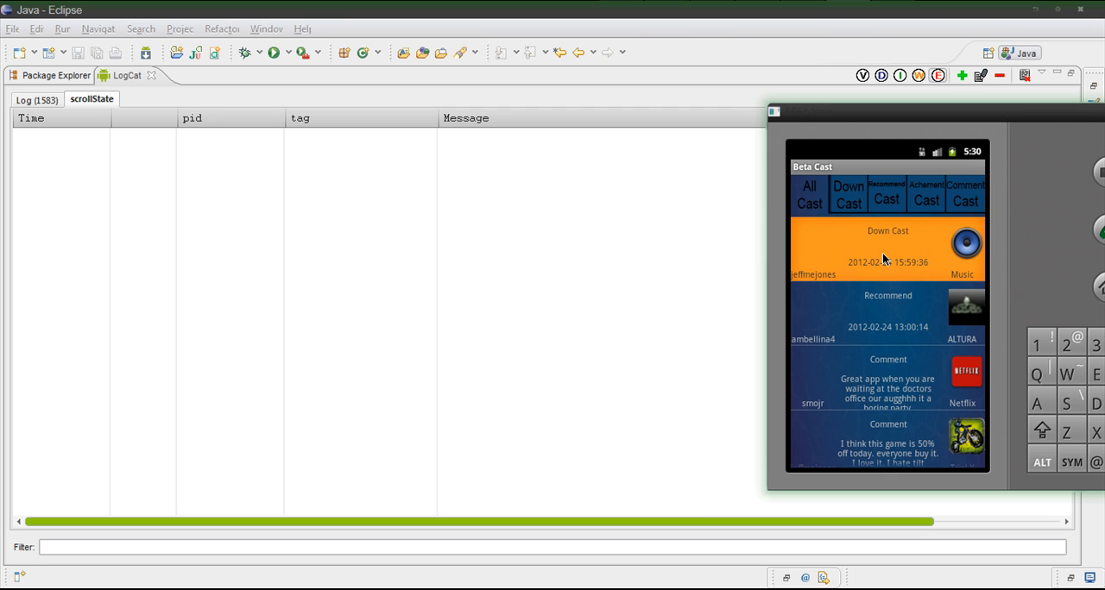
mouse_move(835, 347)
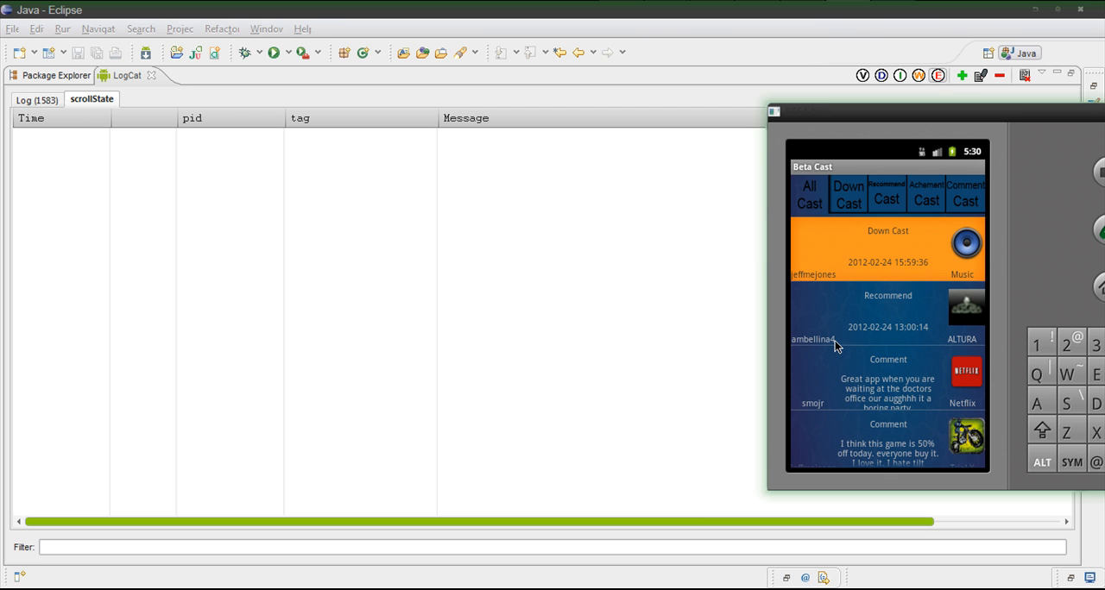
mouse_move(883, 290)
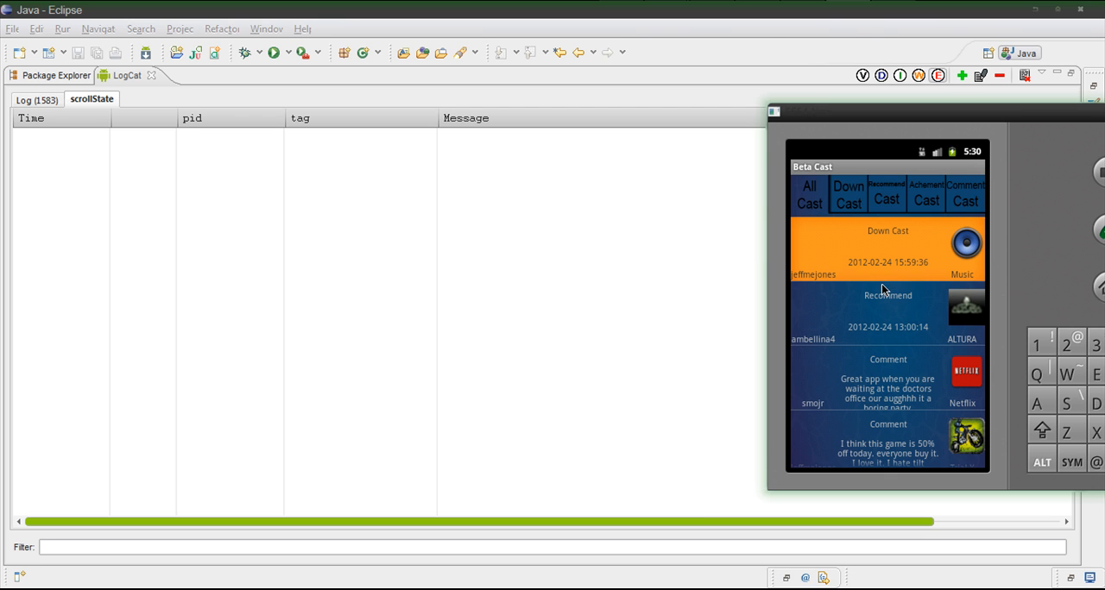
mouse_move(896, 328)
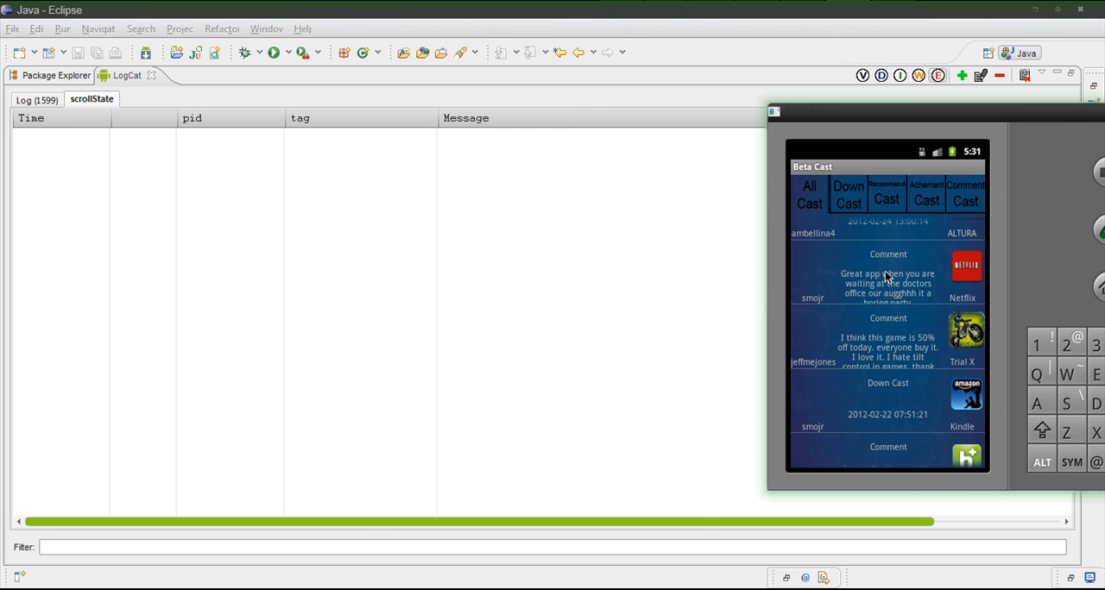
mouse_move(887, 272)
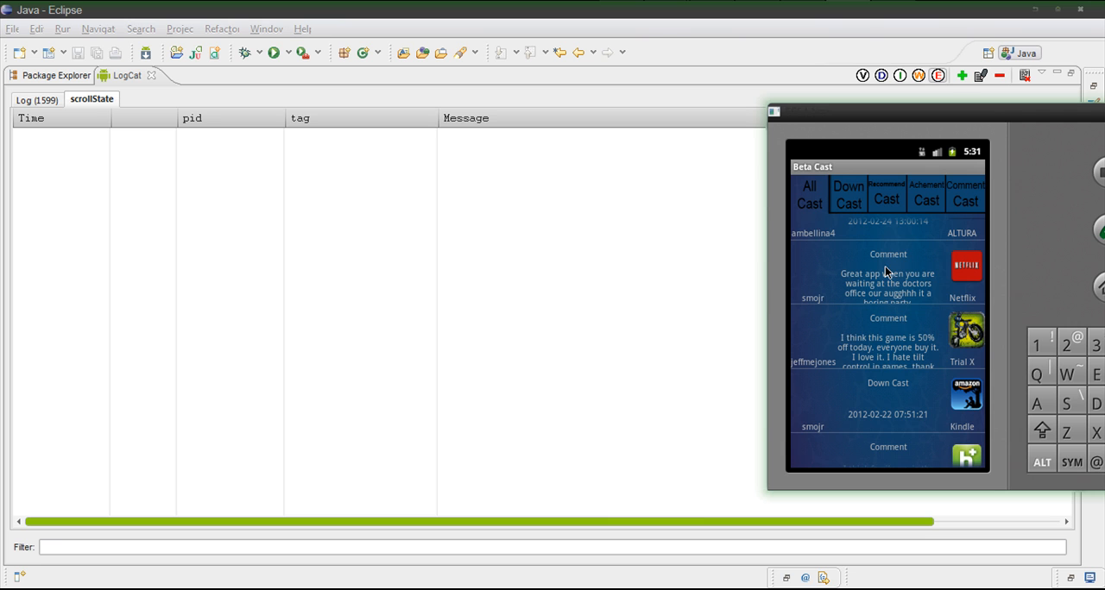
mouse_move(907, 240)
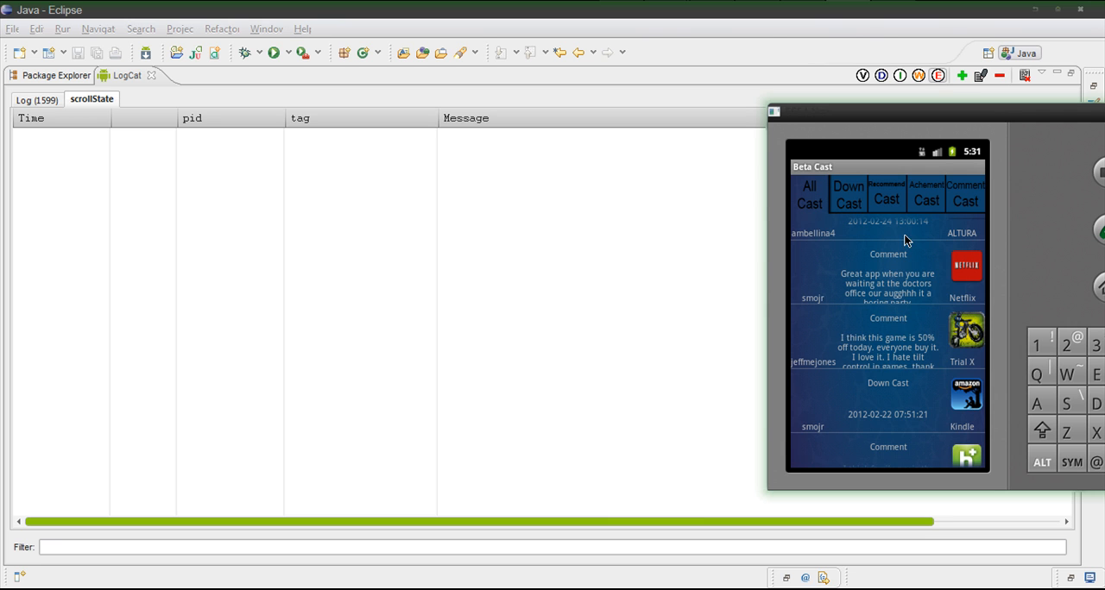
mouse_move(952, 334)
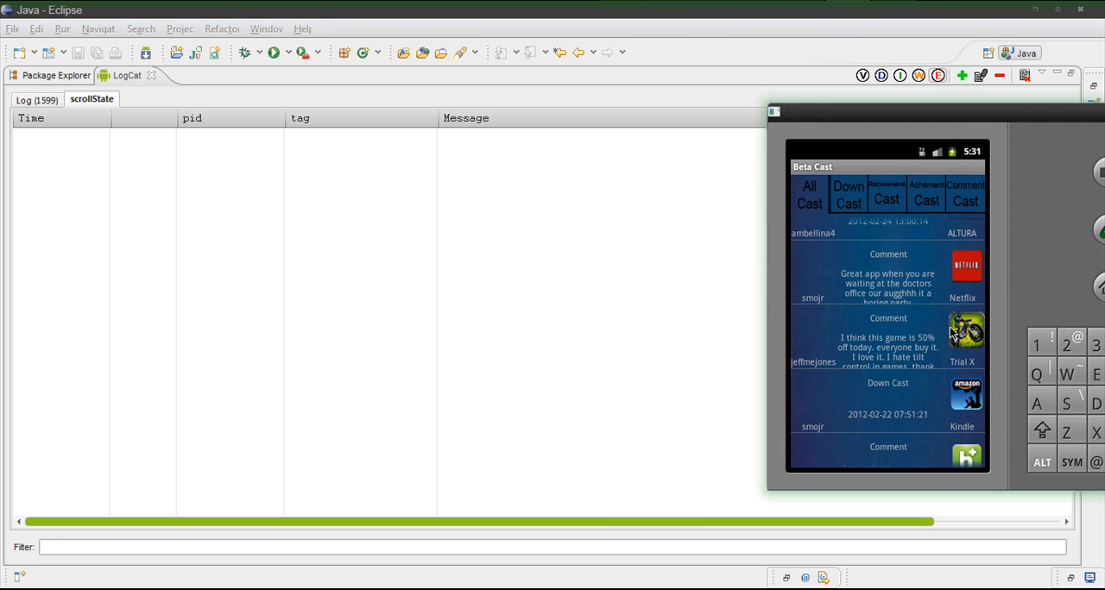
mouse_move(954, 285)
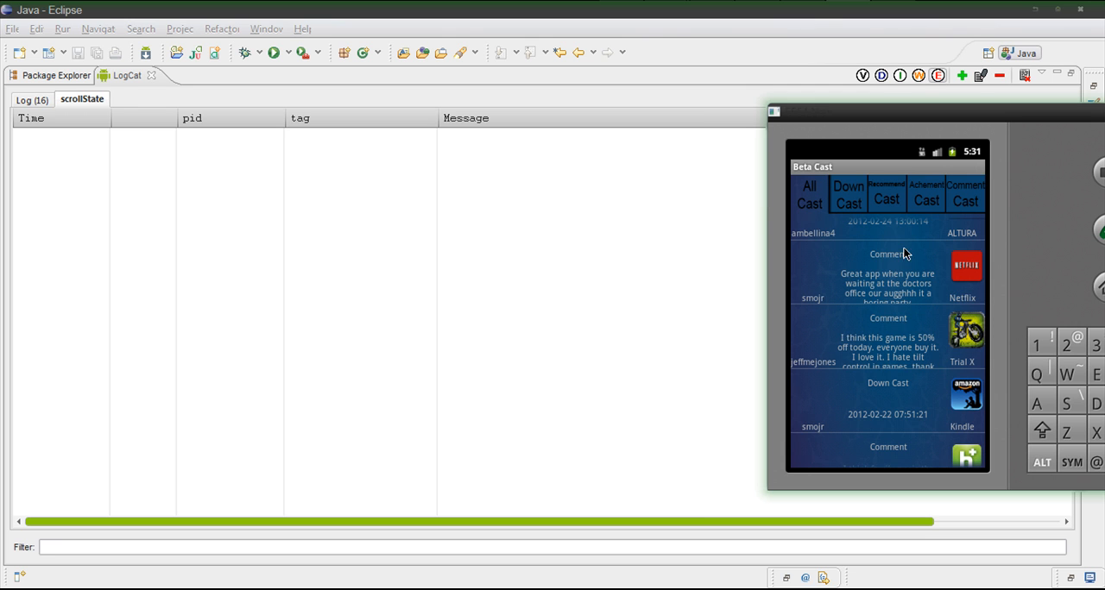
Step: Scroll the All Casts list to log repeated "onScrollStateChanged was called" entries
scroll(down, 3)
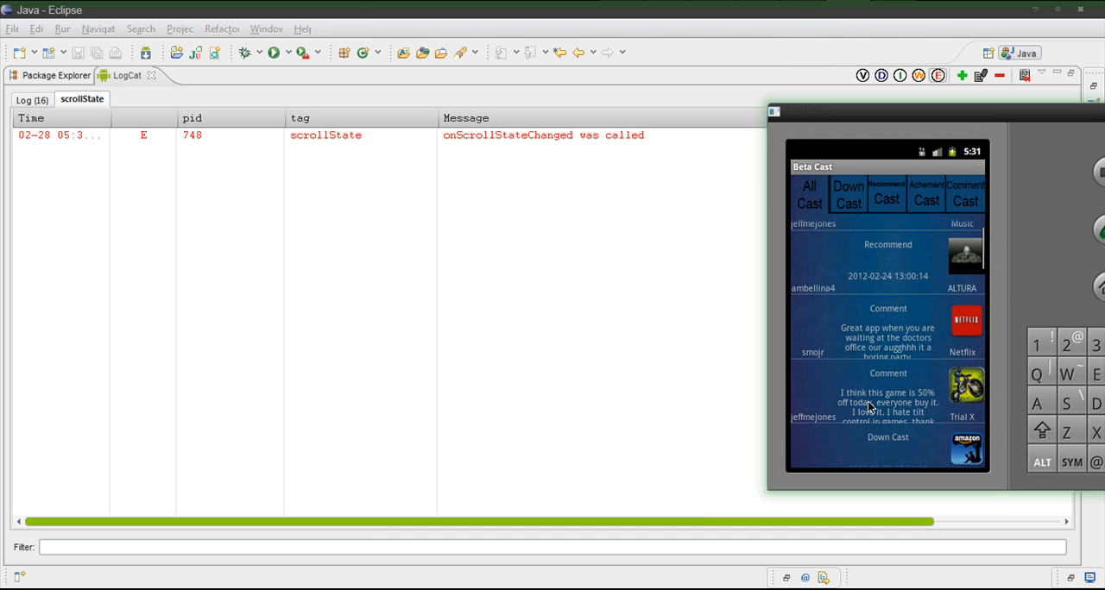
scroll(down, 3)
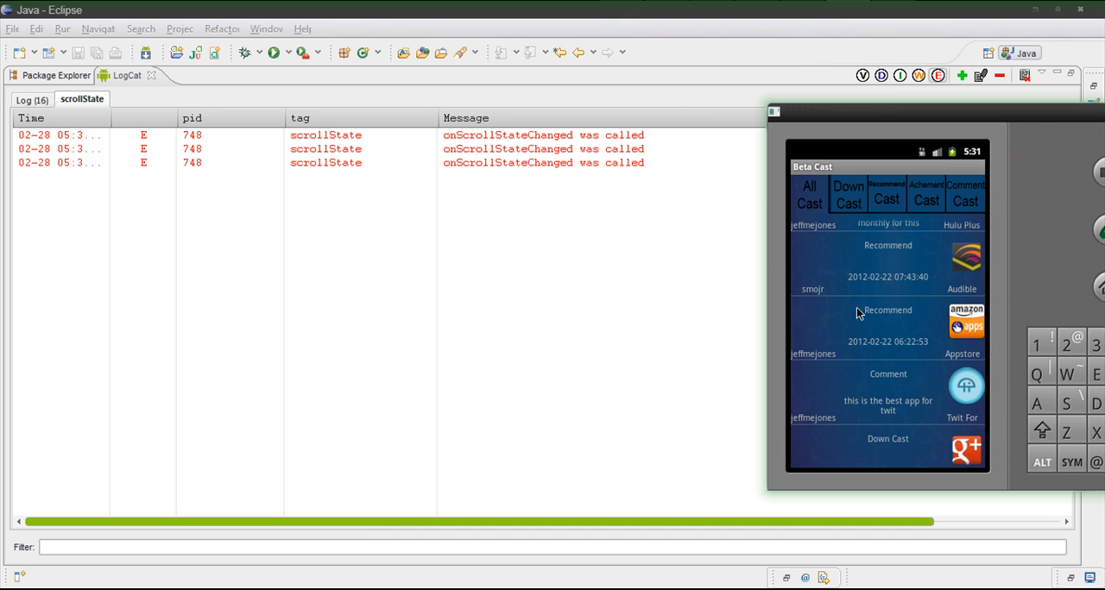
mouse_move(951, 347)
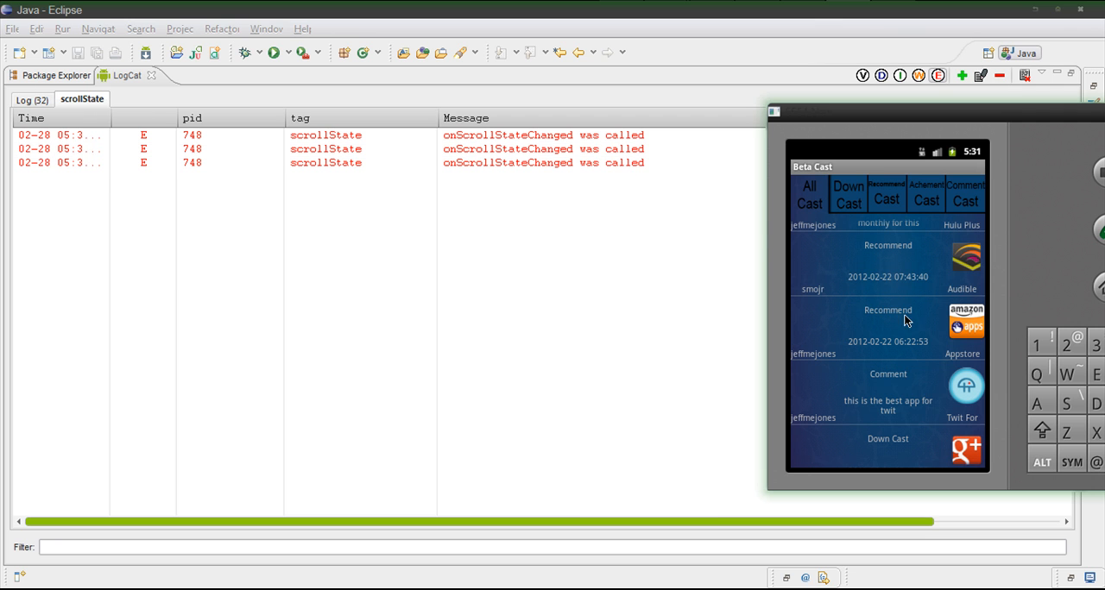
mouse_move(525, 184)
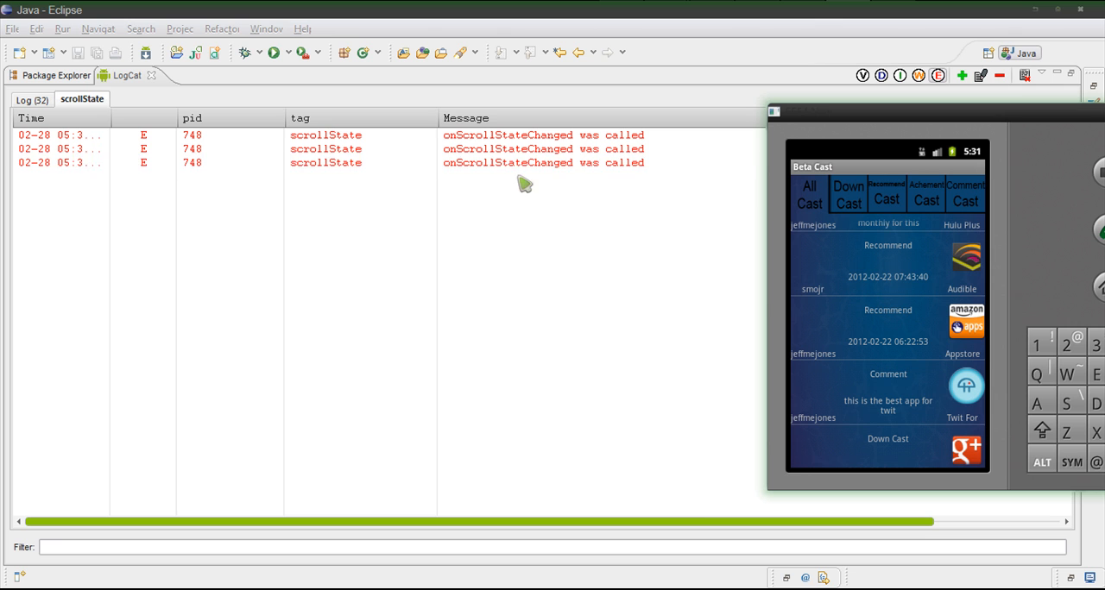
mouse_move(911, 331)
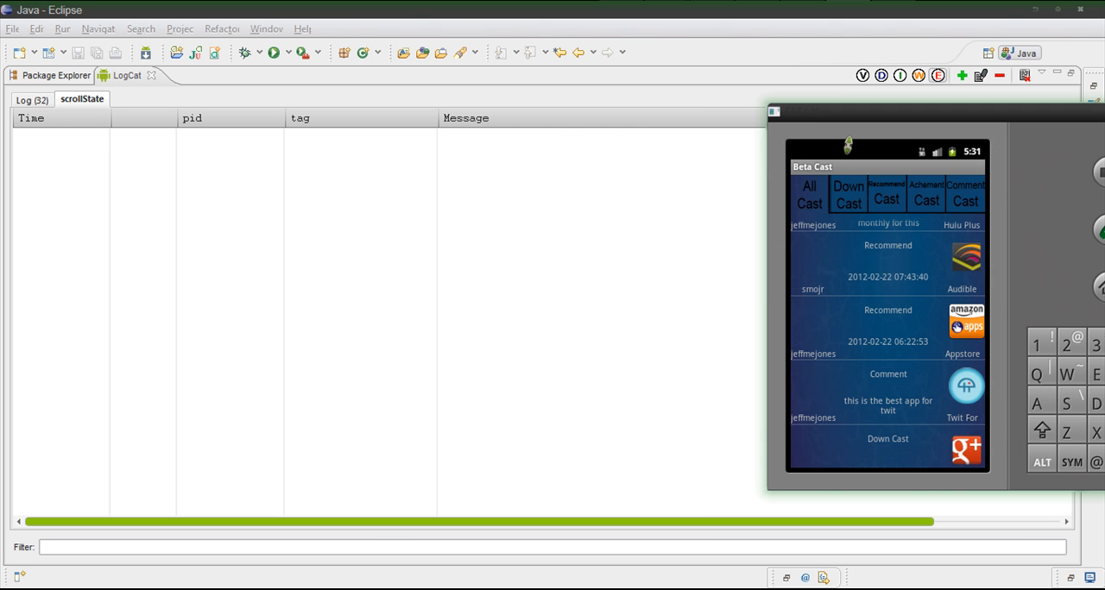
Step: Scroll the list further, then clear the scrollState LogCat entries
scroll(down, 3)
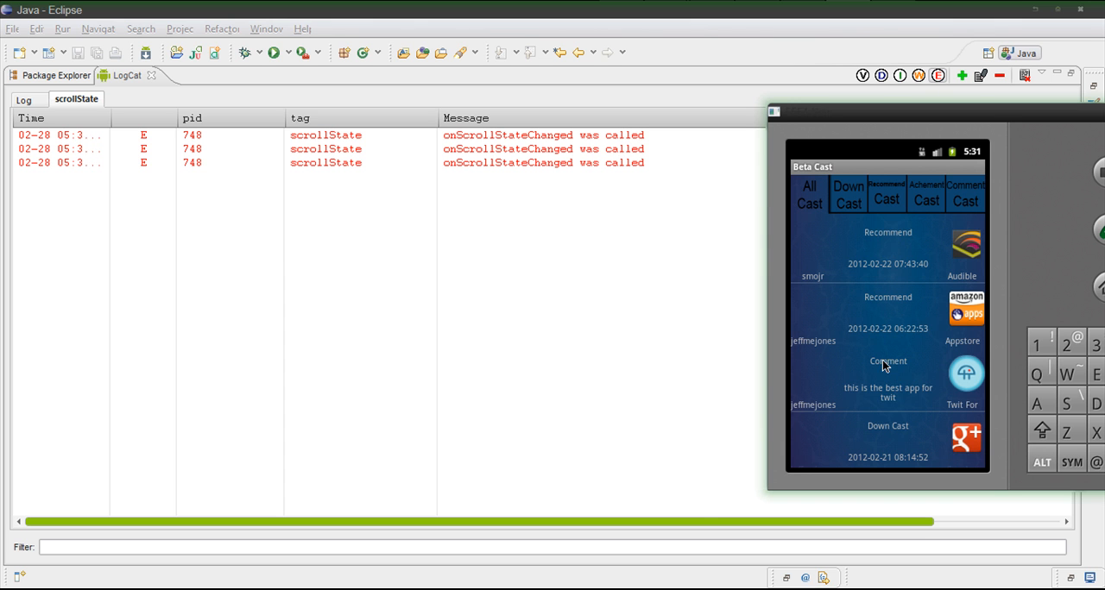
scroll(down, 3)
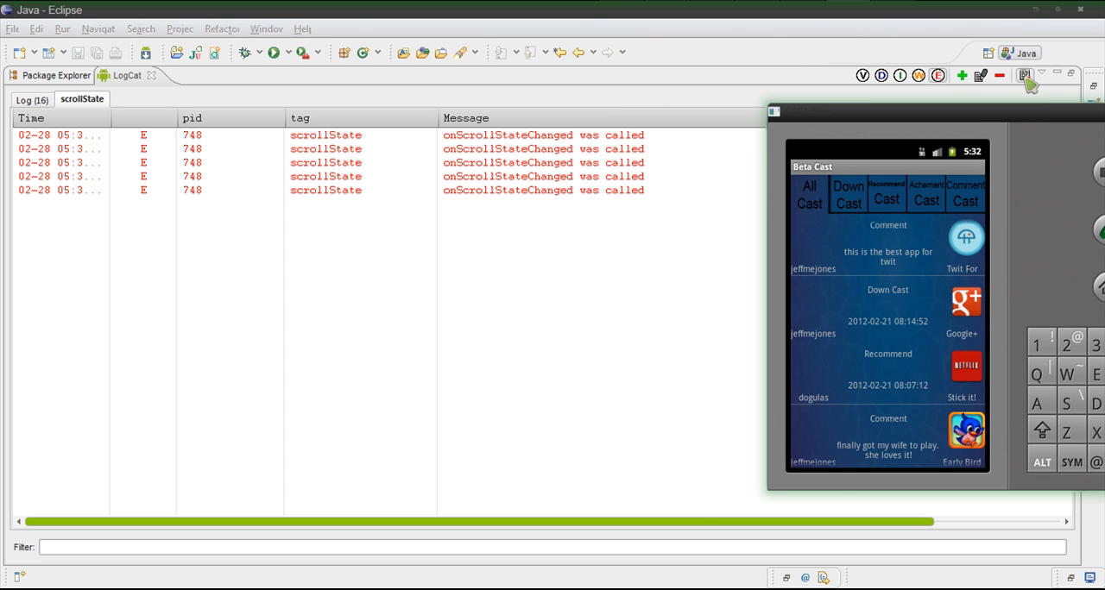
click(999, 75)
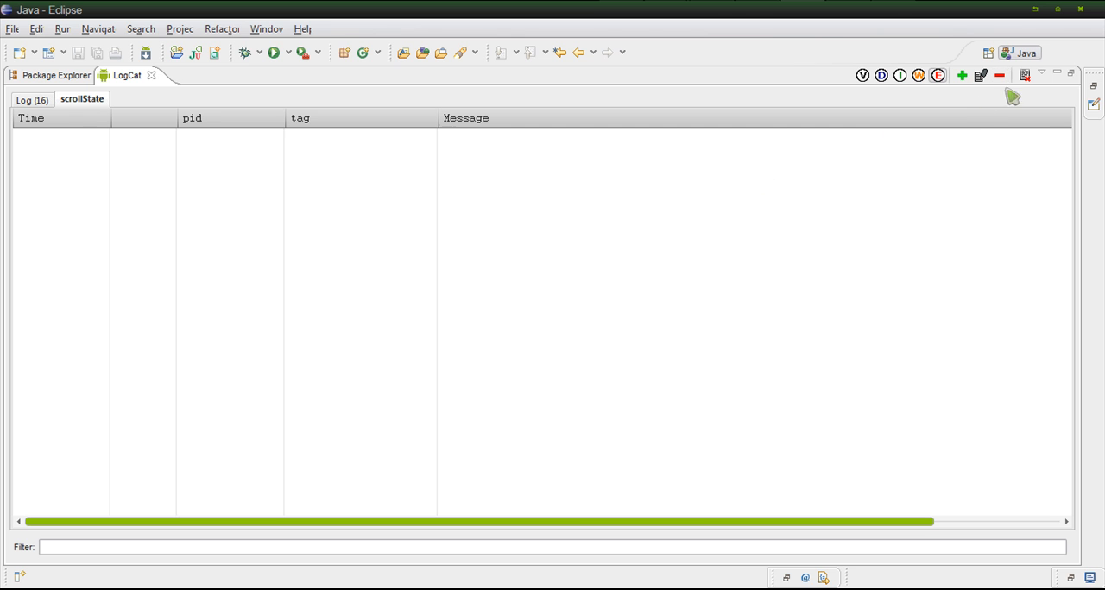
mouse_move(1072, 76)
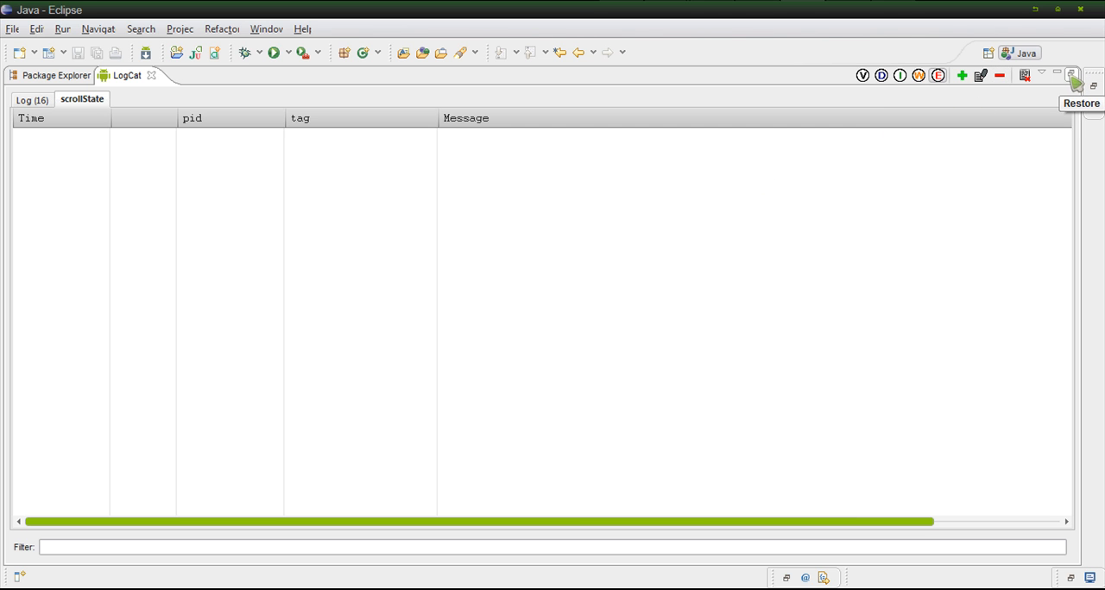
Step: Restore the editor and add ': ' and a '+' to the end of the log message
click(1070, 75)
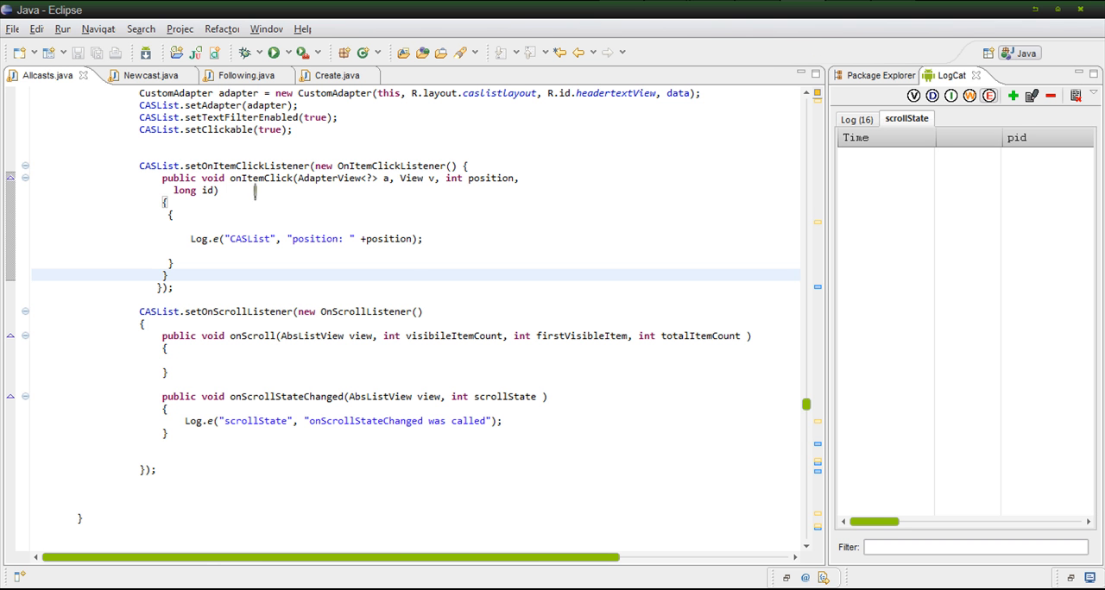
scroll(down, 3)
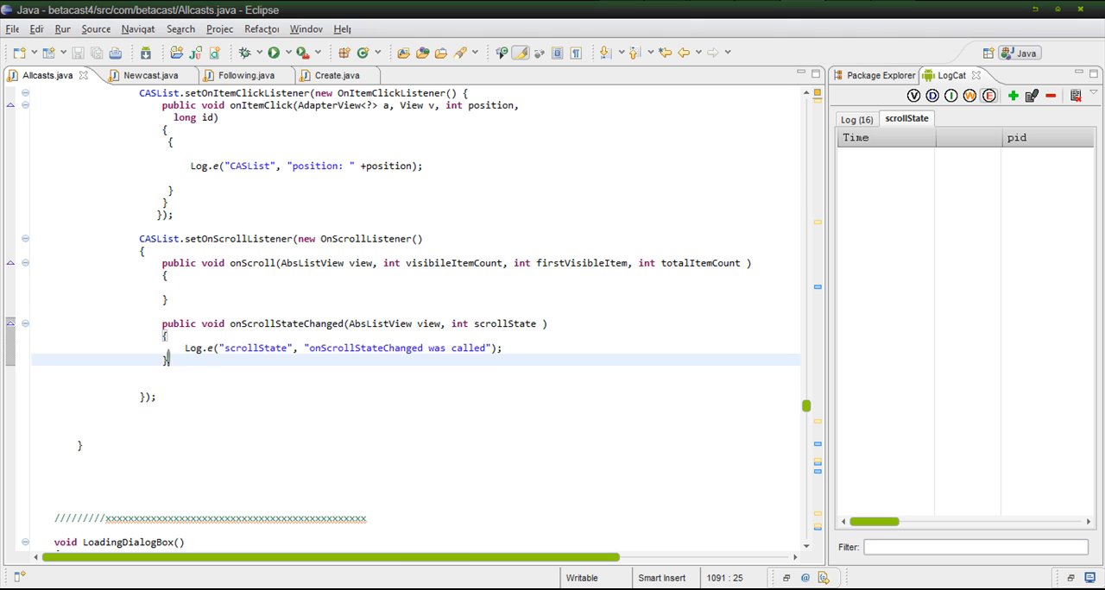
click(354, 348)
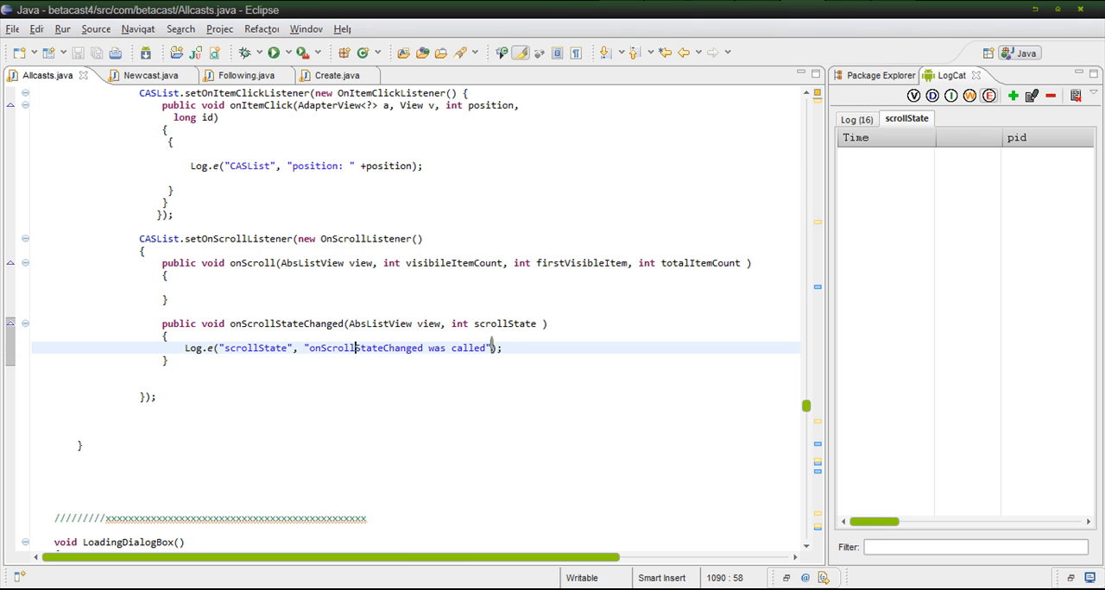
text(:)
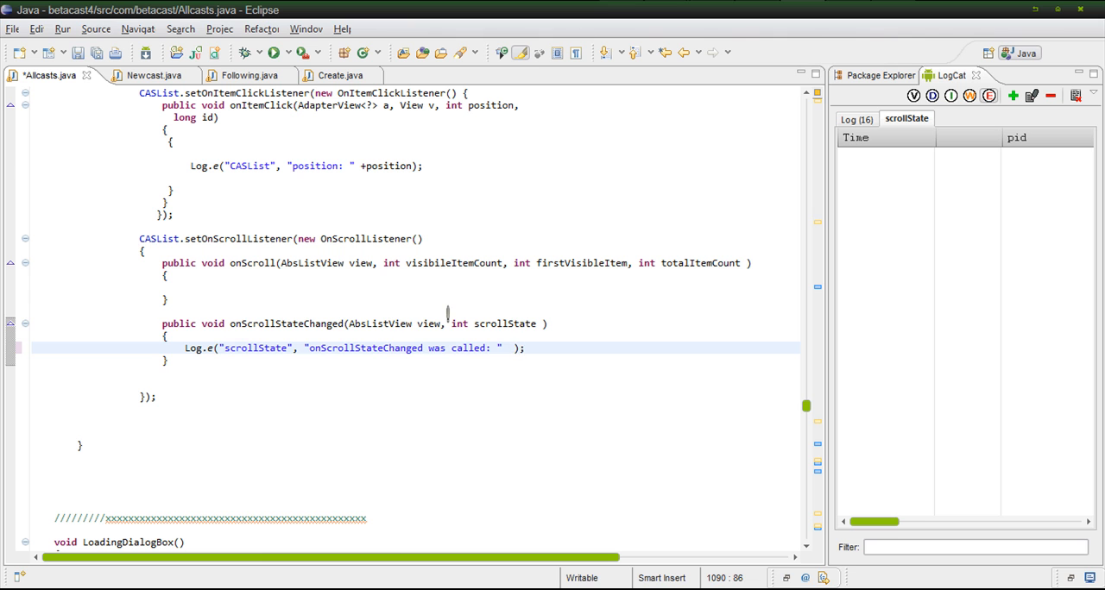
double_click(505, 324)
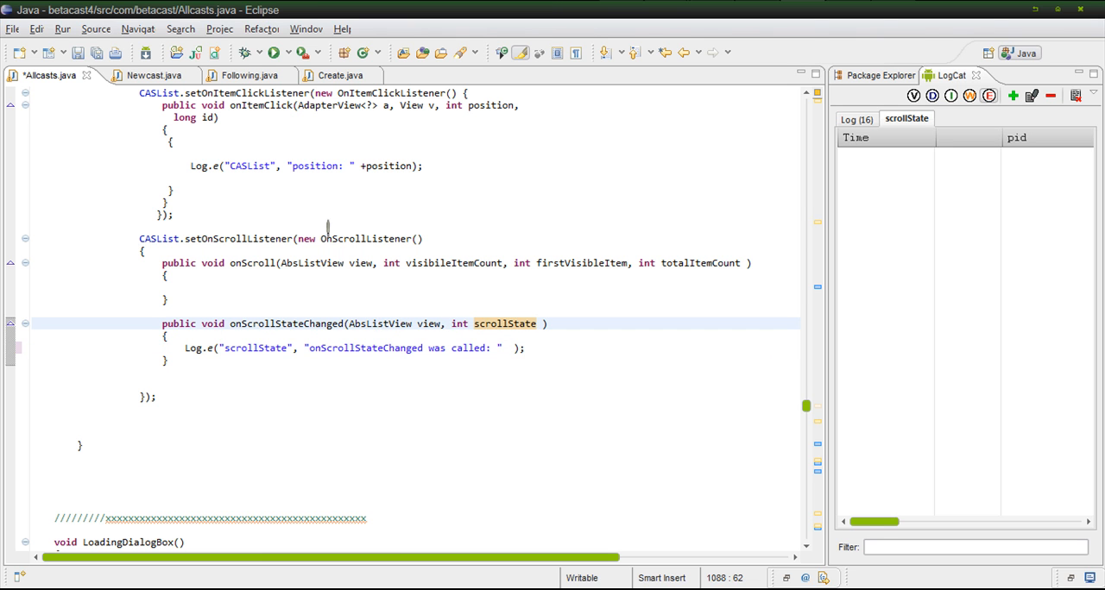
click(355, 239)
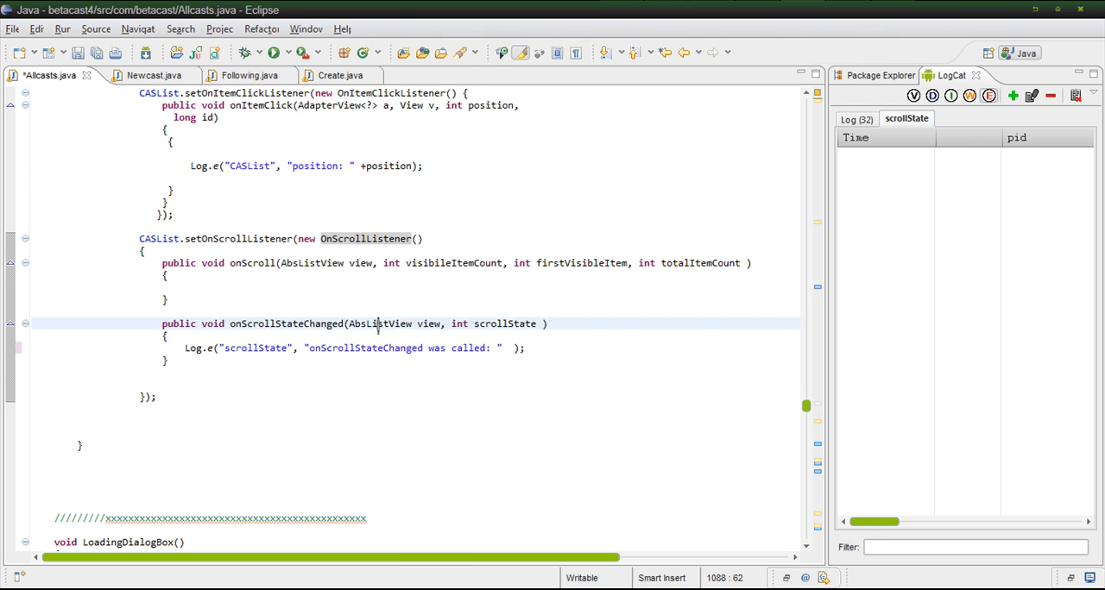
double_click(505, 323)
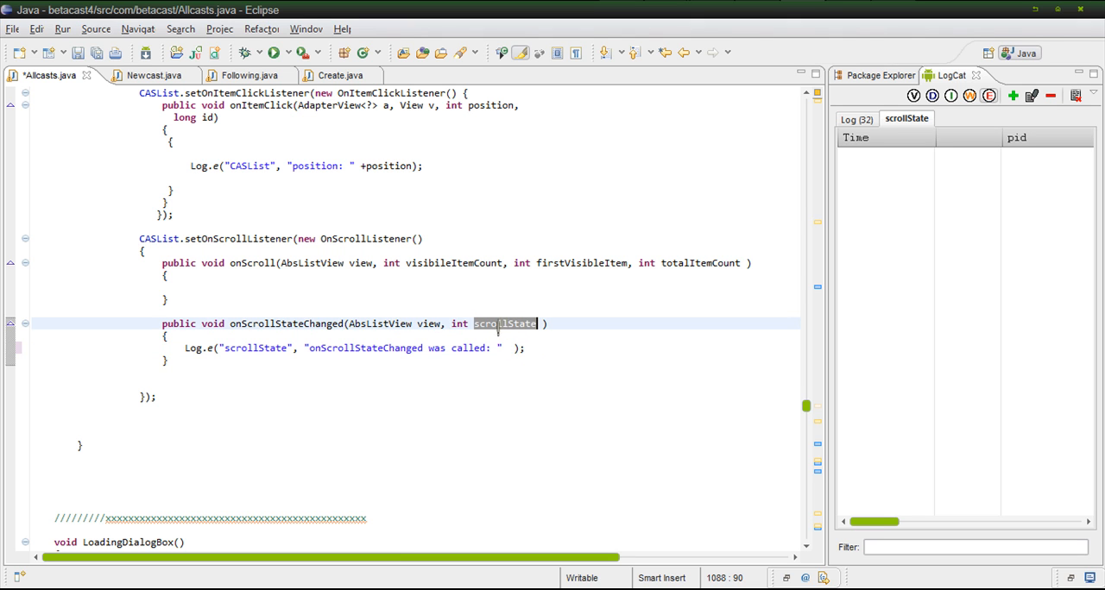
click(508, 348)
text(+)
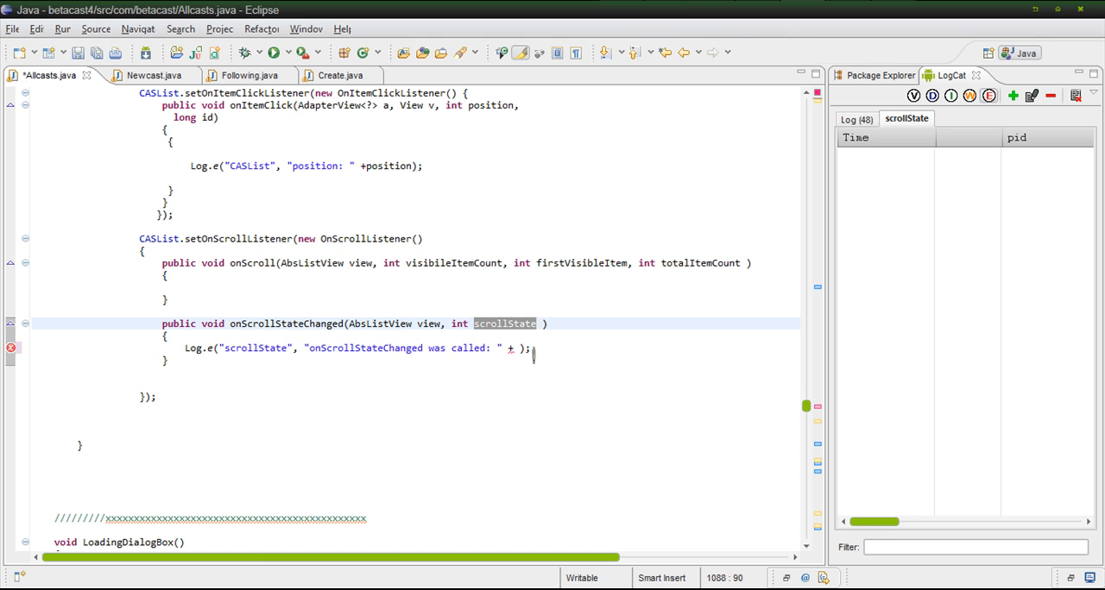
Step: Append scrollState after the '+', remove stray characters, and save Allcasts.java
text(scrollState)
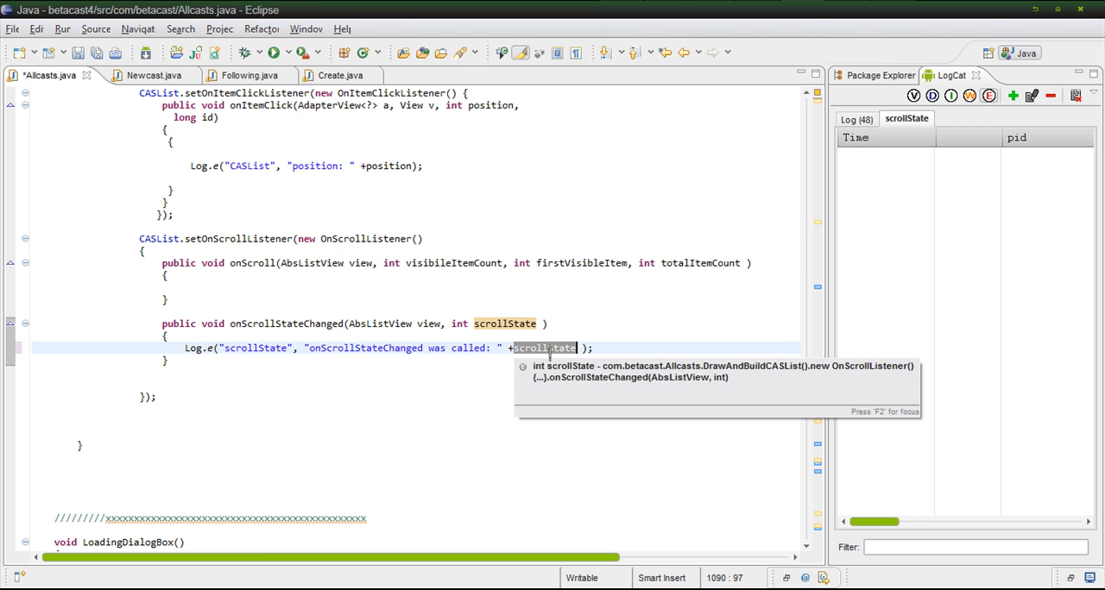
text(4)
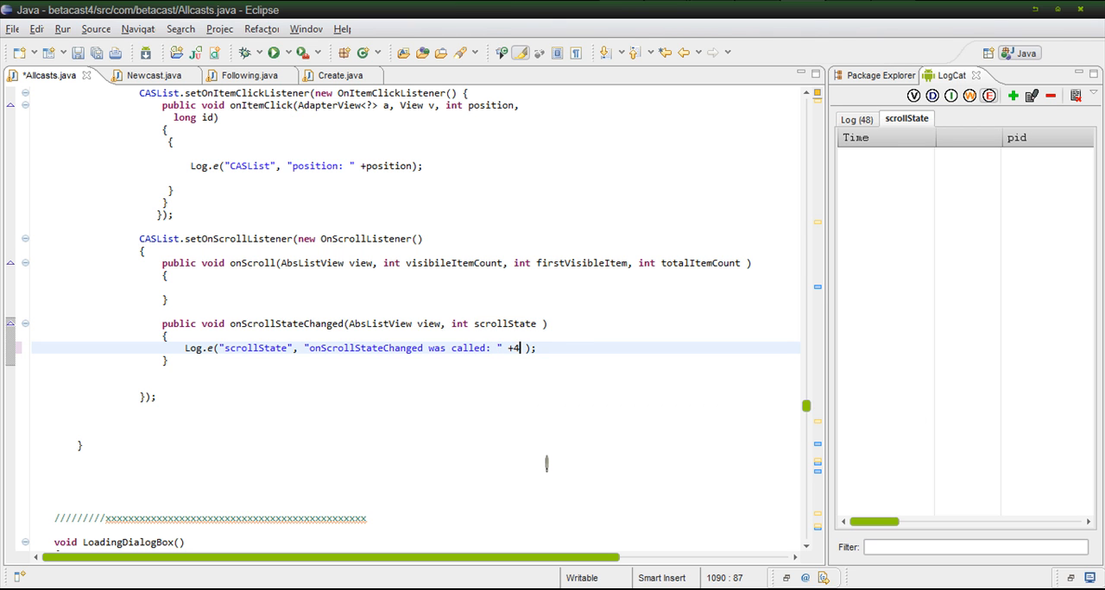
text(6868)
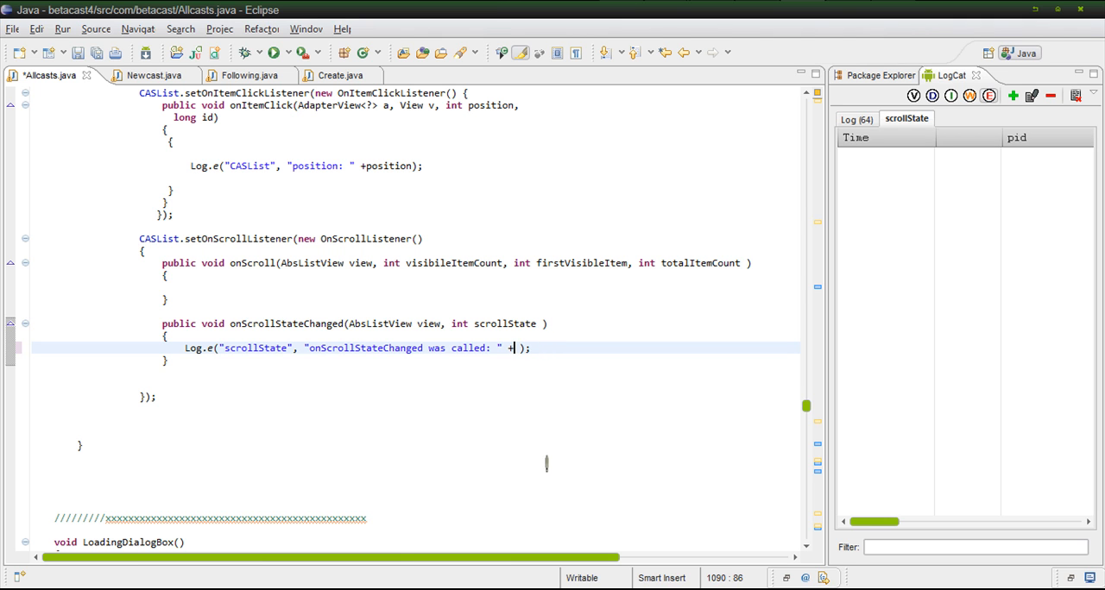
text(scrollState)
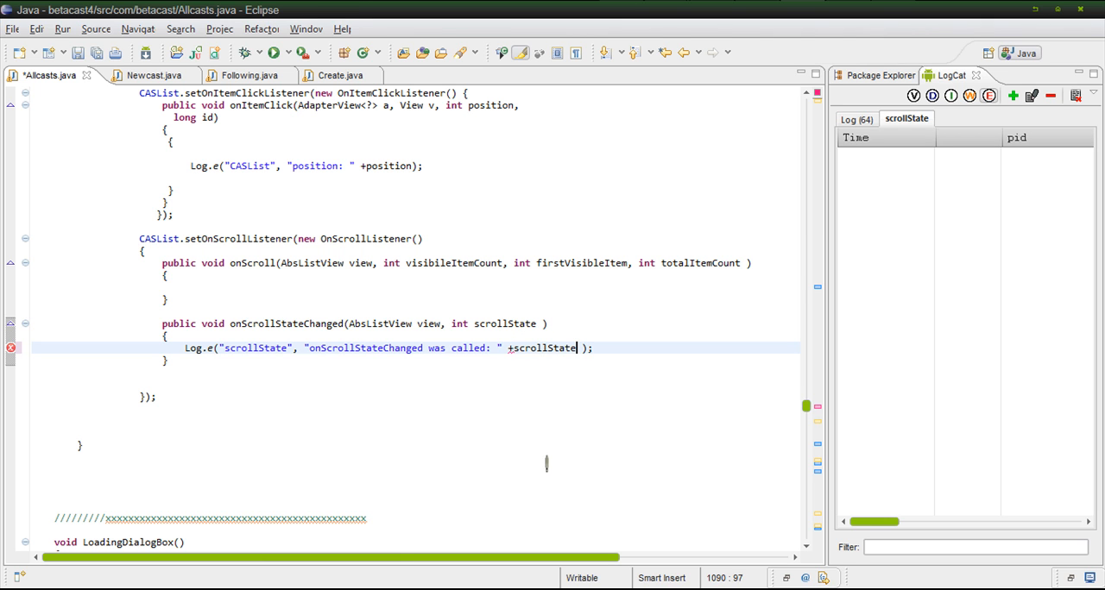
double_click(542, 348)
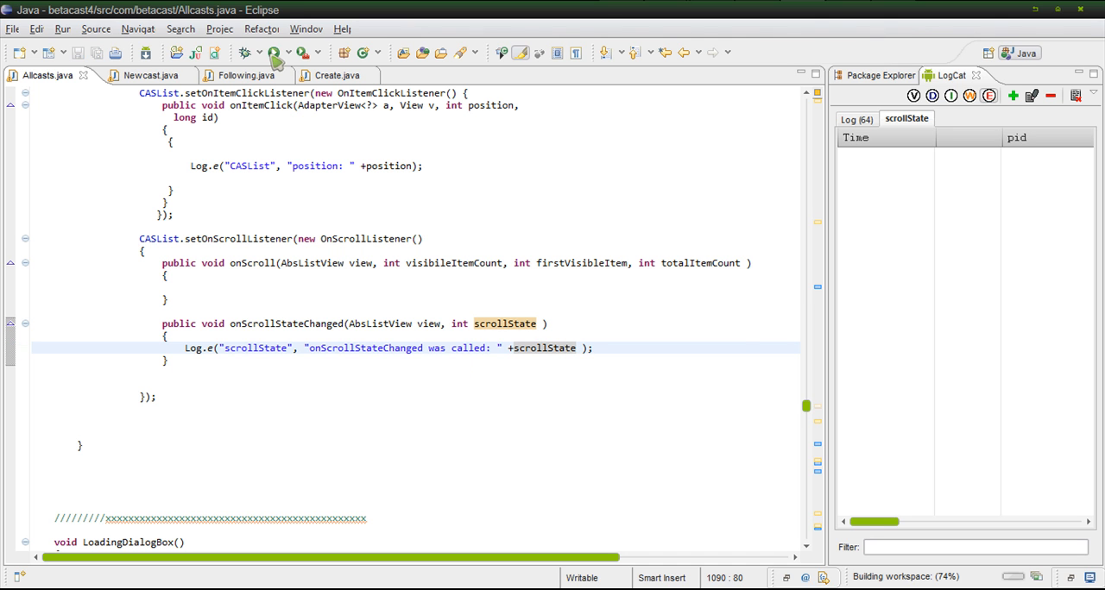
Step: Relaunch Beta Cast, open All Casts and scroll to log states 1 and 0
click(273, 52)
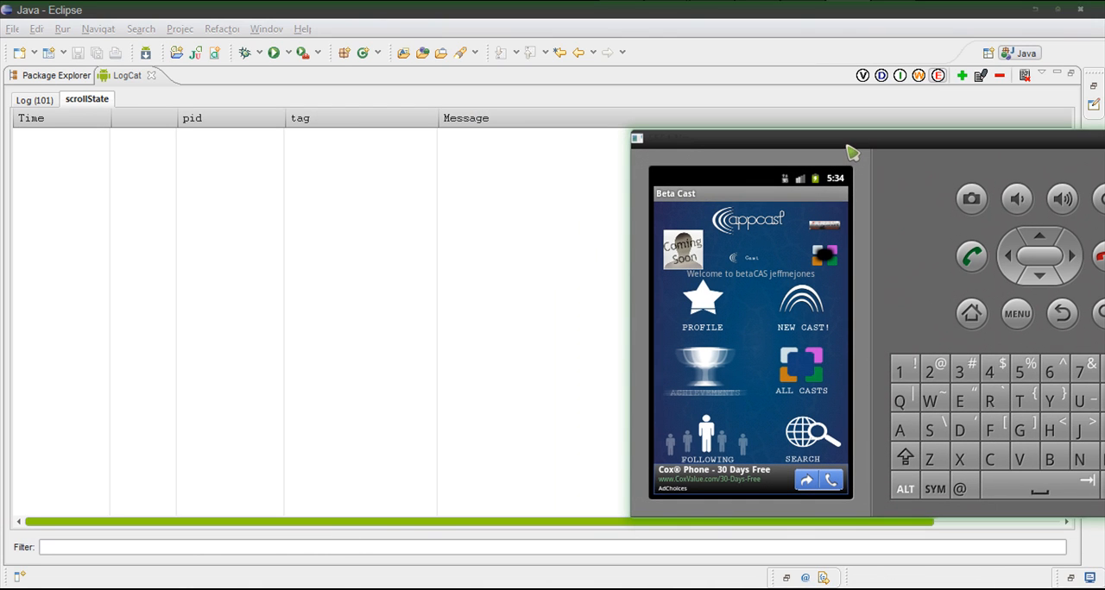
mouse_move(803, 366)
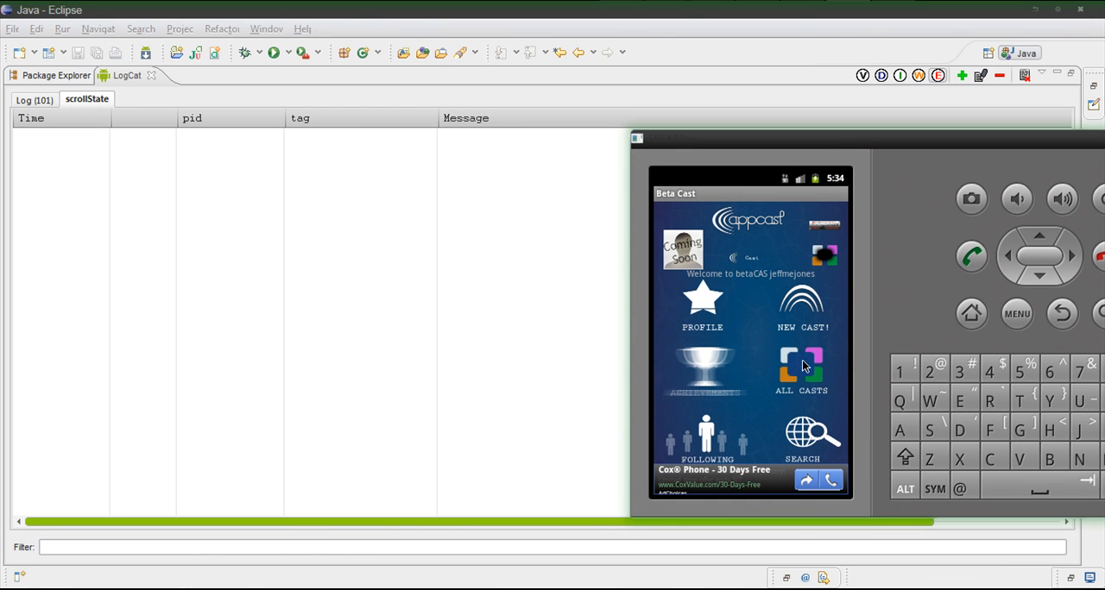
click(800, 367)
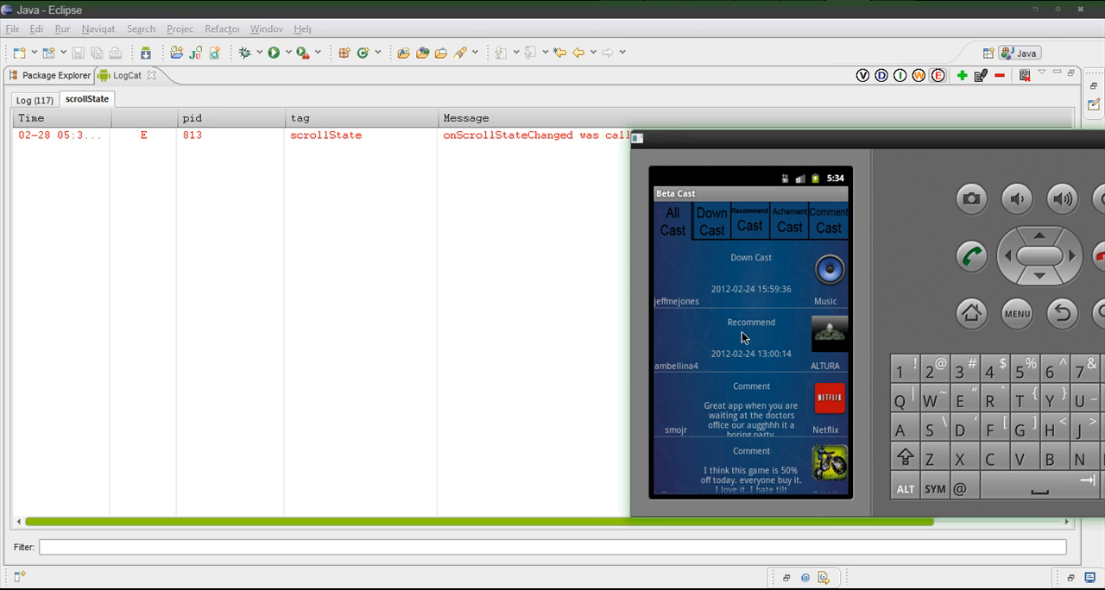
scroll(down, 3)
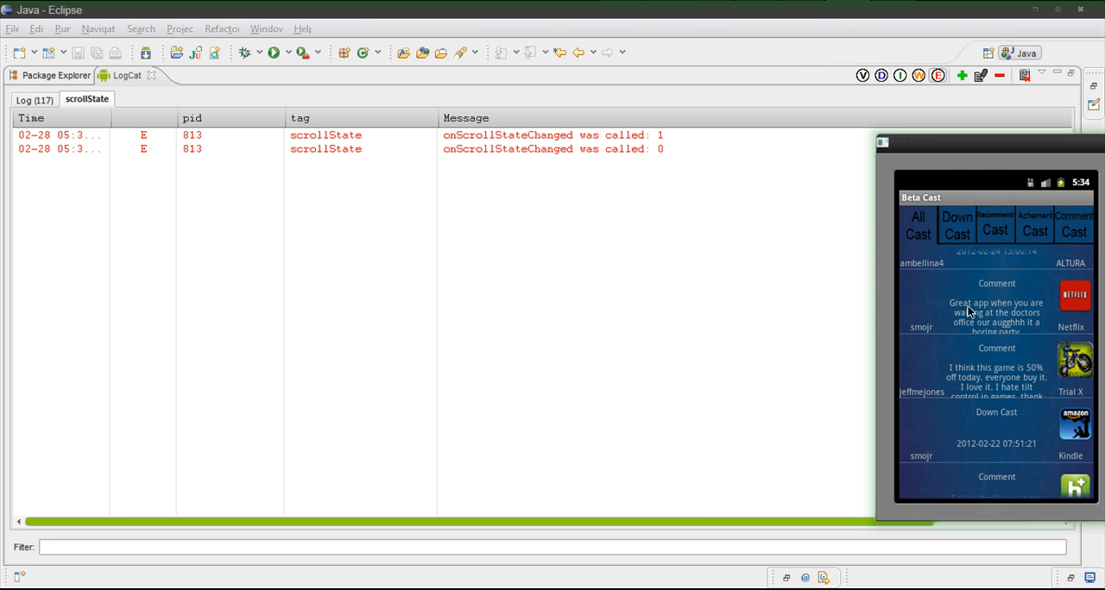
mouse_move(1037, 339)
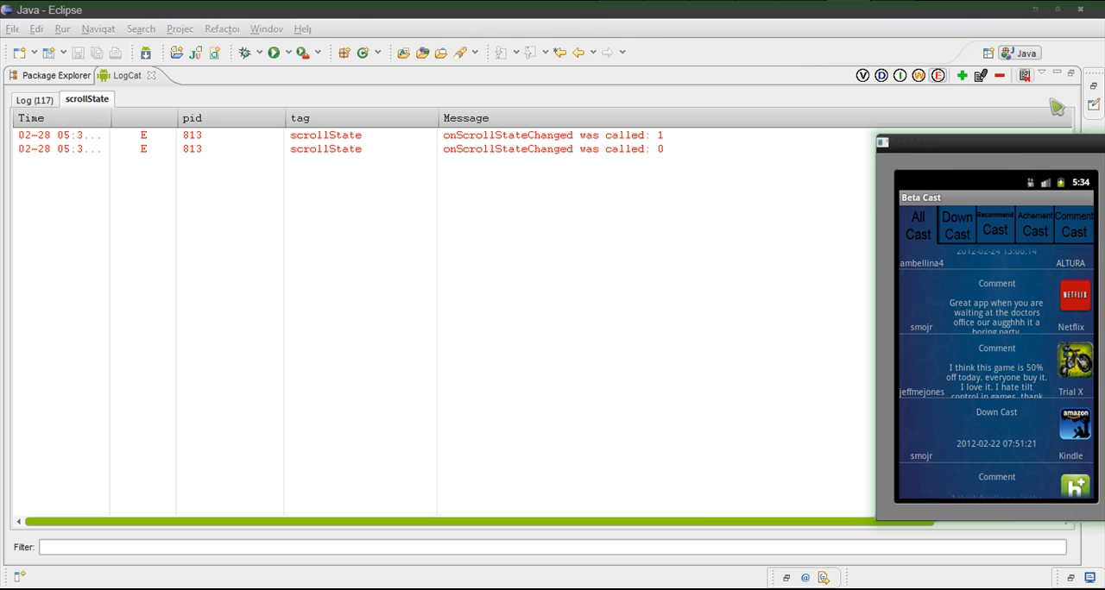
mouse_move(1039, 336)
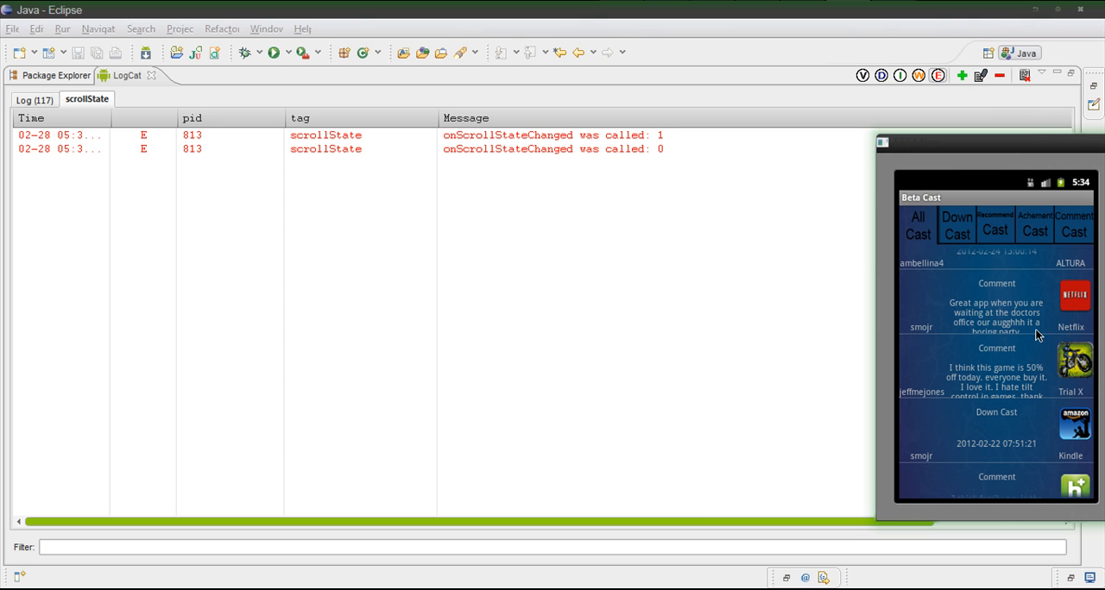
mouse_move(984, 280)
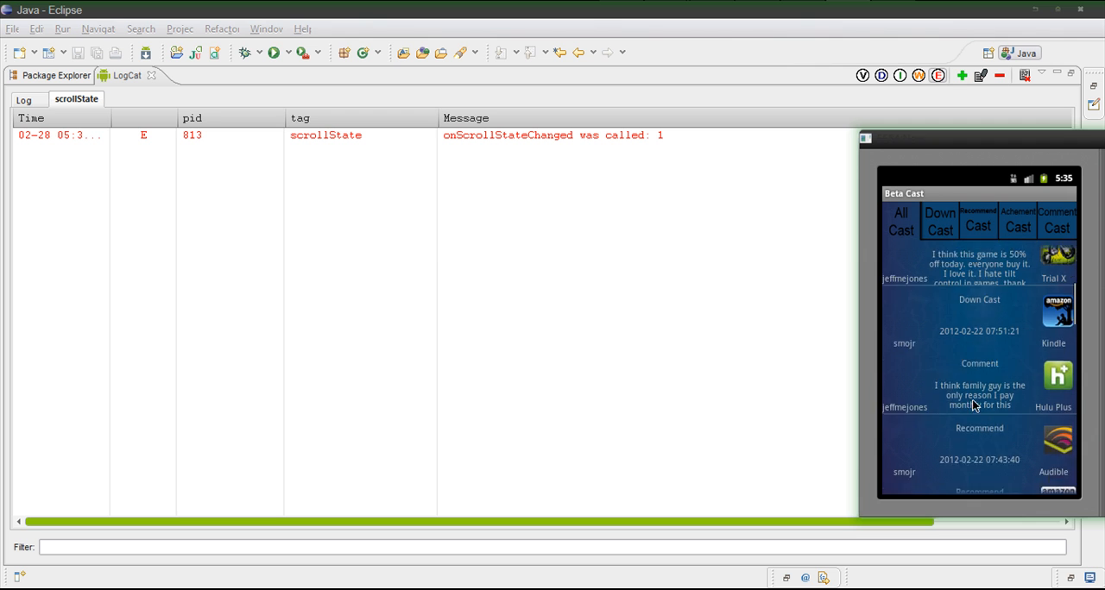
Step: Scroll the All Casts list again so a scroll state of 2 is logged
scroll(down, 3)
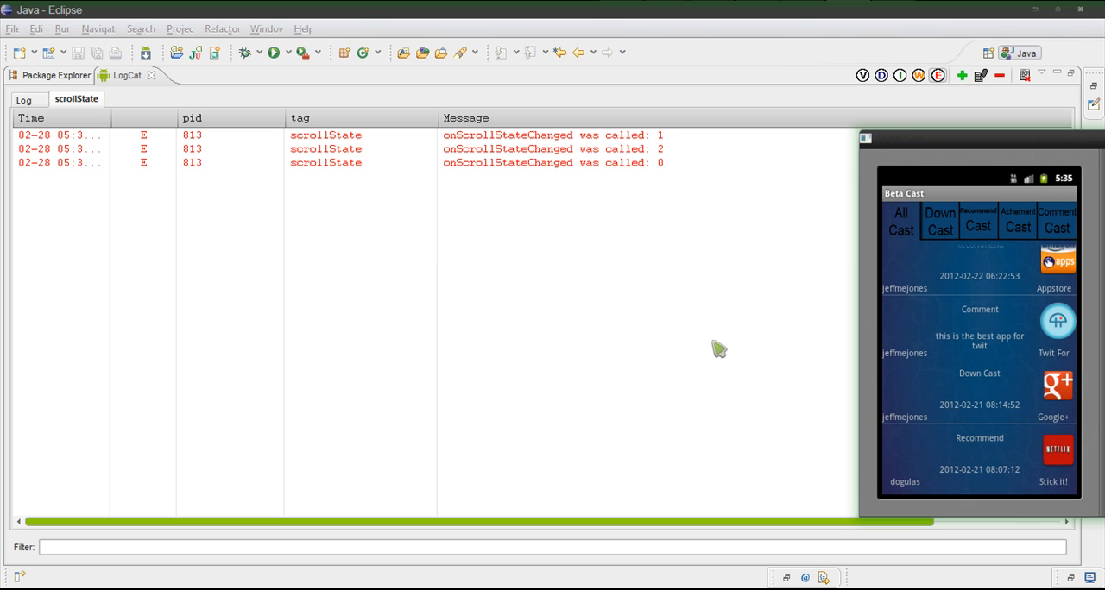
mouse_move(674, 211)
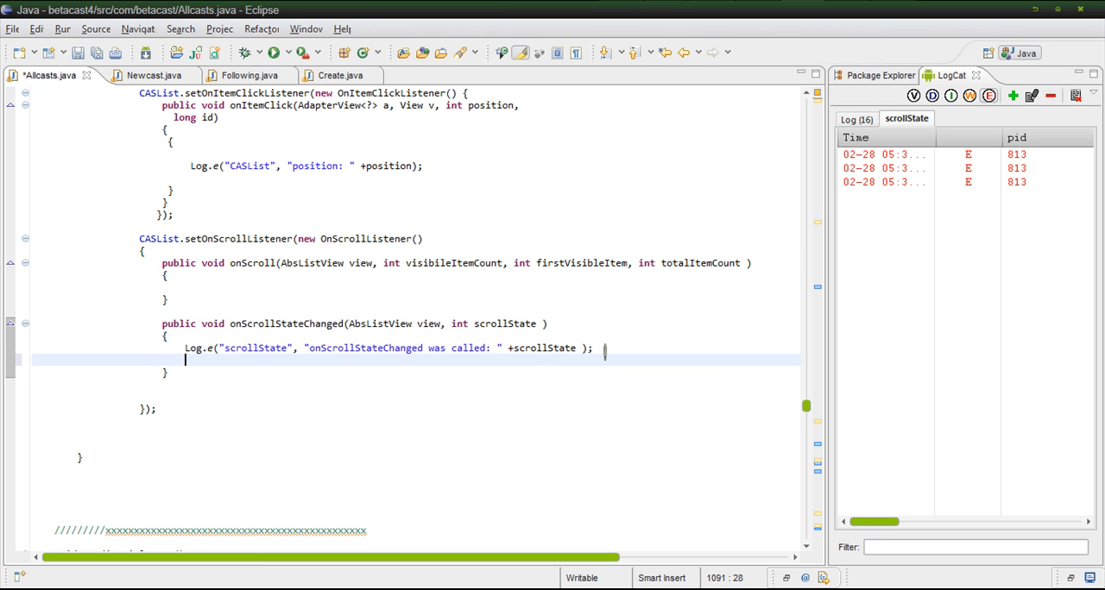
Step: Wrap the existing Log.e call in an if (scrollState==1) block
text(if)
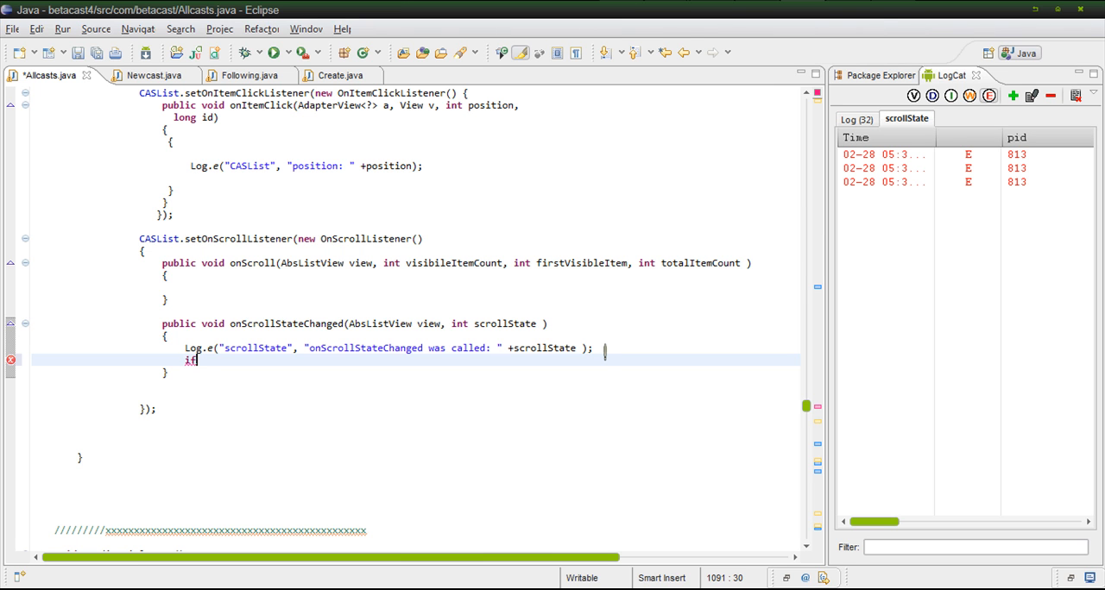
text(())
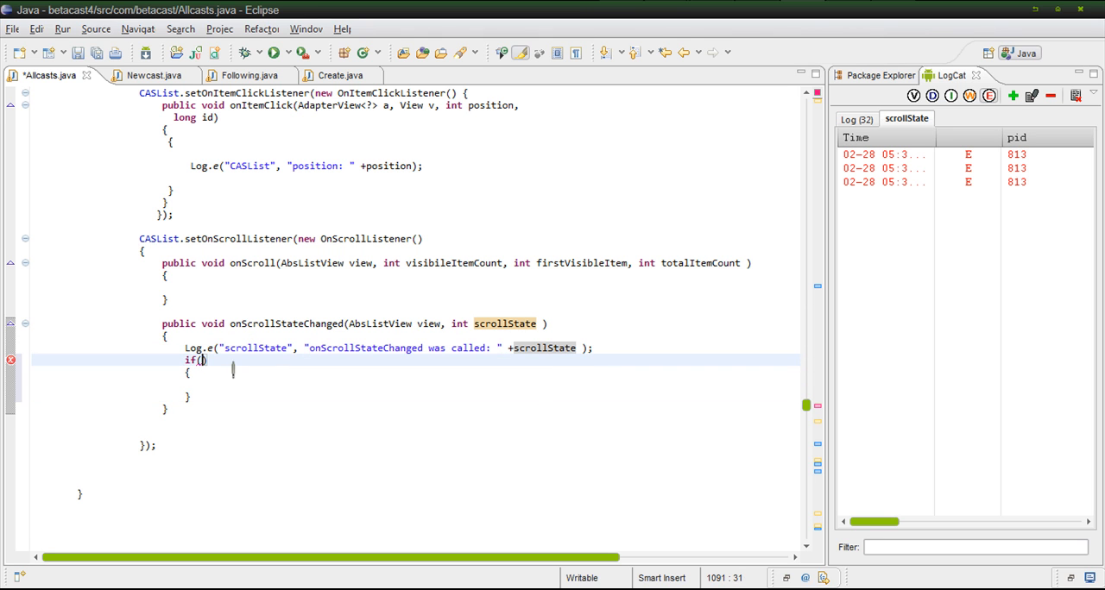
text(scrollState)
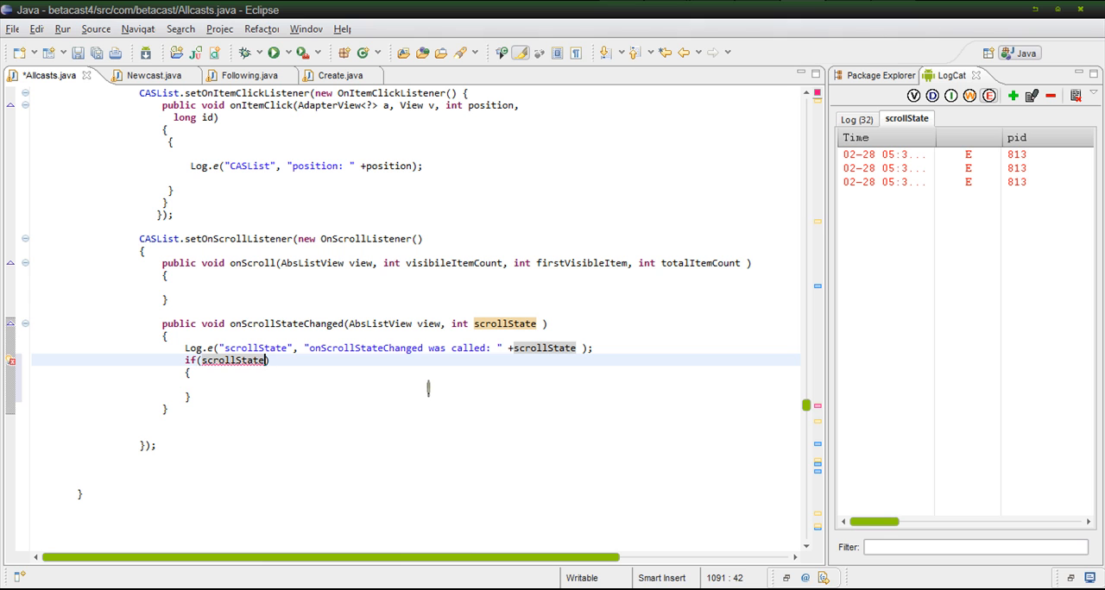
text(==1)
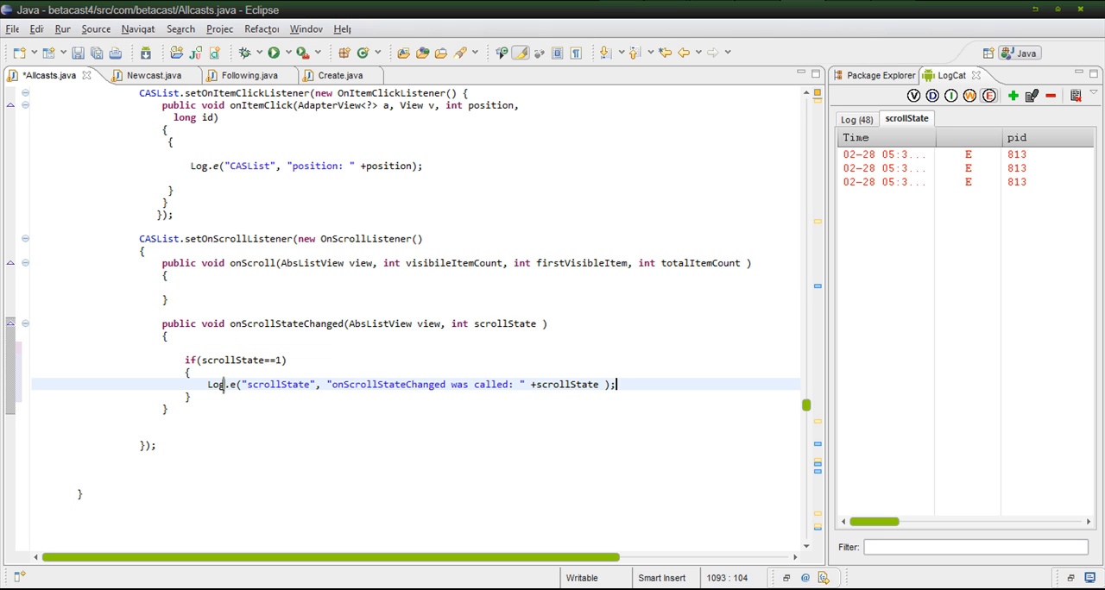
double_click(367, 384)
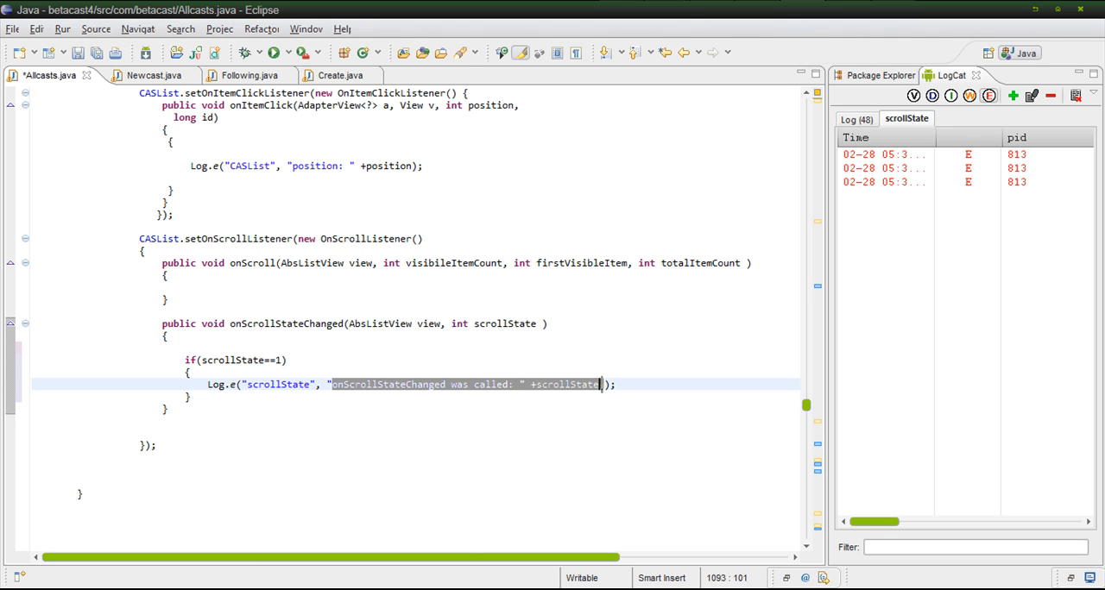
Step: Replace the Log.e message with "you have started scrolling now. good job :)"
key(Delete)
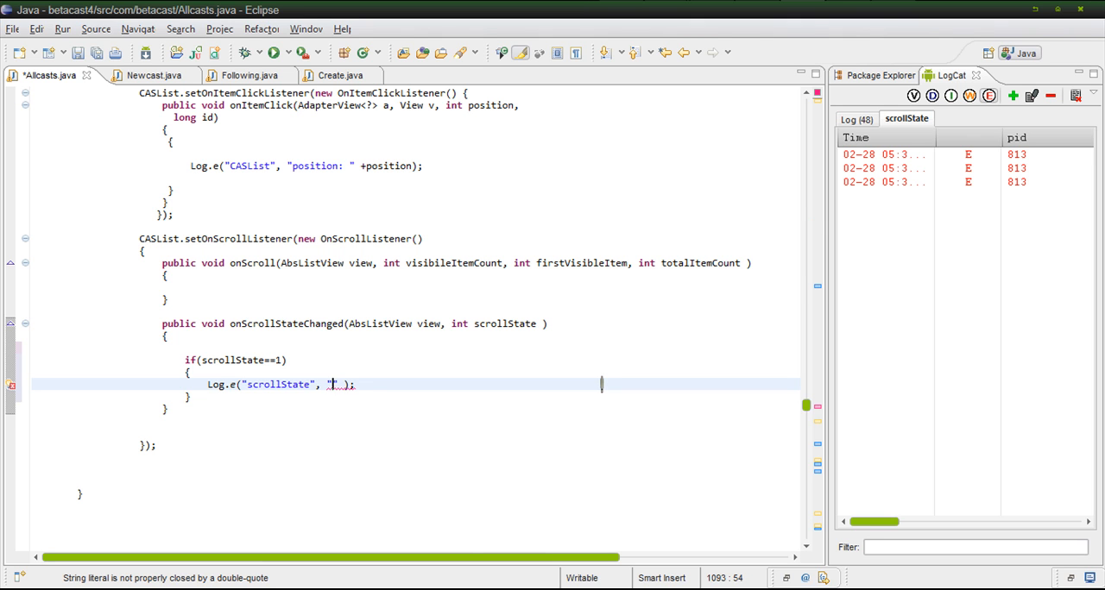
text(you are ")
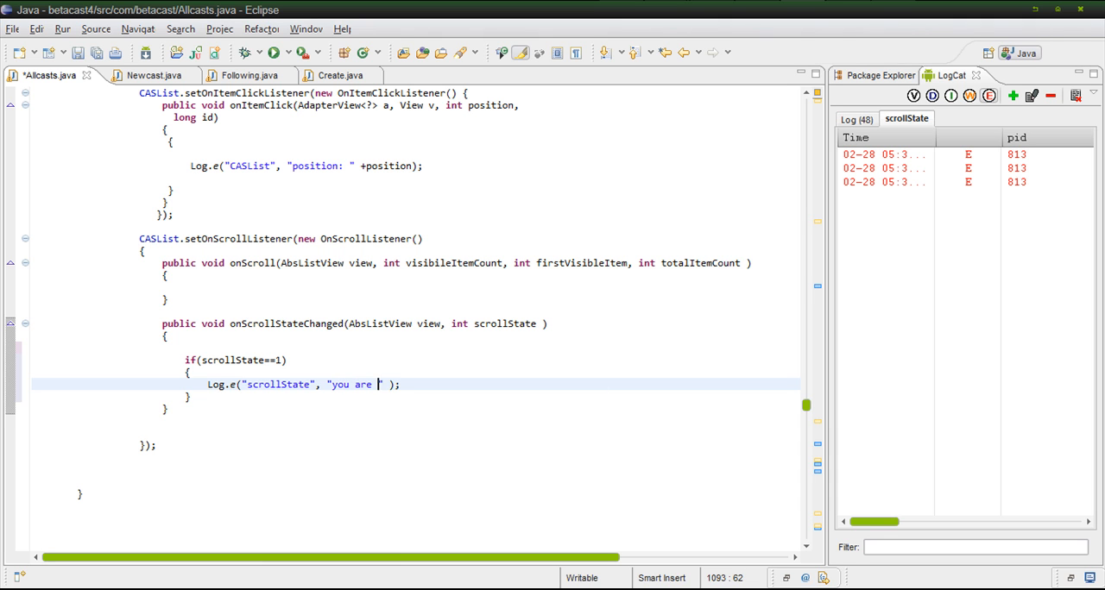
text(scroll)
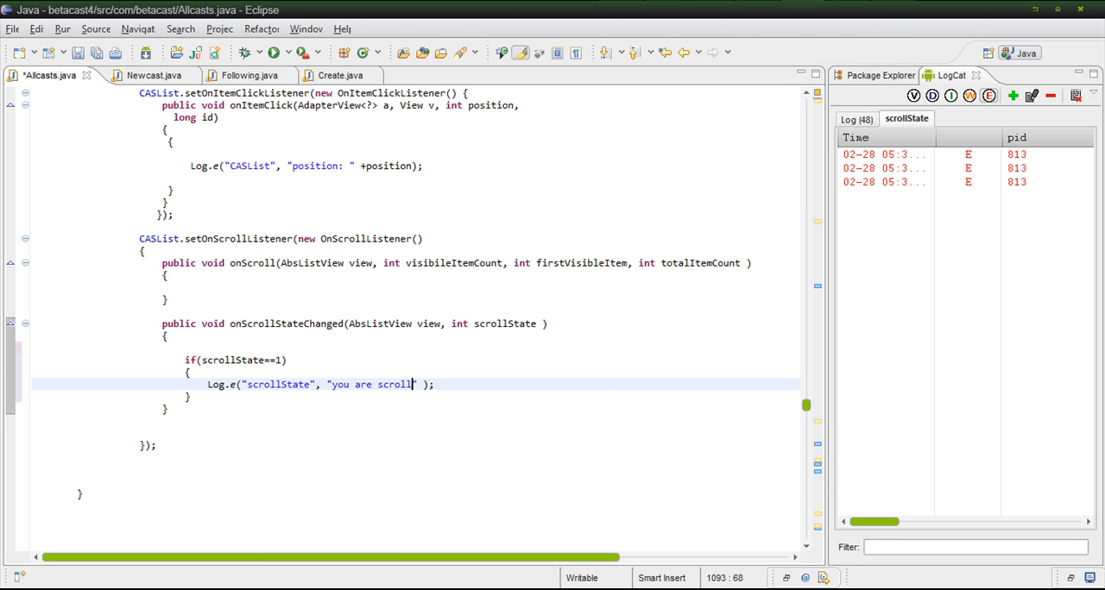
text(ing noe)
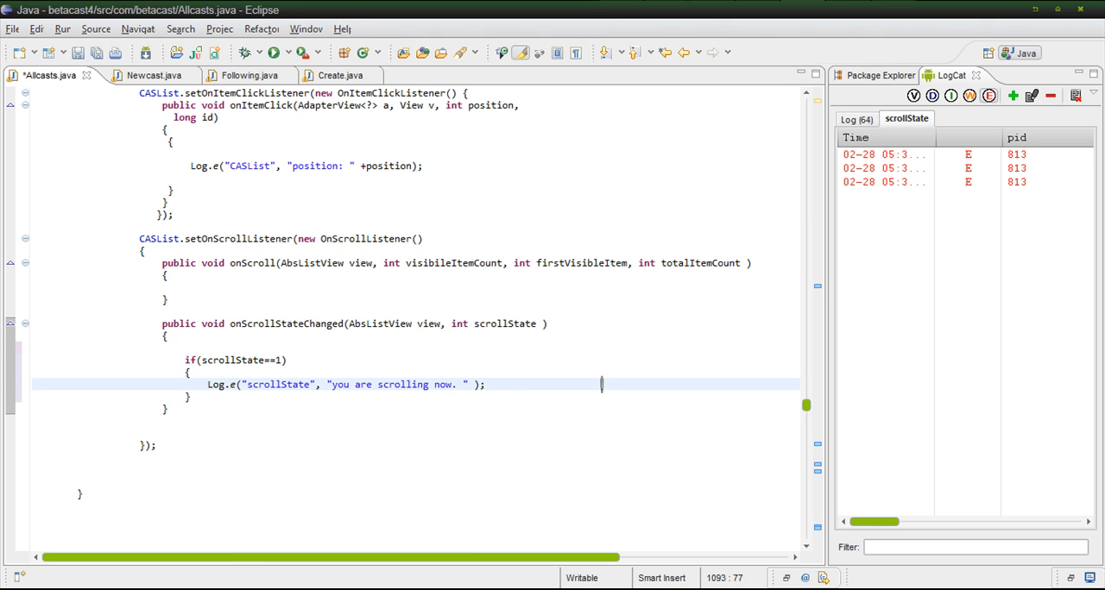
text(good job)
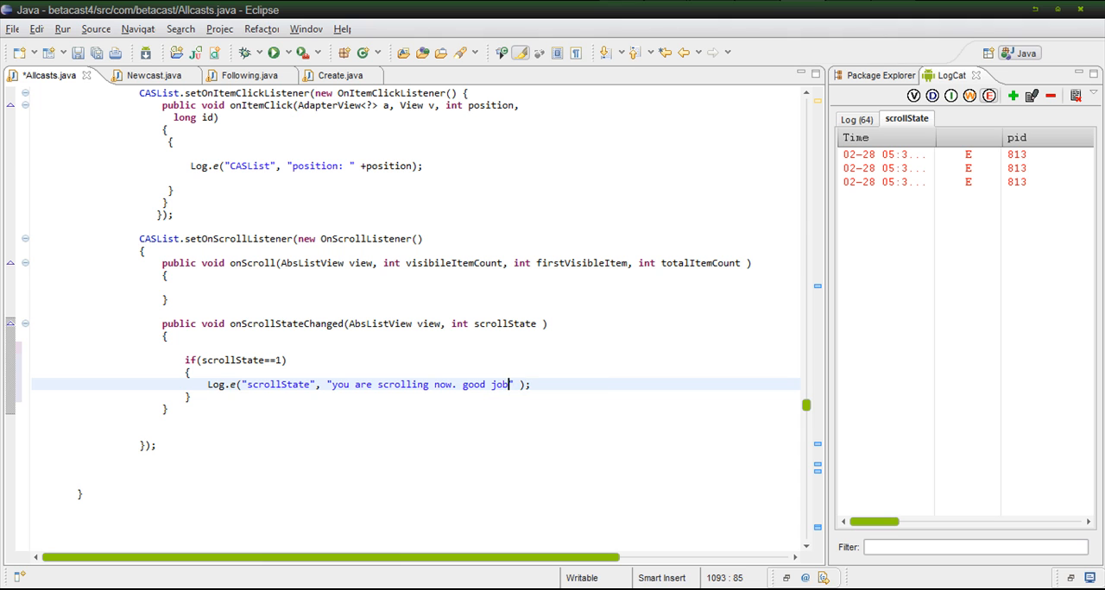
text(:))
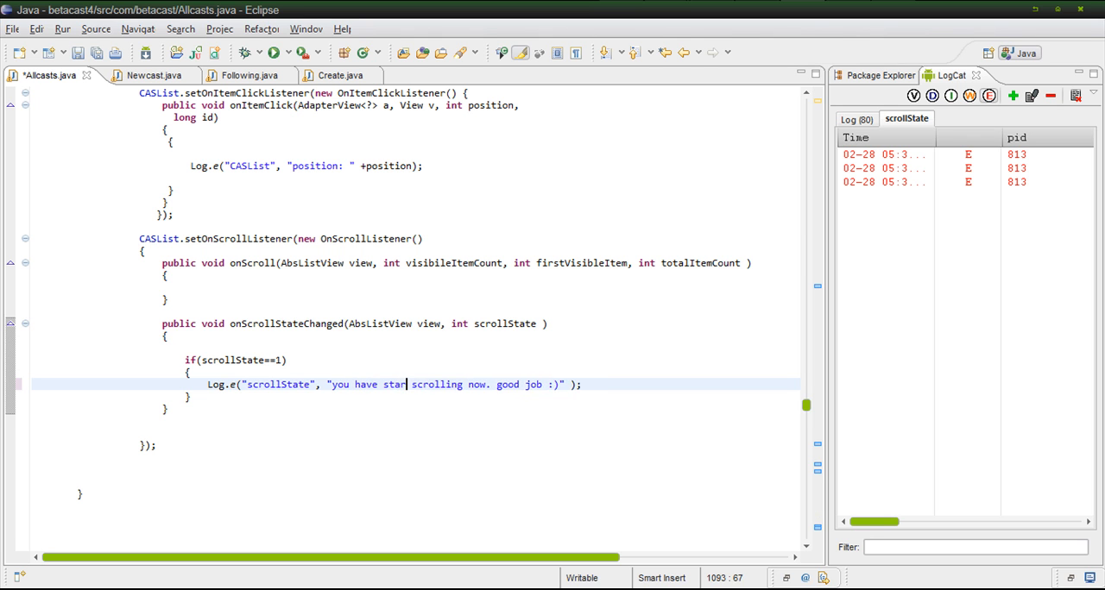
text(ted)
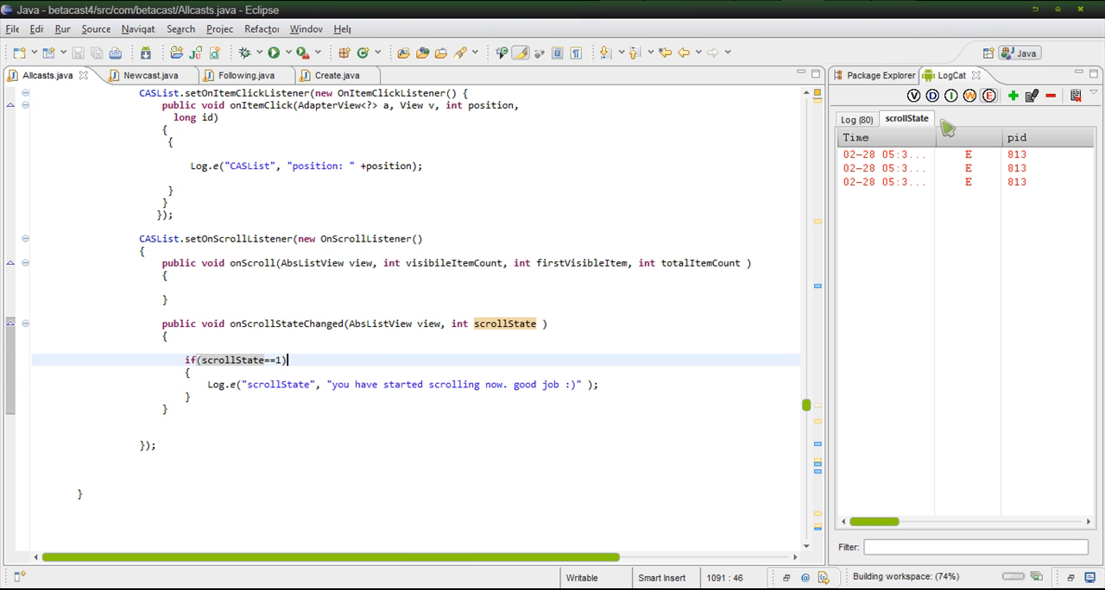
click(274, 53)
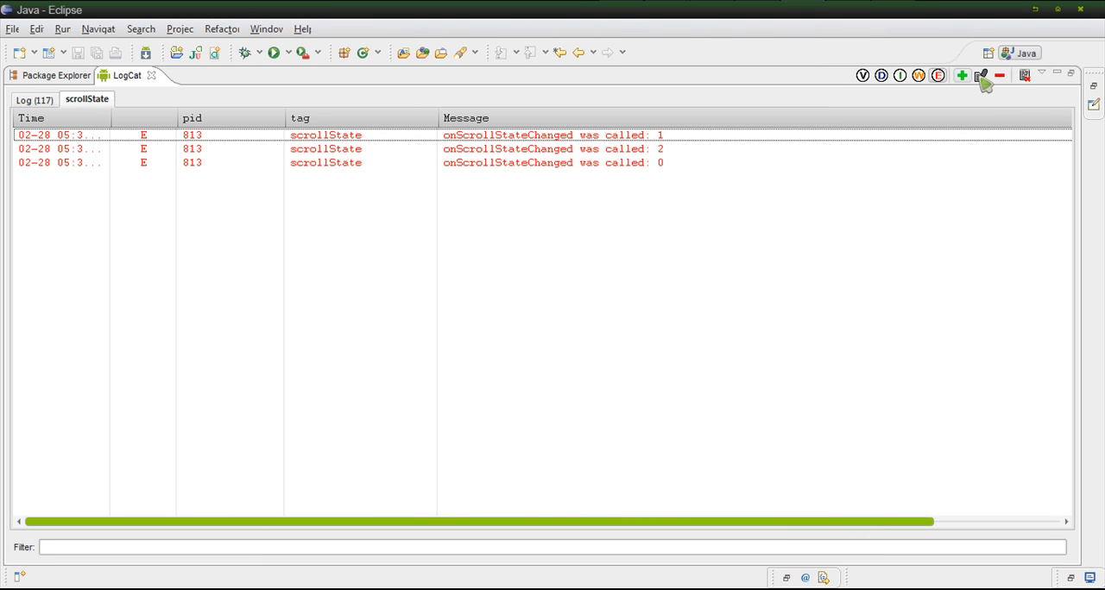
Step: Clear LogCat, then scroll the emulator list so the start message logs twice
click(981, 75)
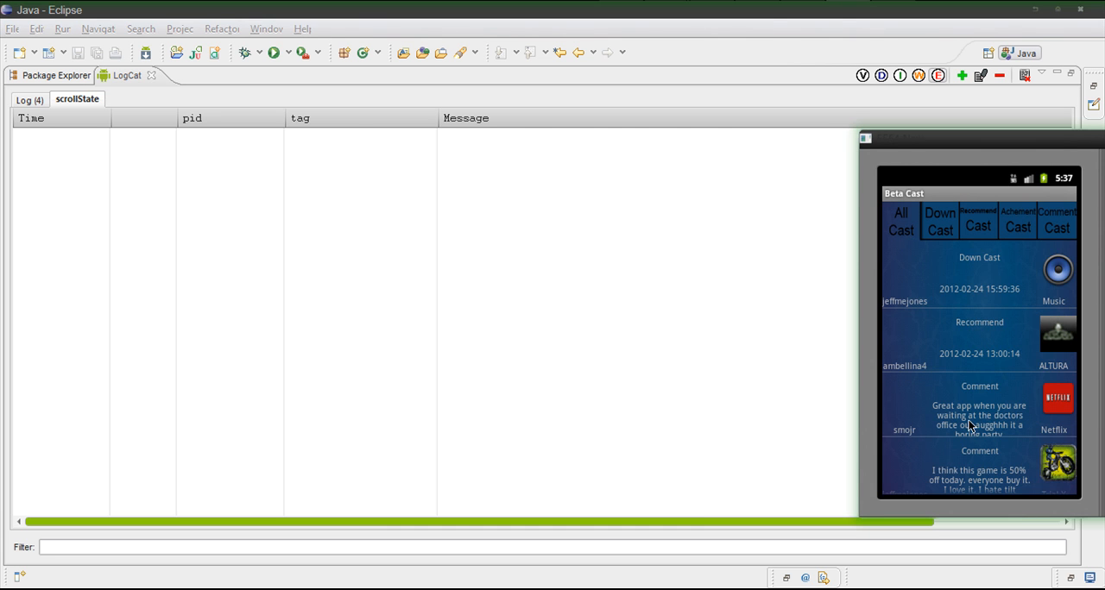
scroll(down, 3)
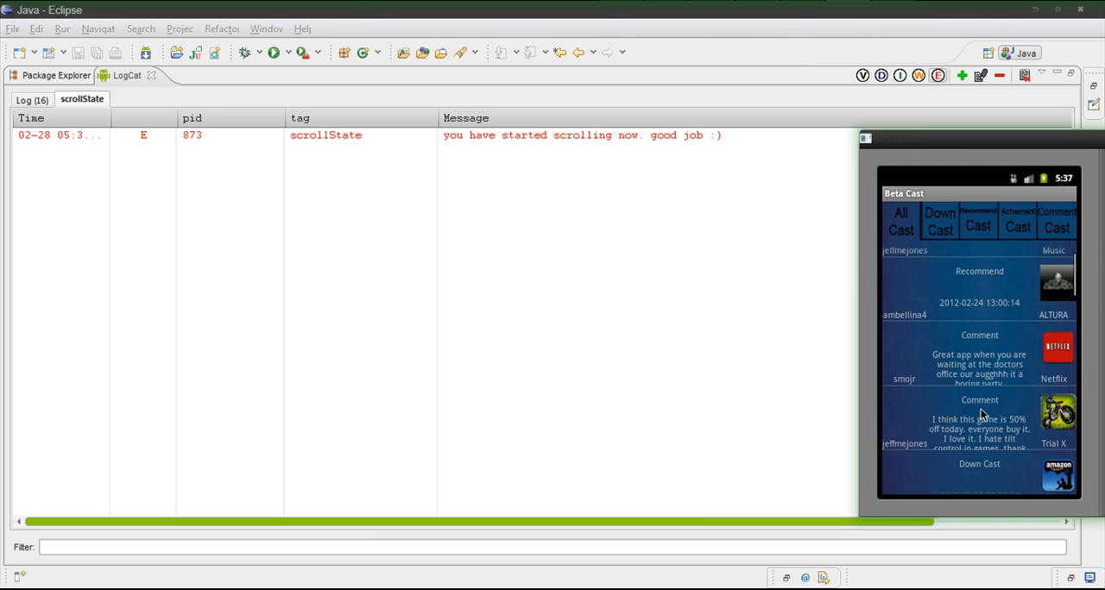
scroll(down, 3)
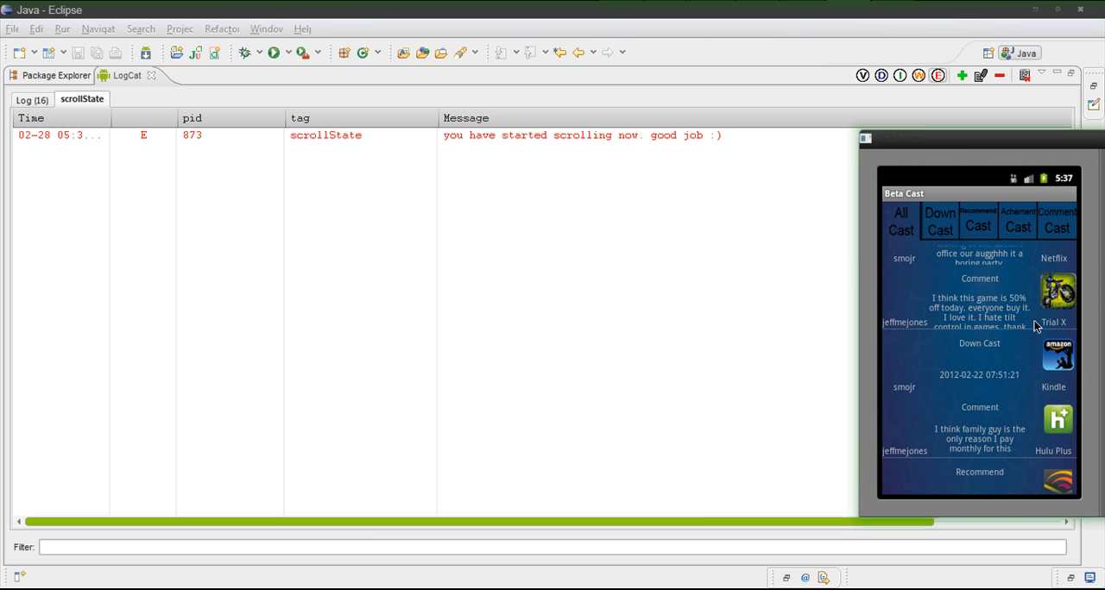
mouse_move(634, 282)
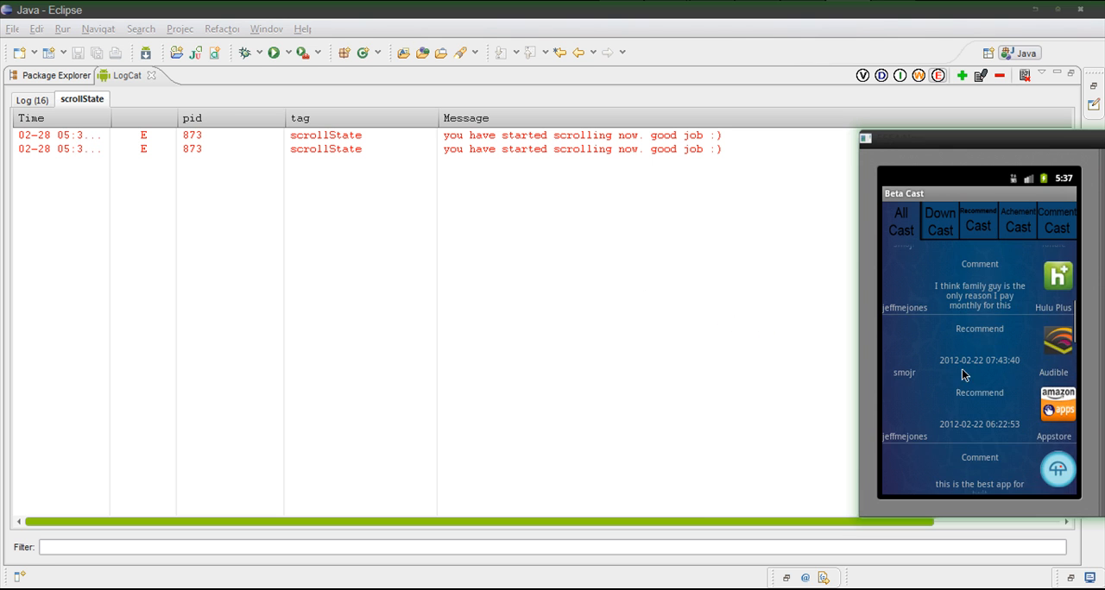
scroll(down, 3)
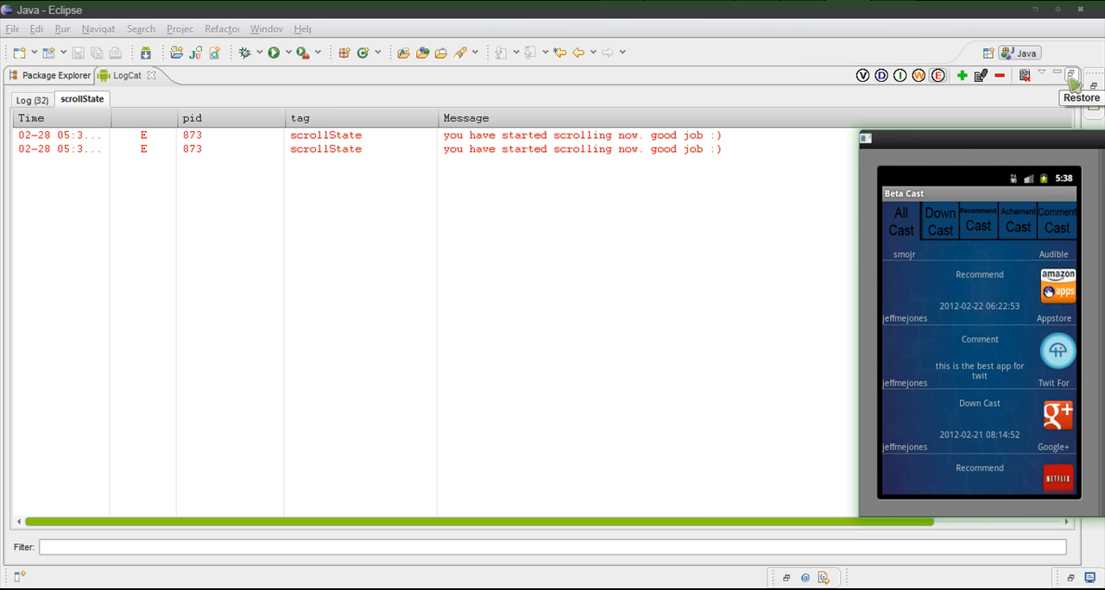
click(1082, 98)
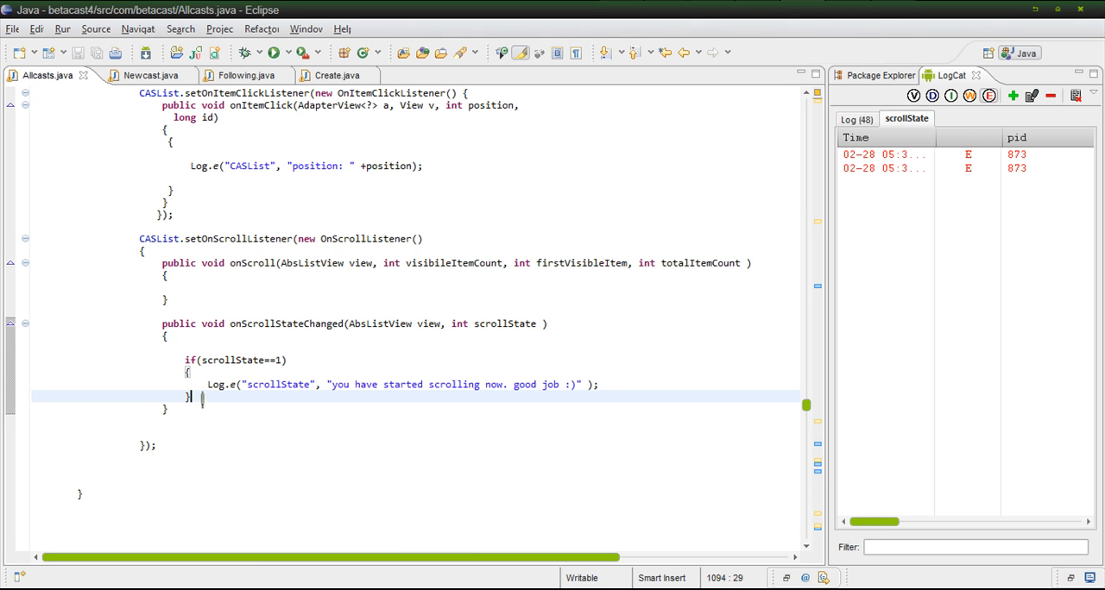
Step: Add a second if (scrollState==0) block below the first one
key(Return)
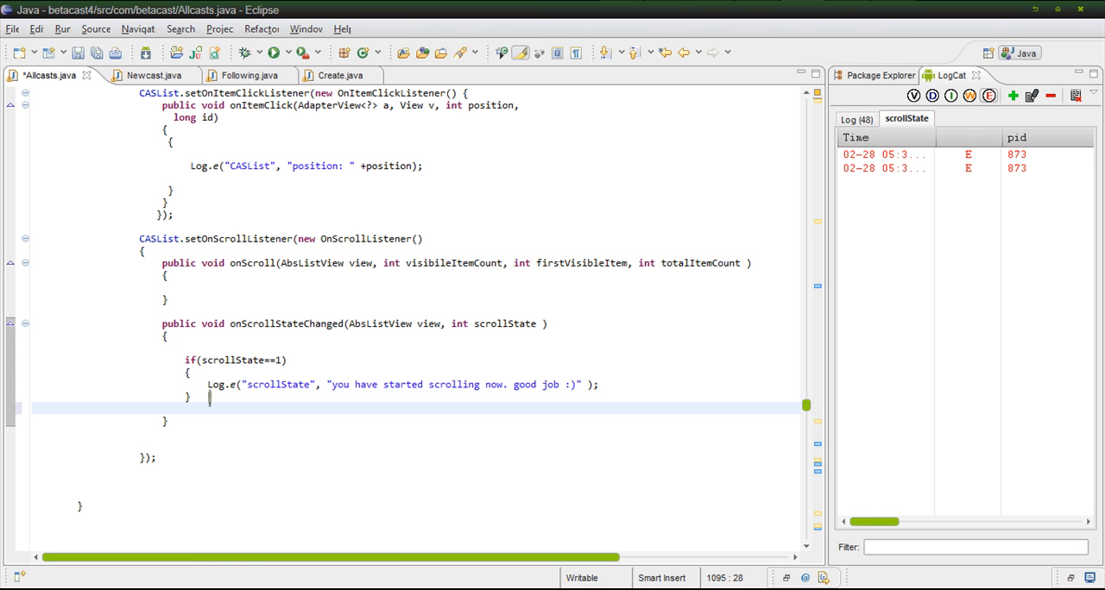
text(if)
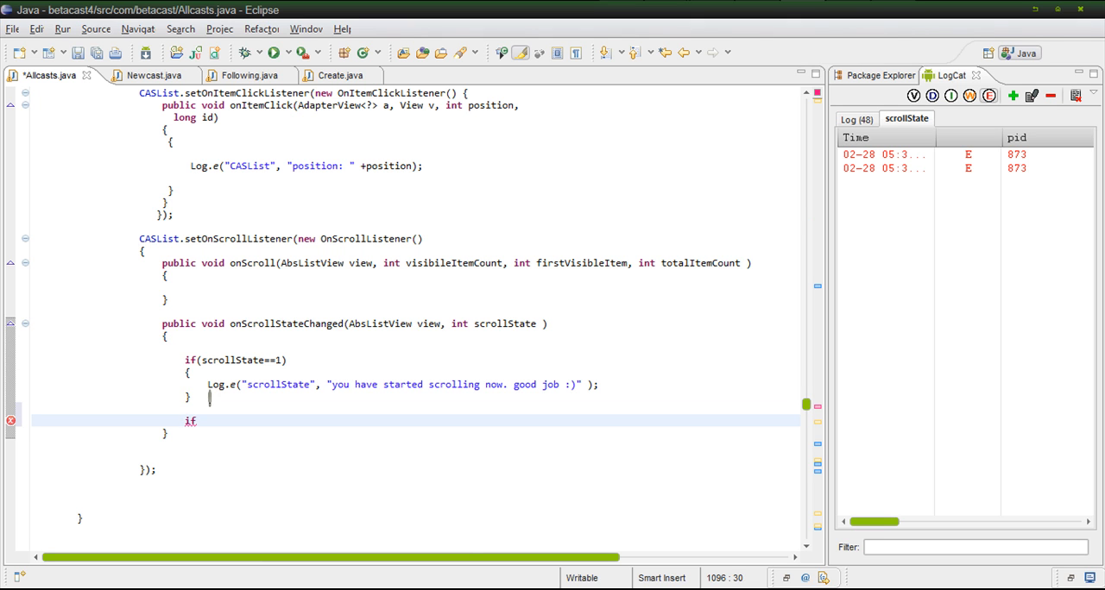
text(())
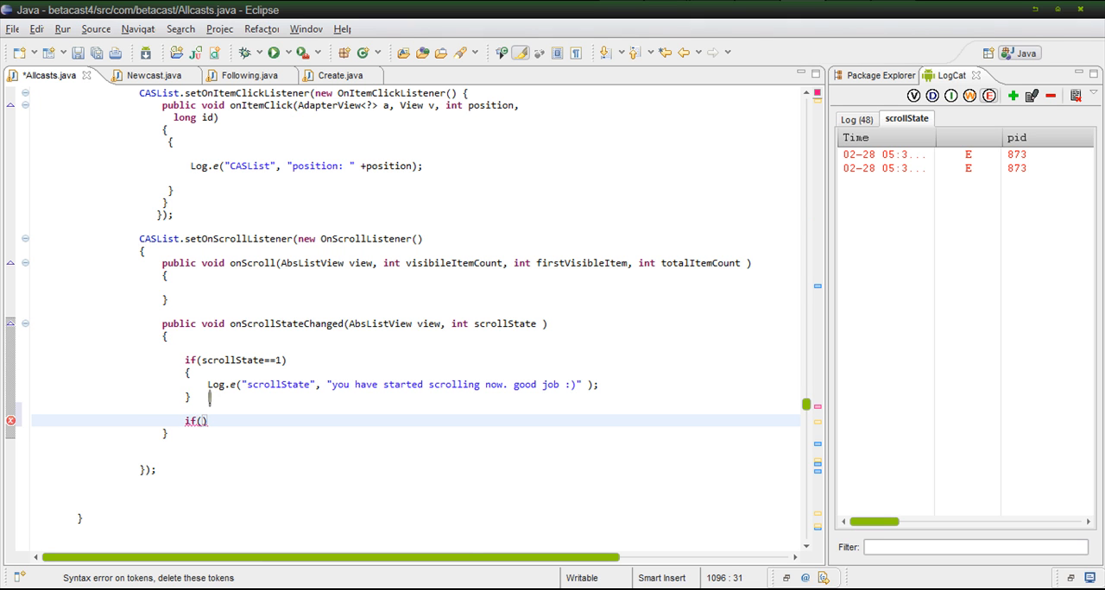
double_click(232, 360)
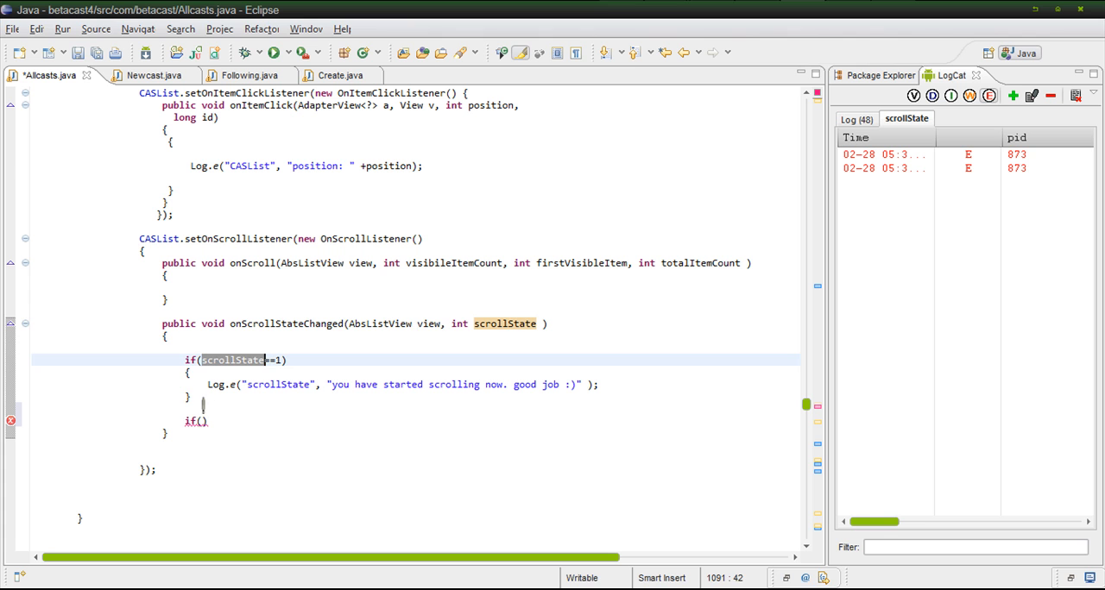
text(scrollState)
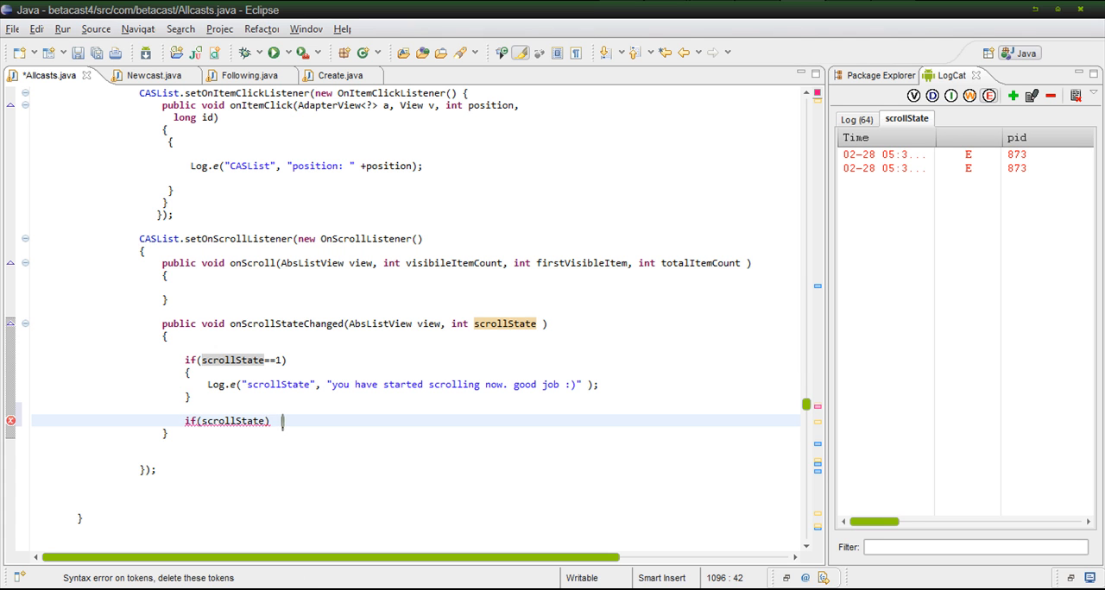
text(==)
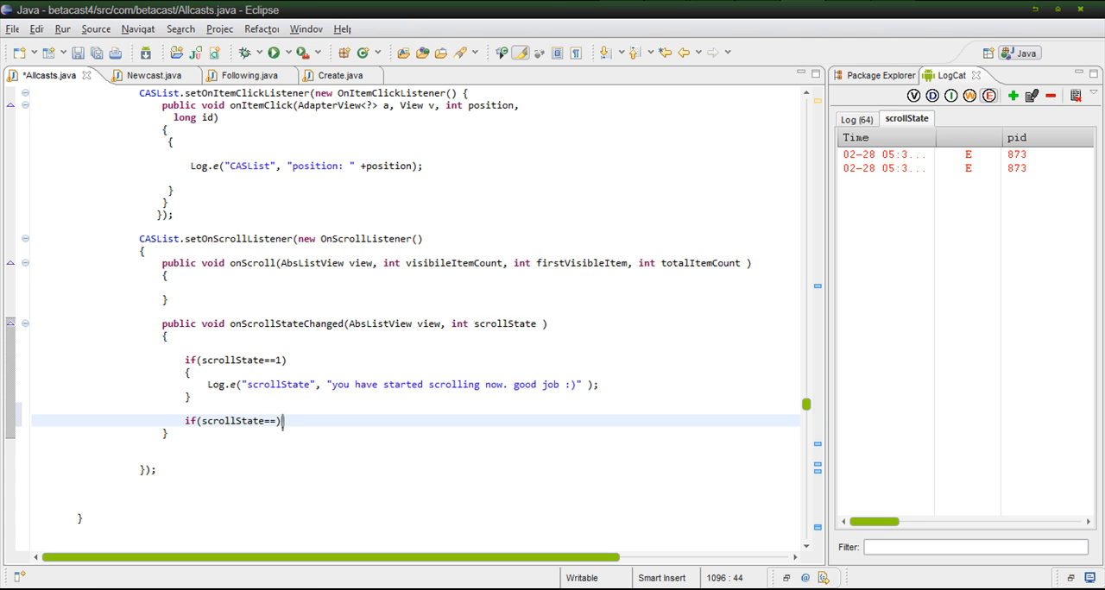
text(0)
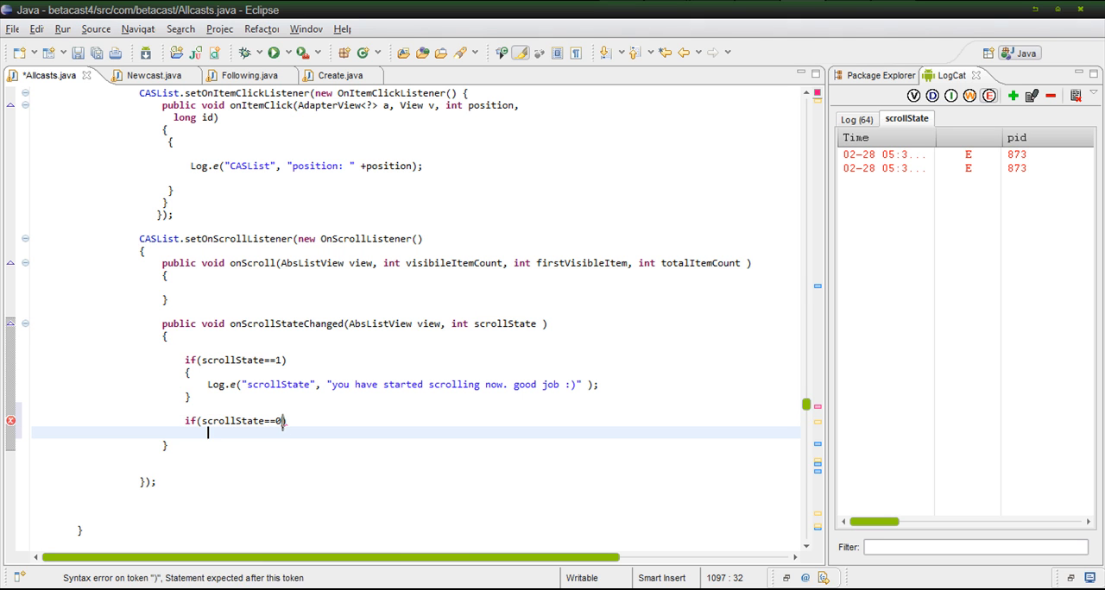
text({)
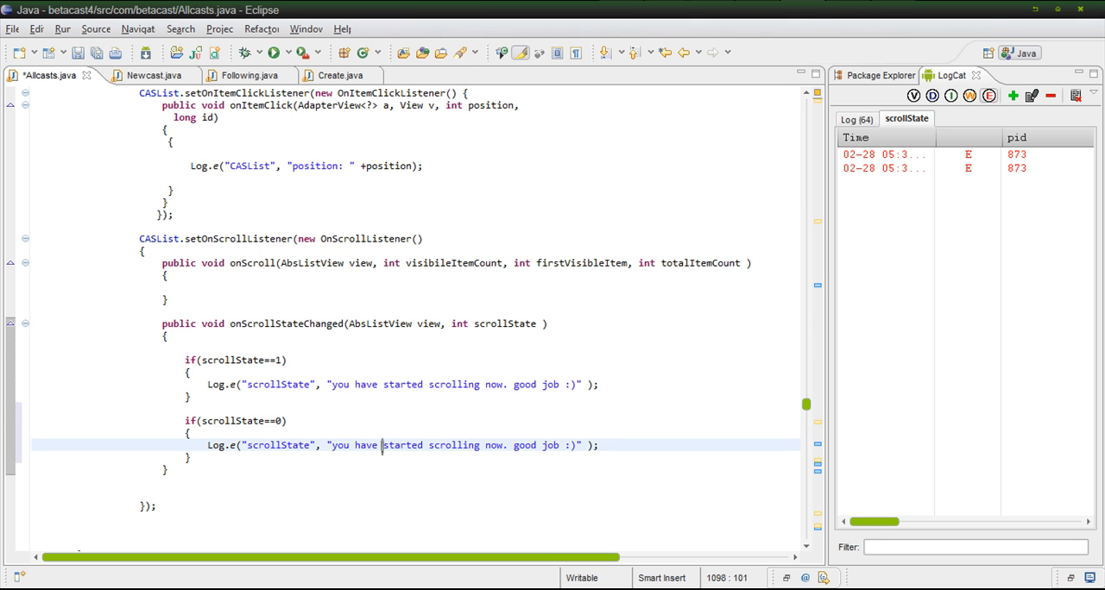
Step: Rewrite the copied message as "you have stopped scrolling. that makes me said :("
drag(384, 446, 576, 445)
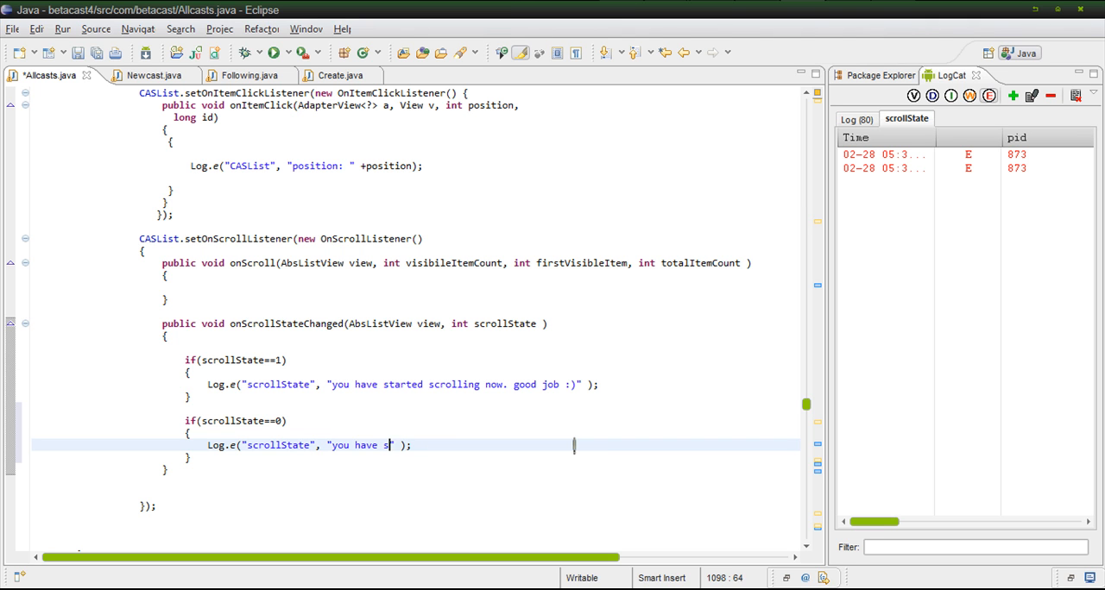
text(t)
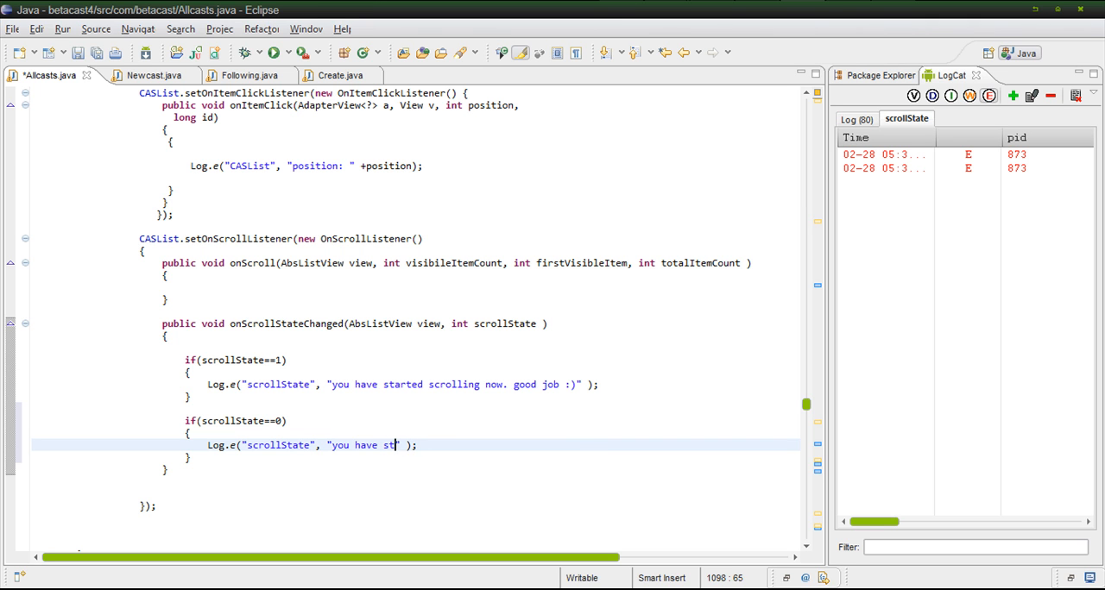
text(opped)
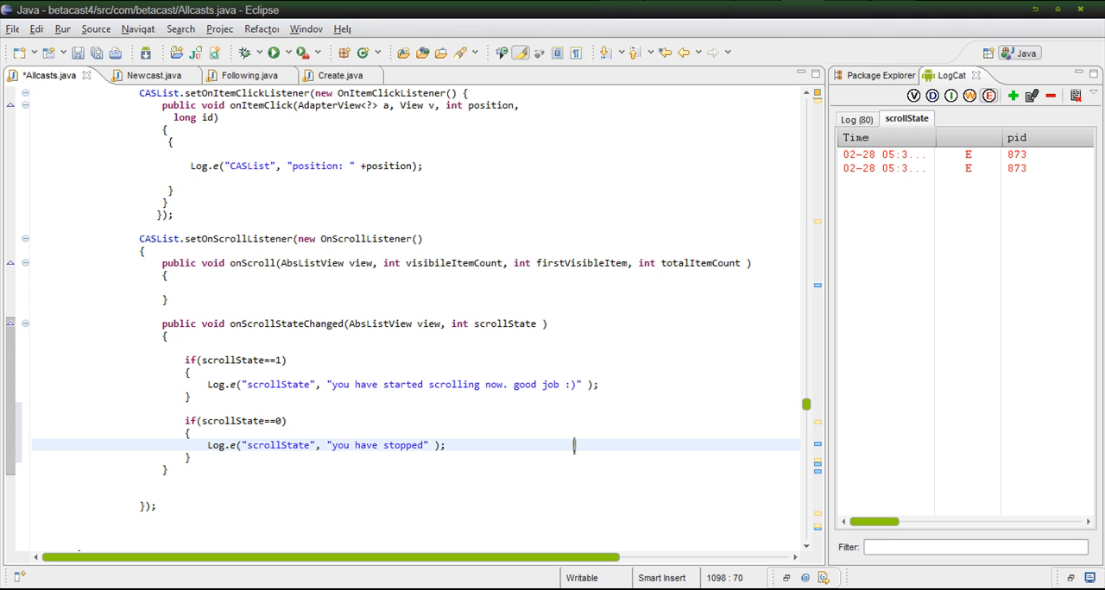
text(scroll)
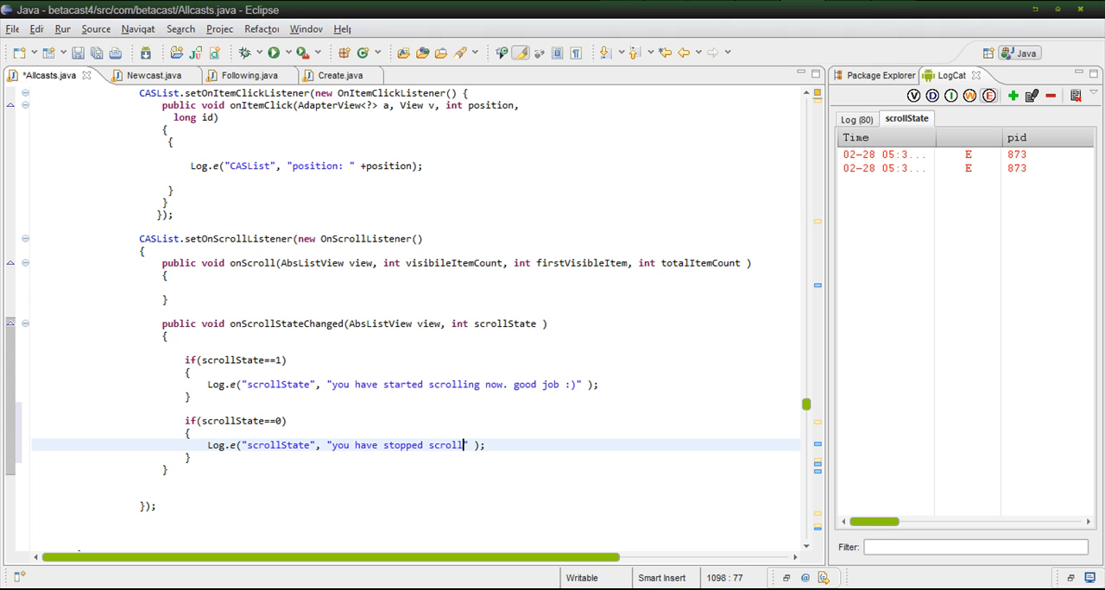
text(ing.)
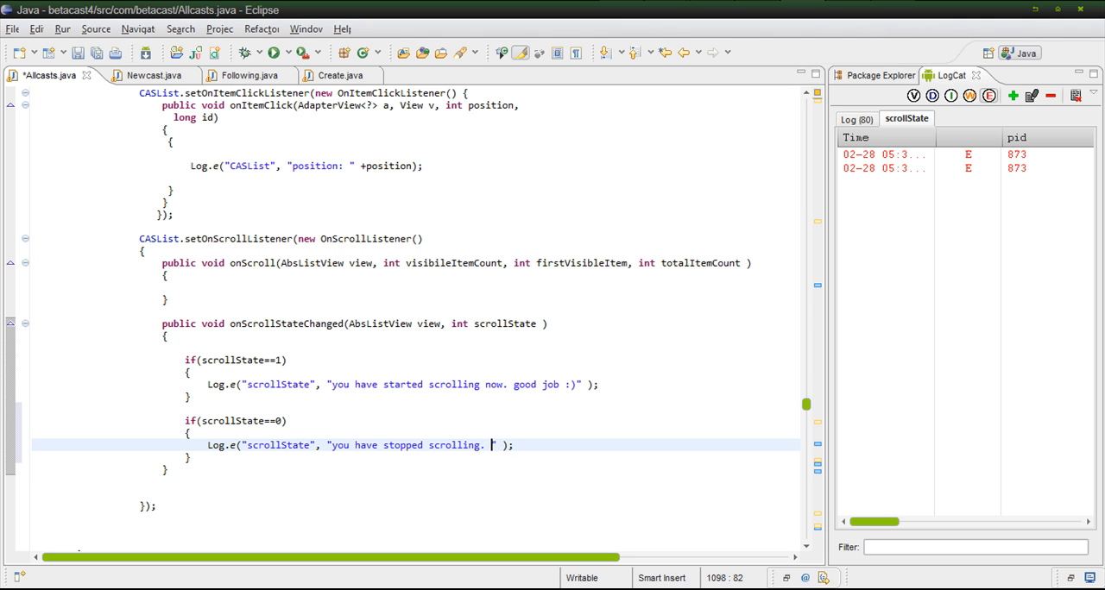
text(that makes me said :()
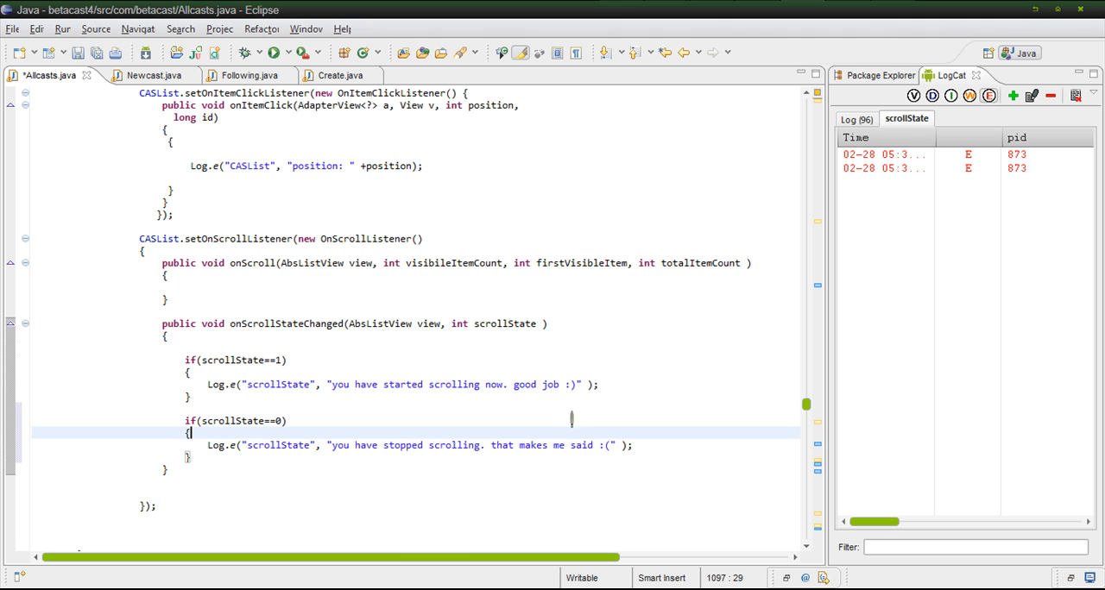
Step: Save Allcasts.java, try an else, then revert to two separate if blocks
key(ctrl+s)
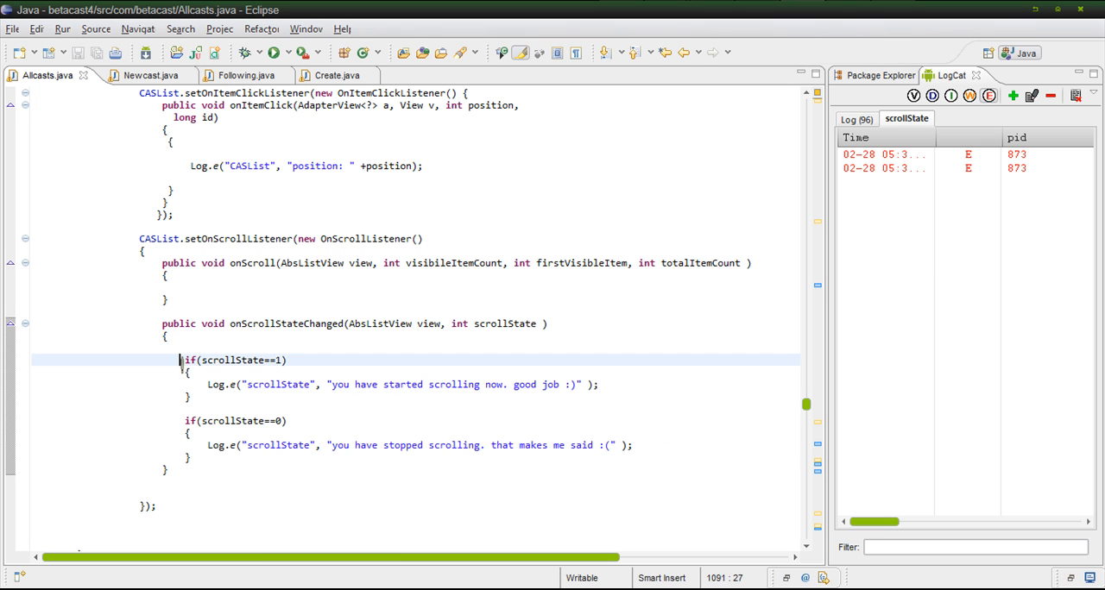
double_click(233, 360)
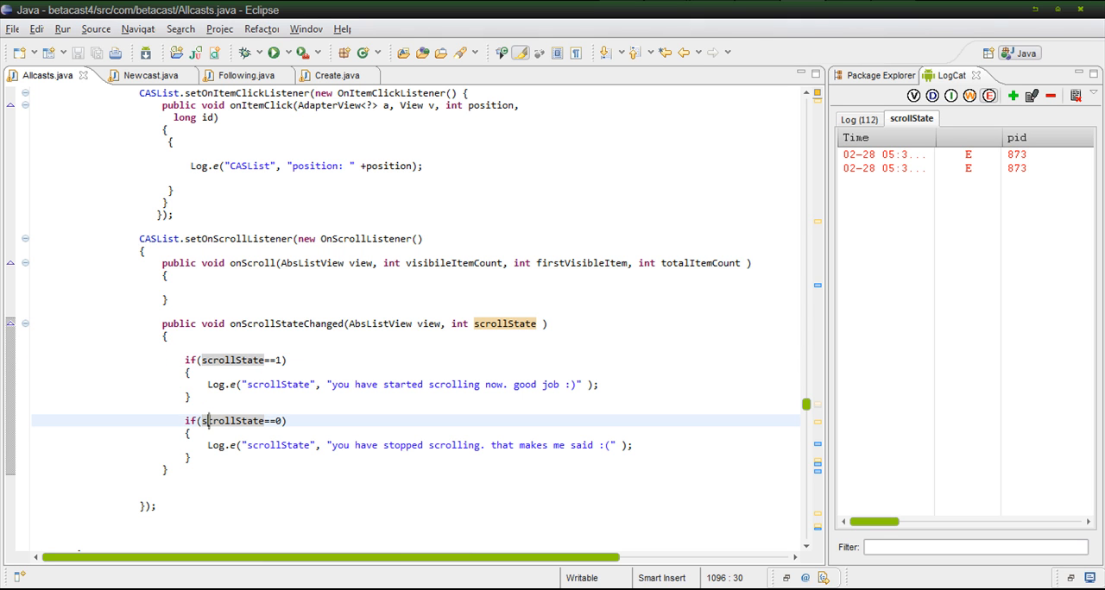
double_click(231, 360)
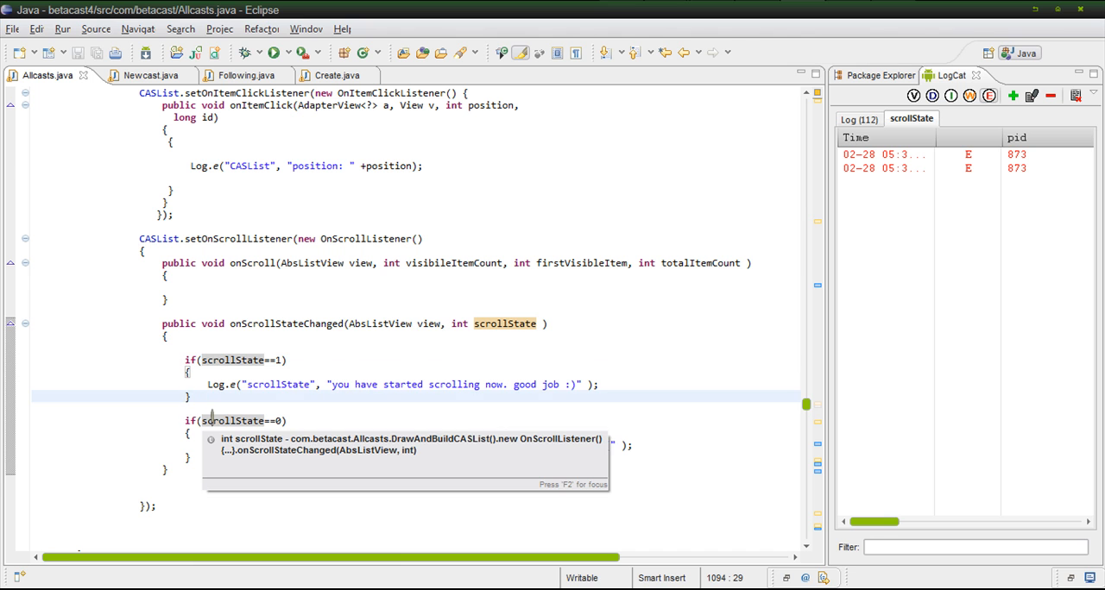
text(else)
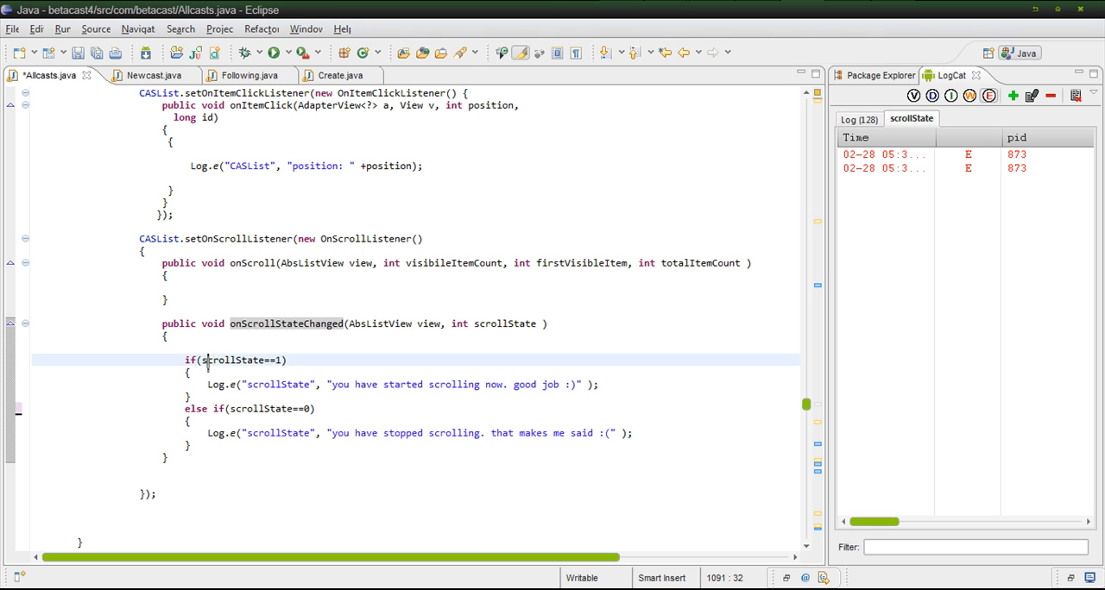
double_click(230, 360)
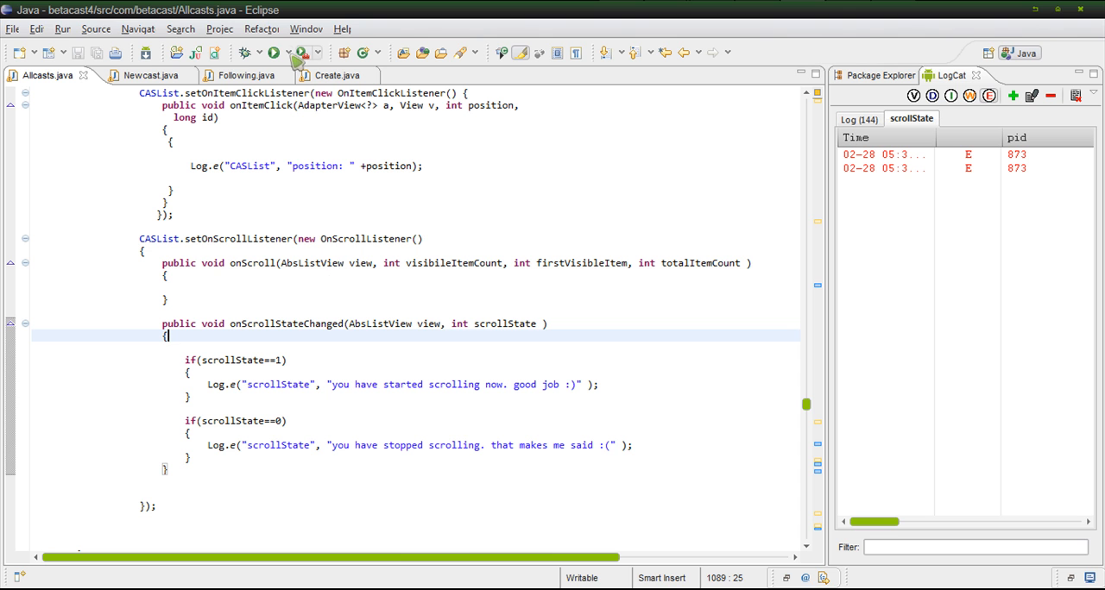
Step: Run the app and watch alternating started/stopped messages in the scrollState log
click(274, 52)
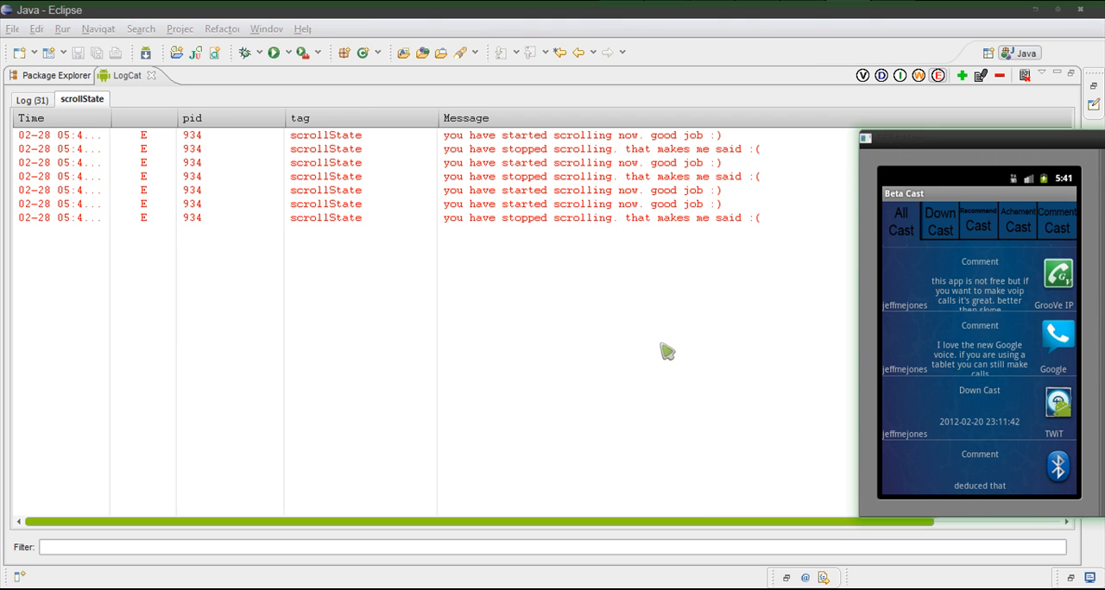
mouse_move(1063, 93)
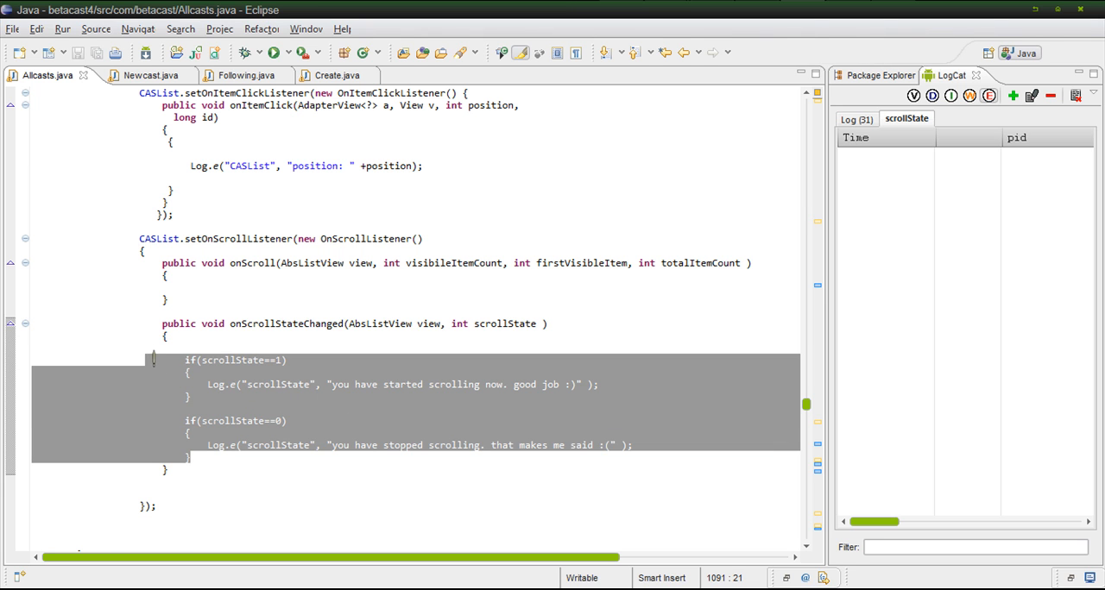
Step: Enclose both scrollState if blocks in a /* */ block comment
click(214, 379)
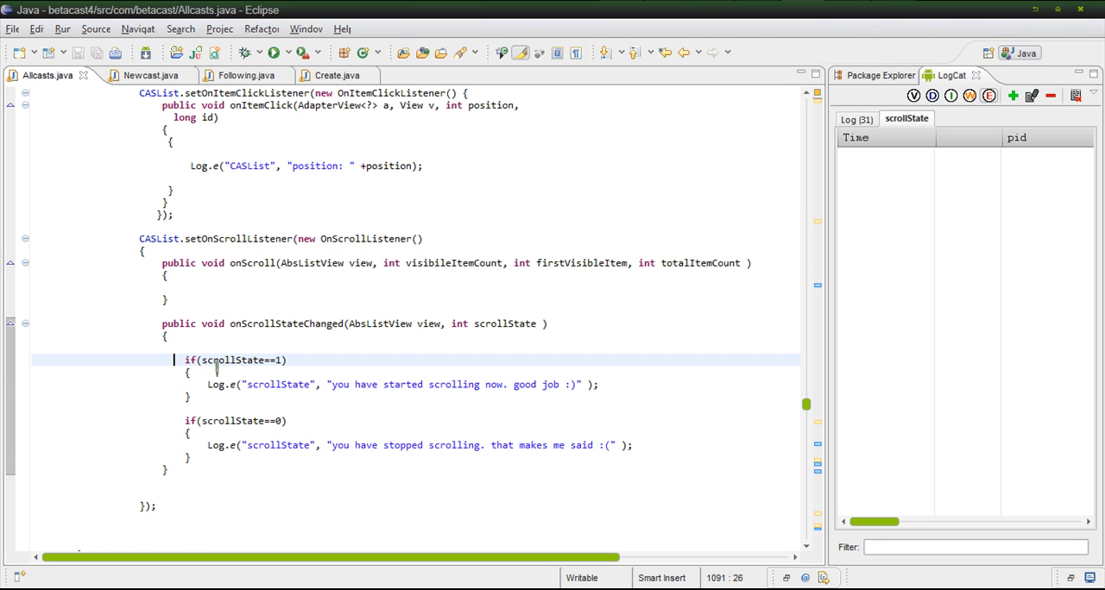
text(//)
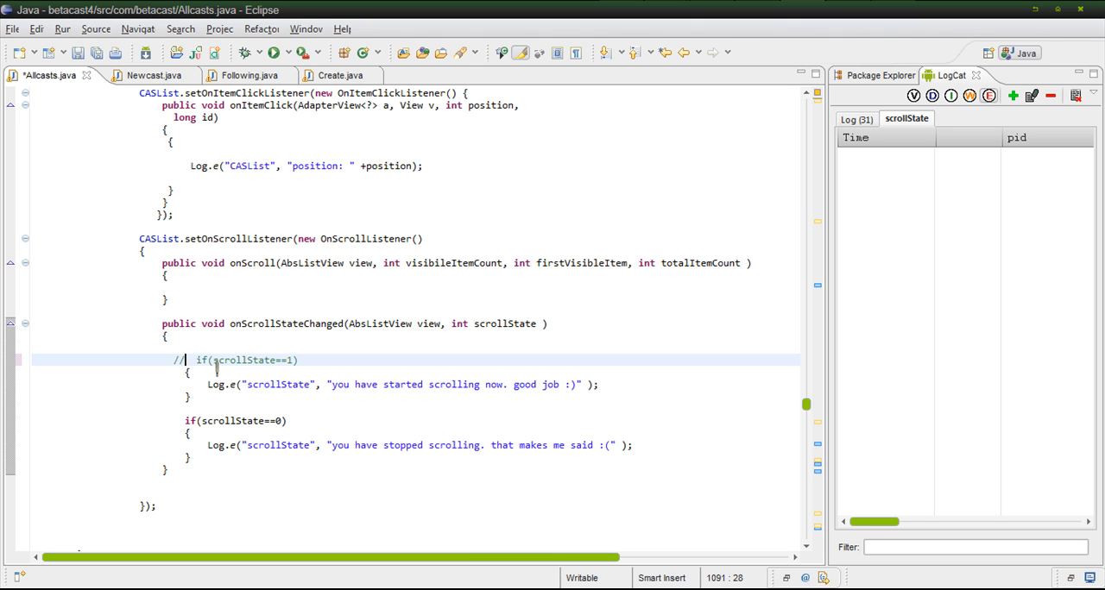
text(*)
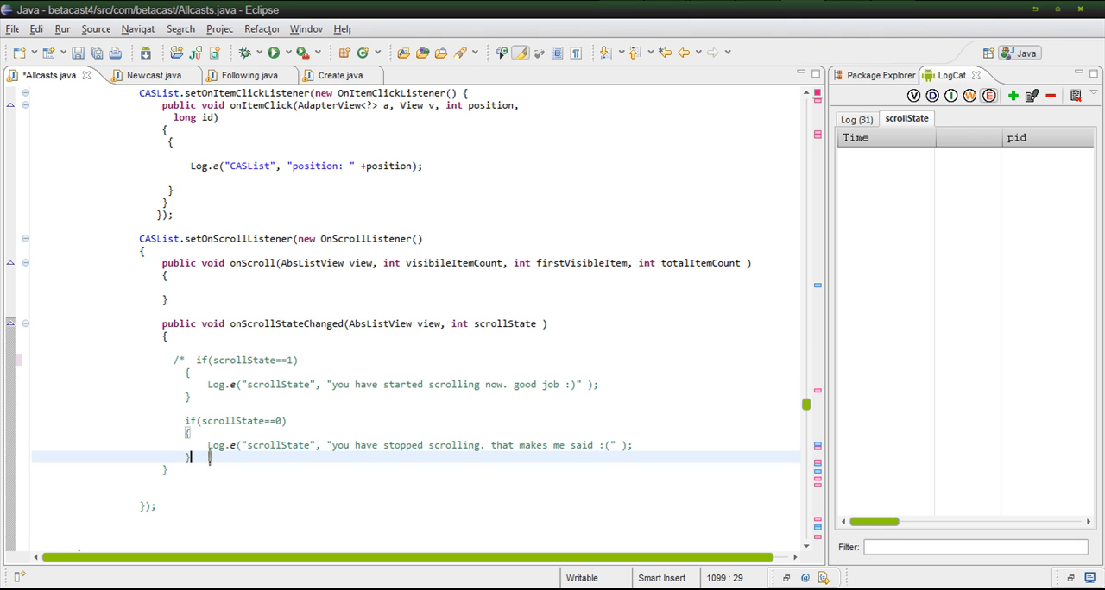
text(*/)
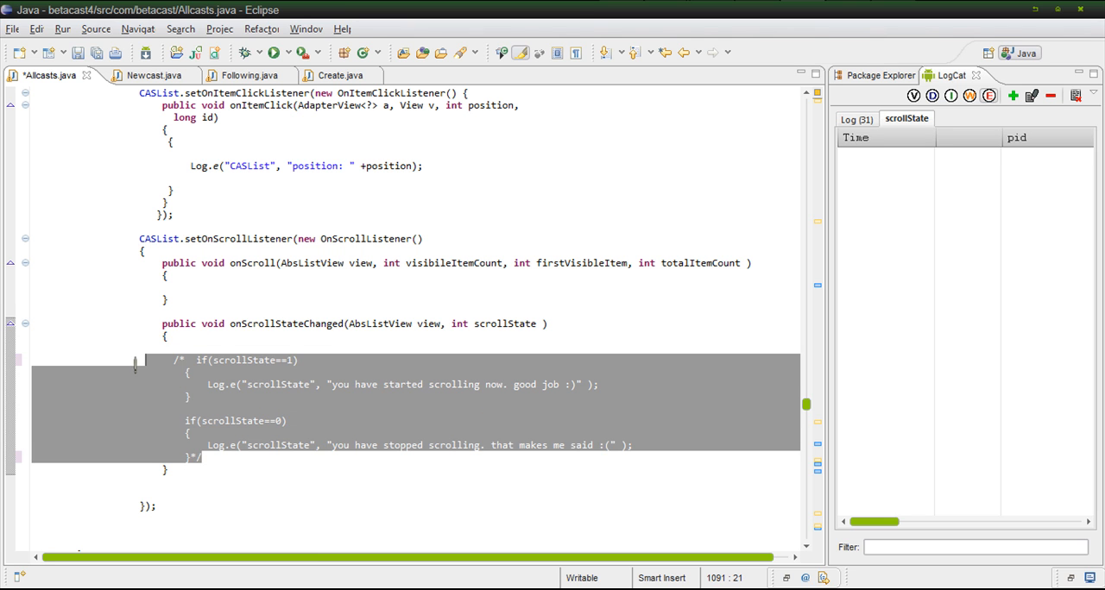
text(fdshgdshy)
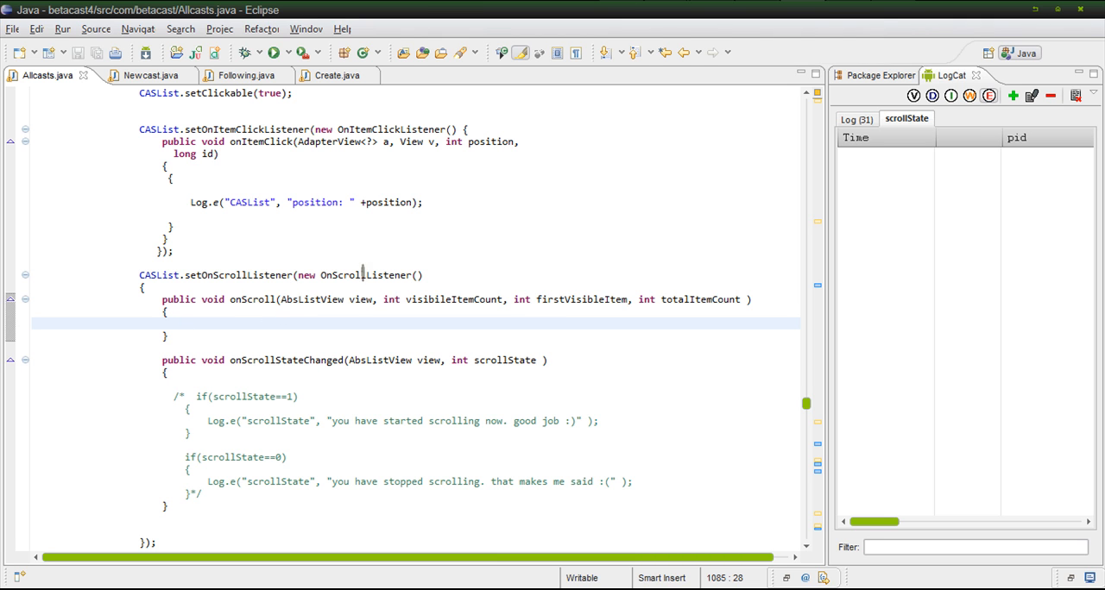
Step: Move the visibileItemCount parameter after firstVisibleItem in onScroll's signature
click(185, 324)
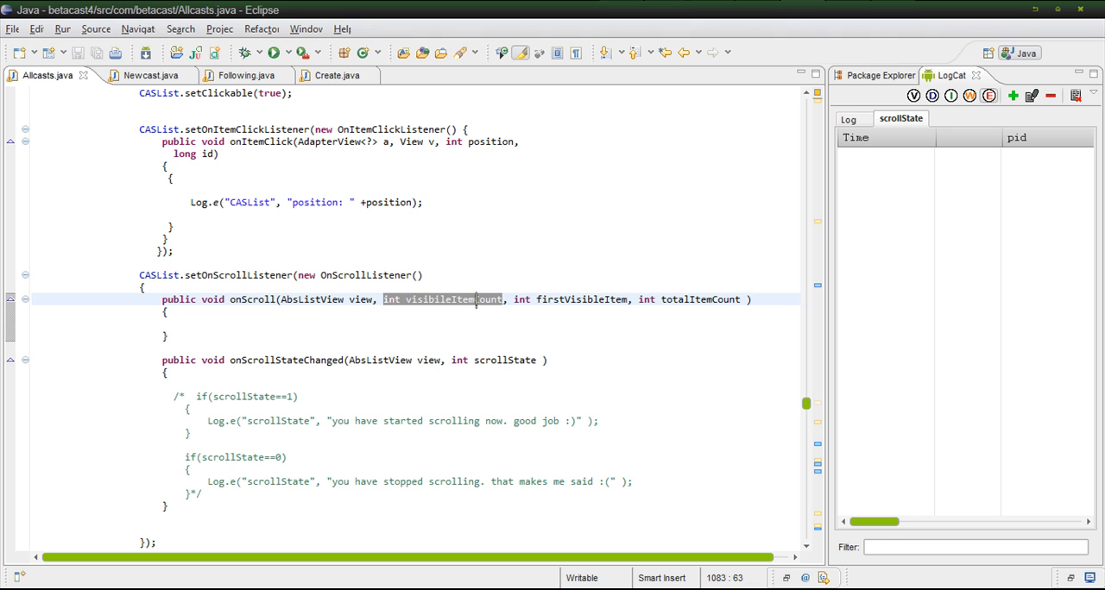
key(Delete)
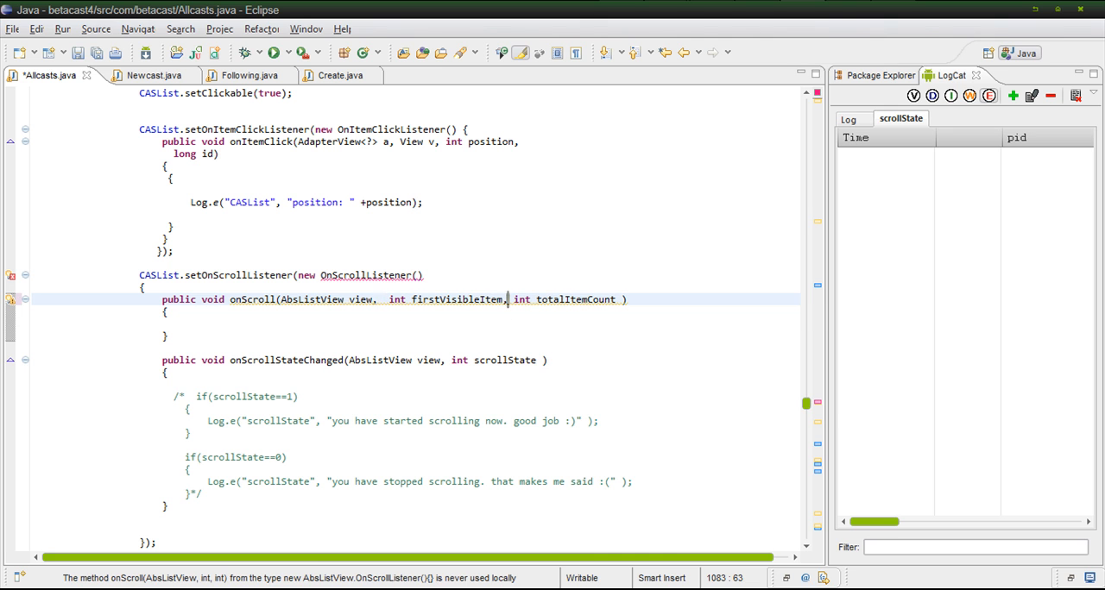
click(525, 318)
text(visibileItemCount, int )
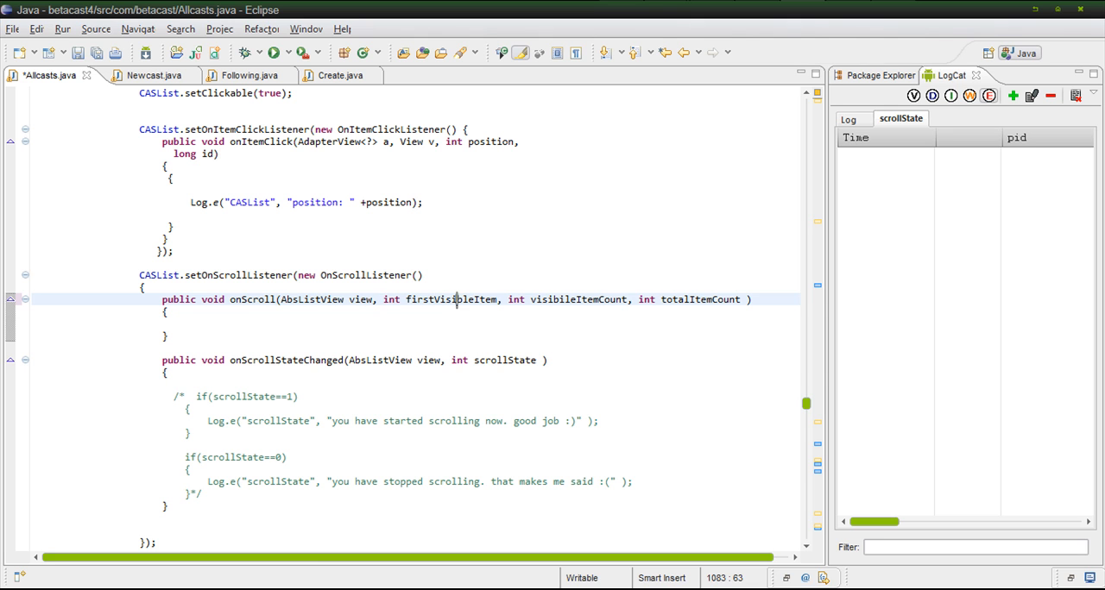
double_click(451, 299)
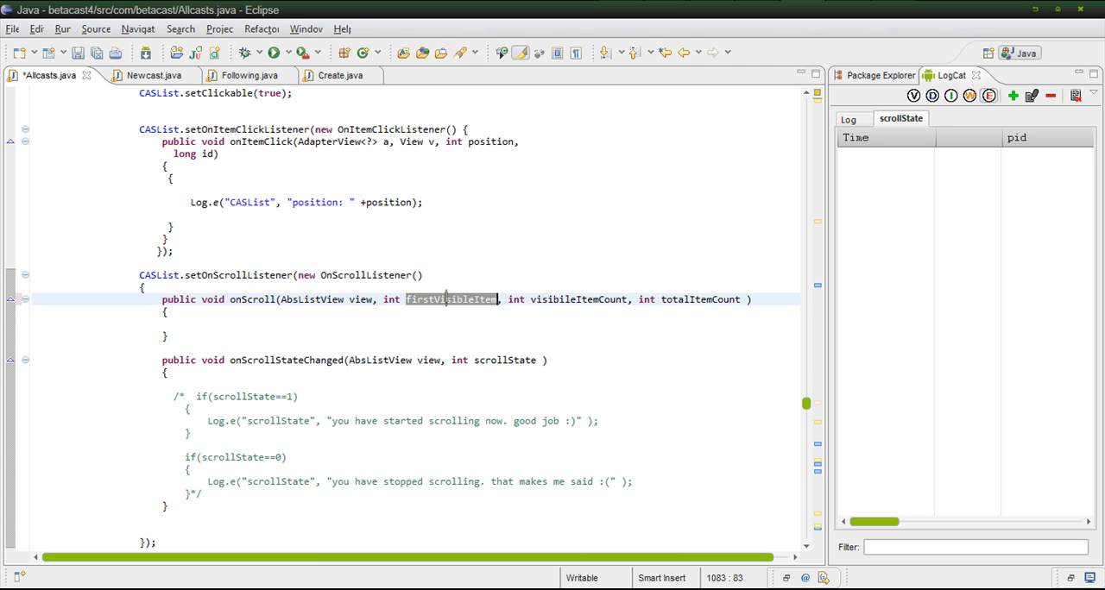
mouse_move(440, 300)
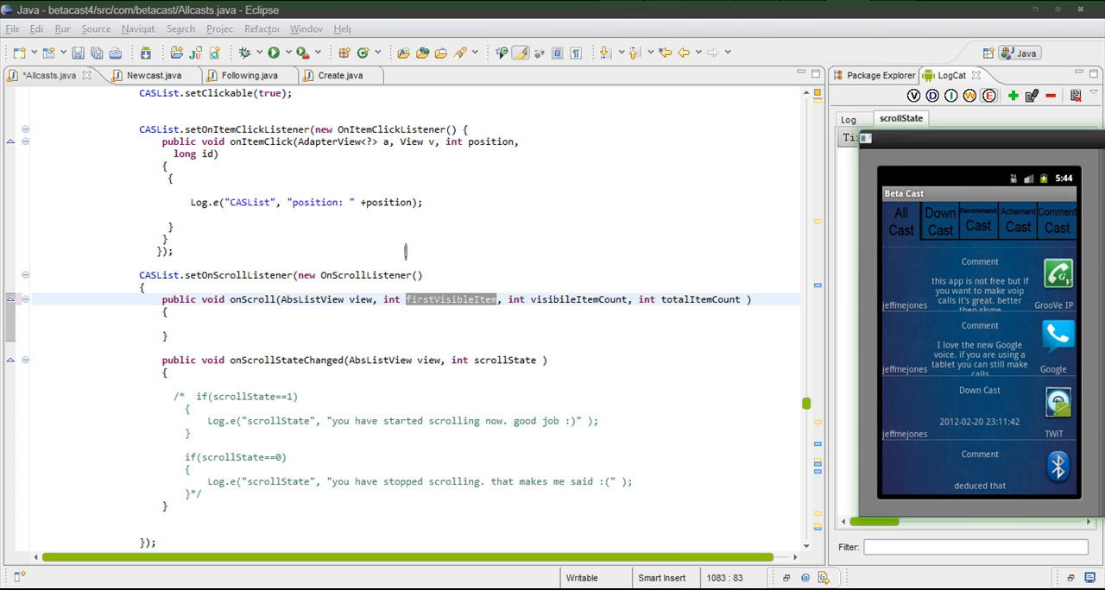
mouse_move(974, 285)
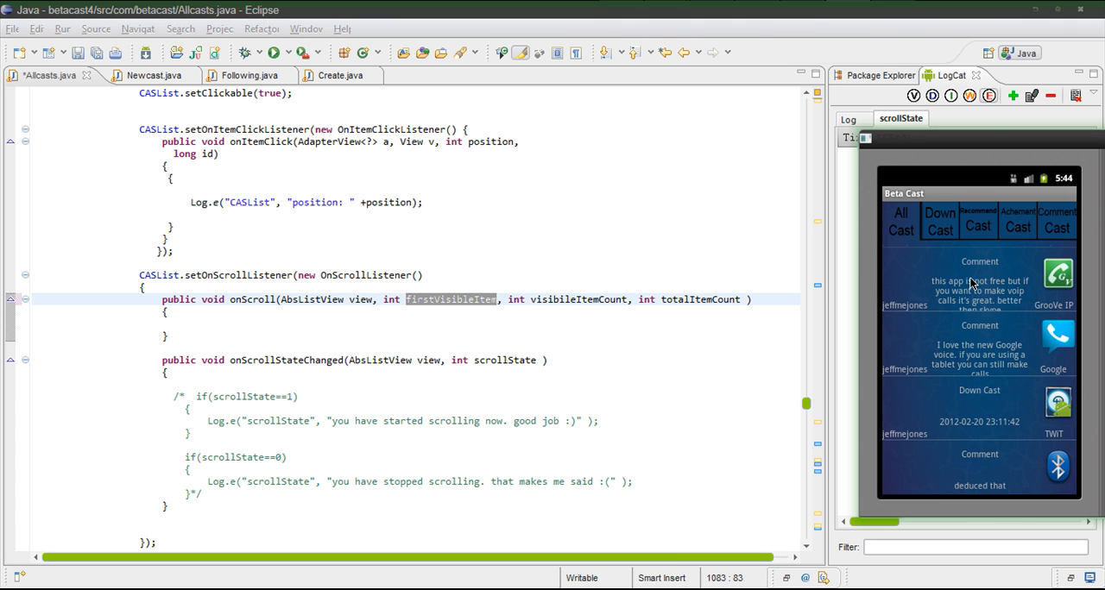
Step: Scroll the Beta Cast list further down in the emulator to generate log output
scroll(down, 3)
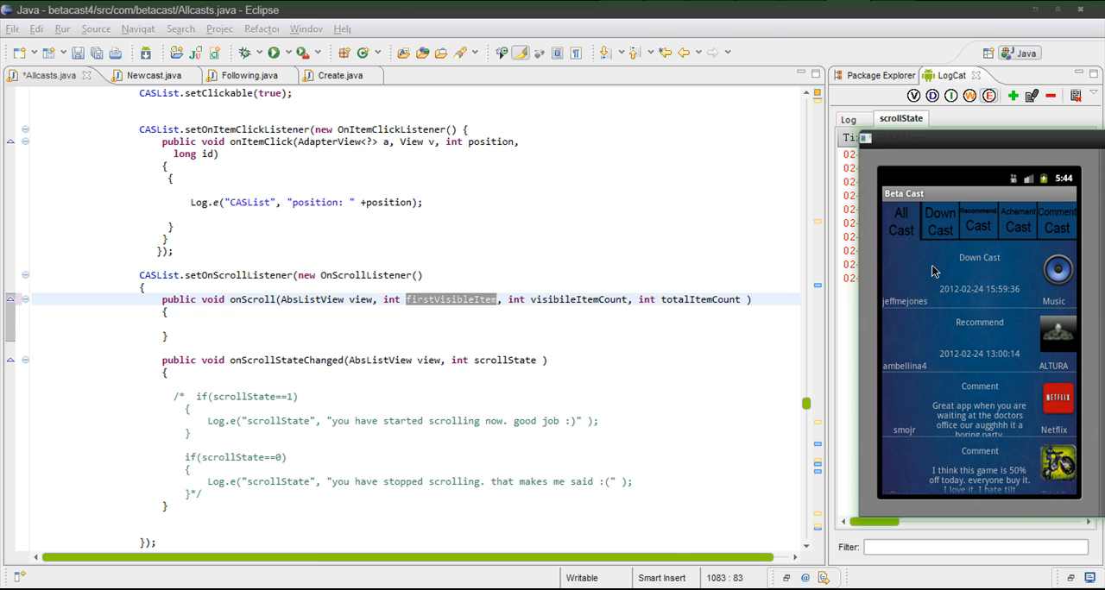
mouse_move(1087, 278)
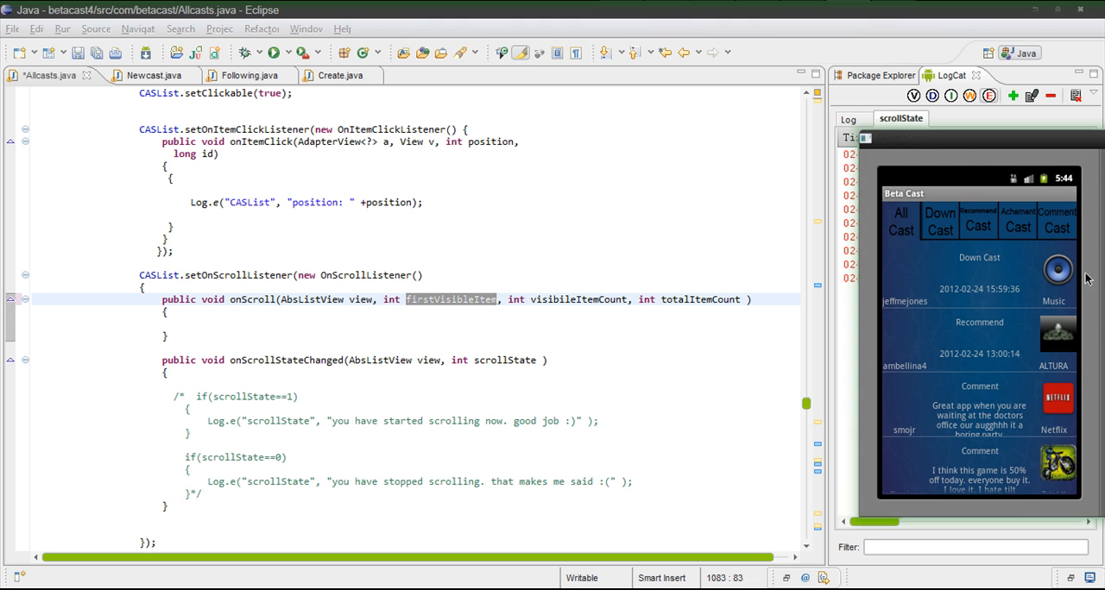
mouse_move(999, 305)
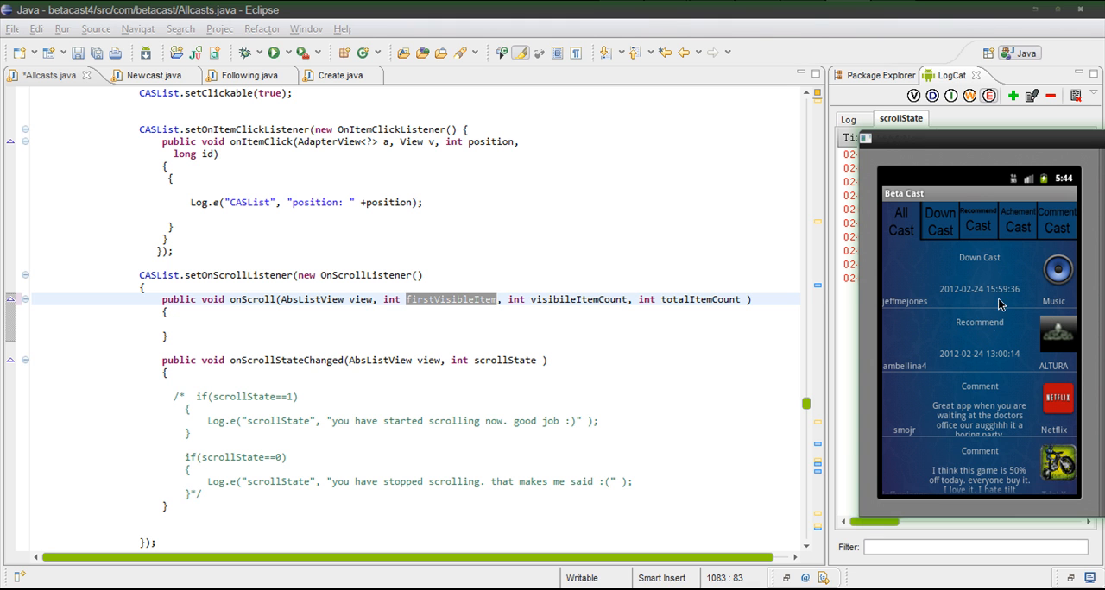
scroll(down, 3)
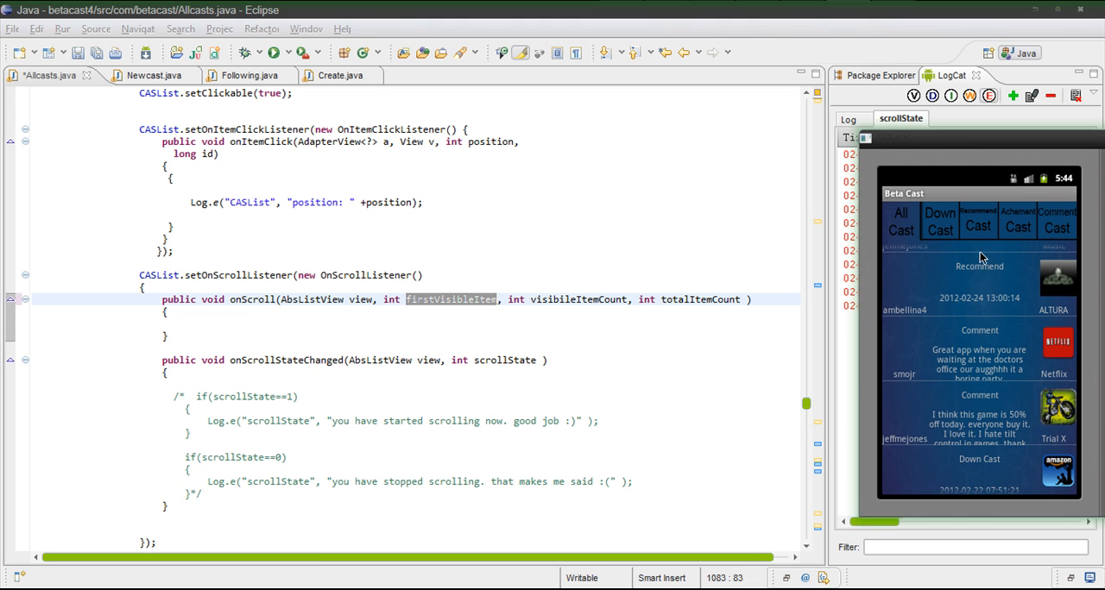
mouse_move(966, 254)
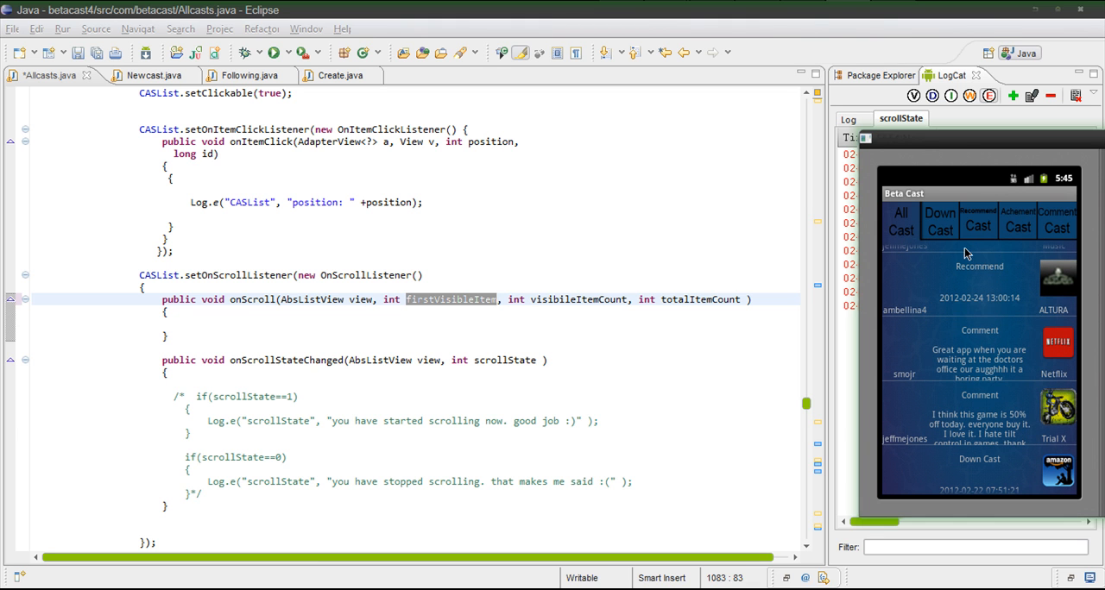
mouse_move(991, 285)
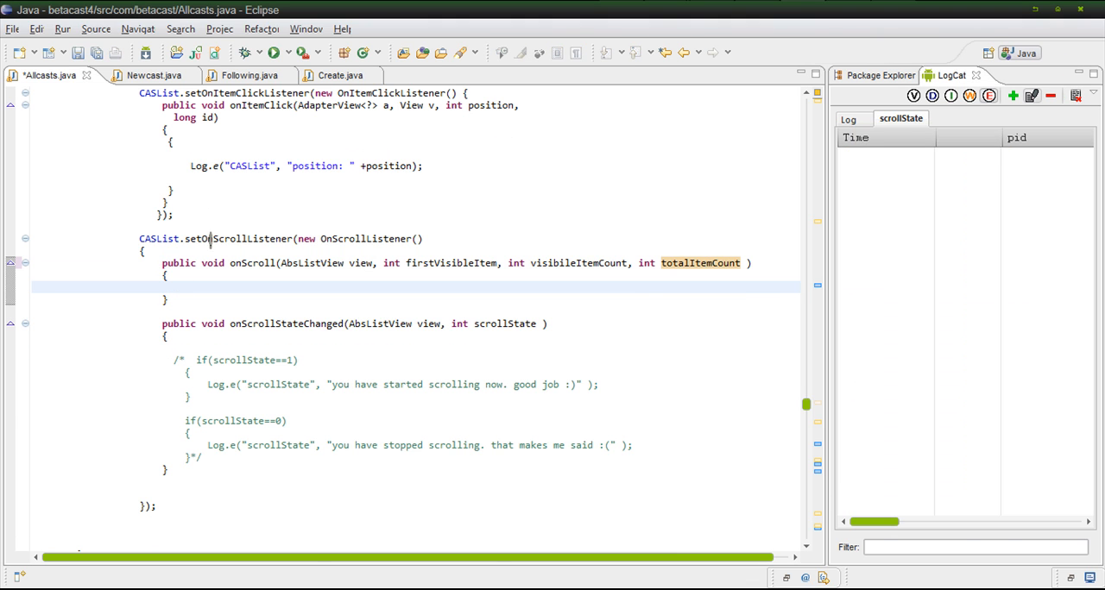
Step: Paste a Log.e call tagged "scrollState" into onScroll and select its message
double_click(252, 263)
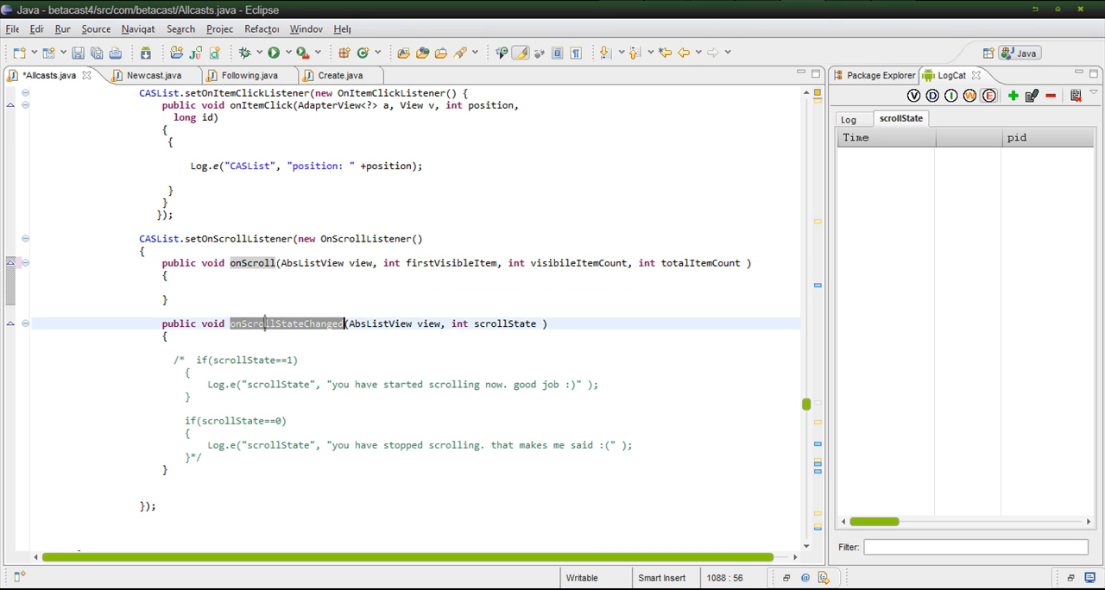
mouse_move(252, 263)
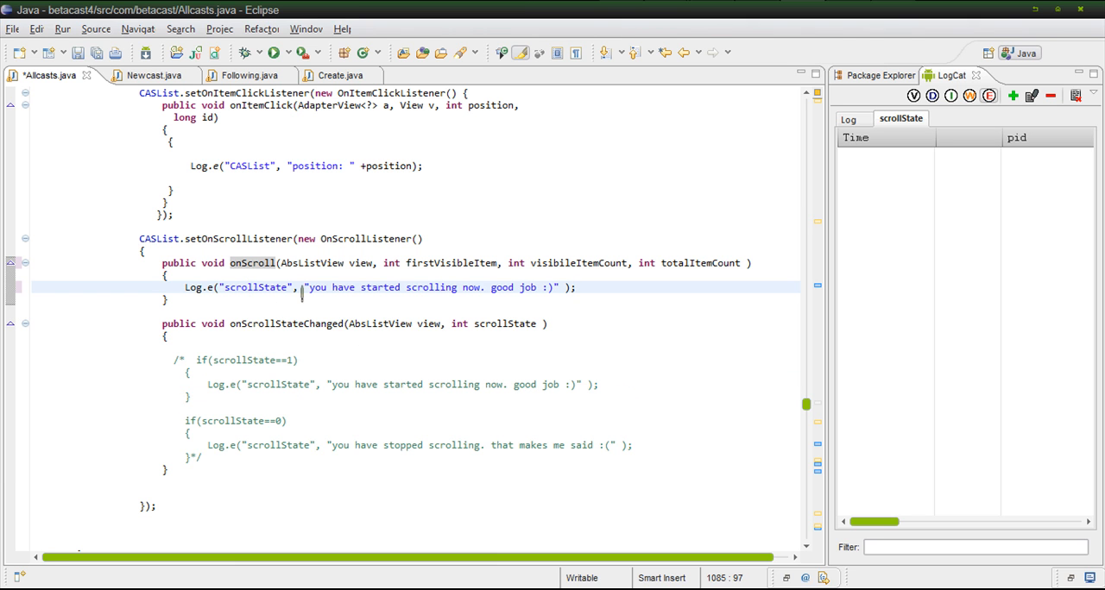
drag(309, 287, 554, 288)
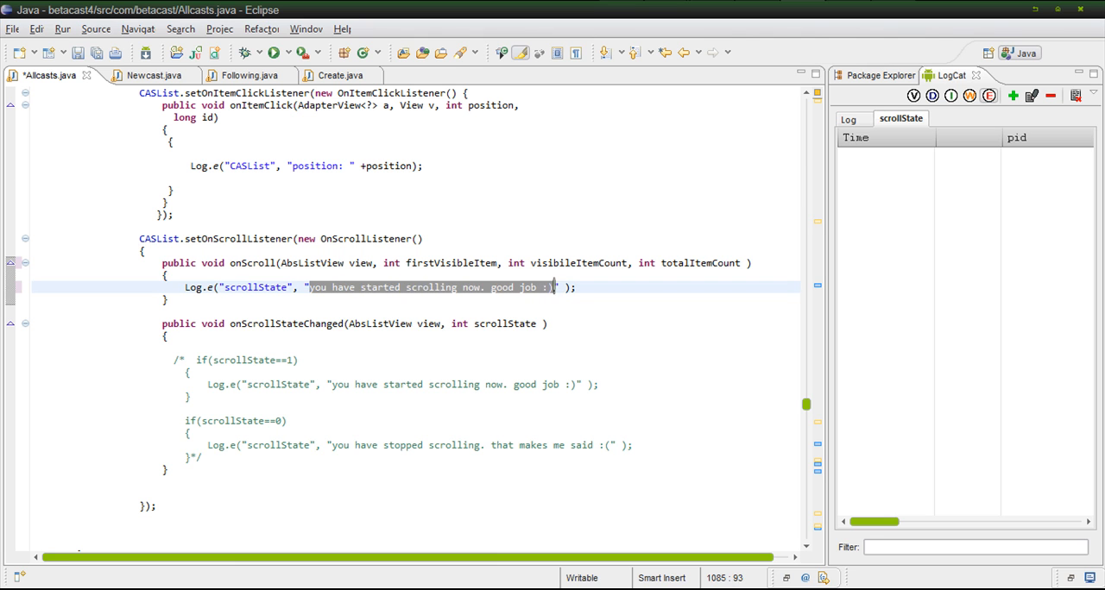